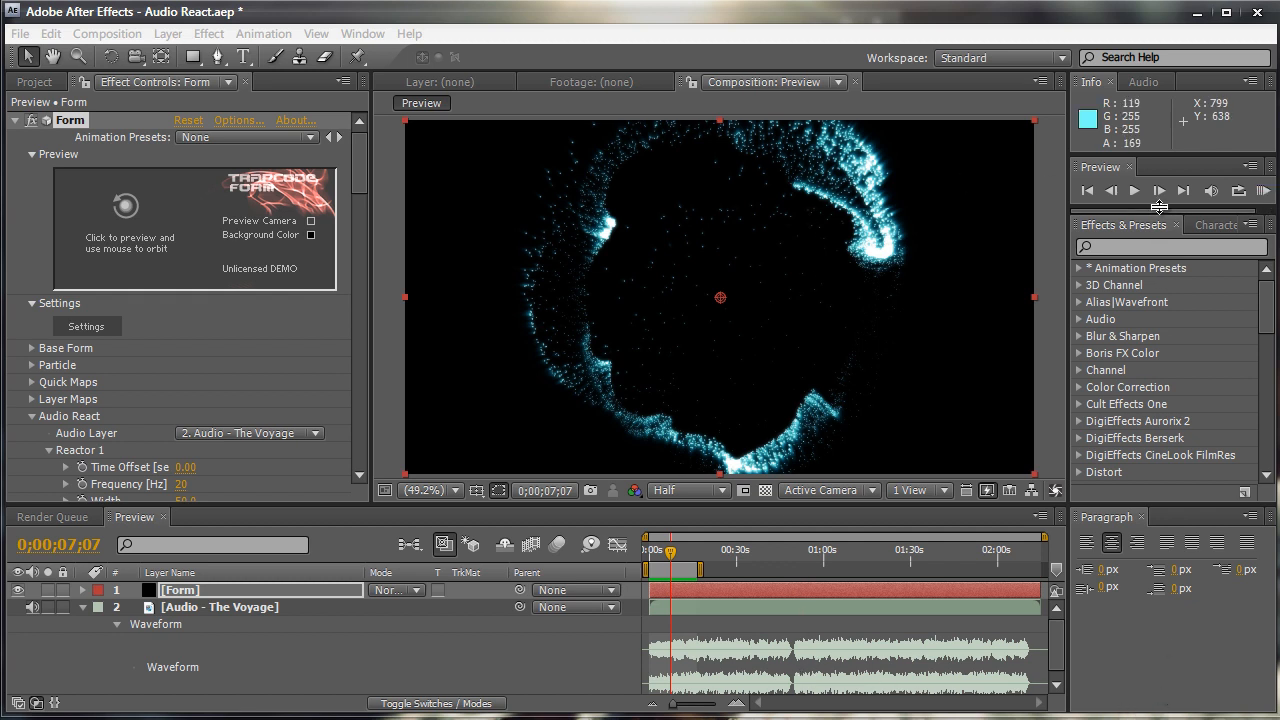
Preview the existing particle animation, then create a new composition from Audio - The Voyage in the Project panel
left_click(1264, 190)
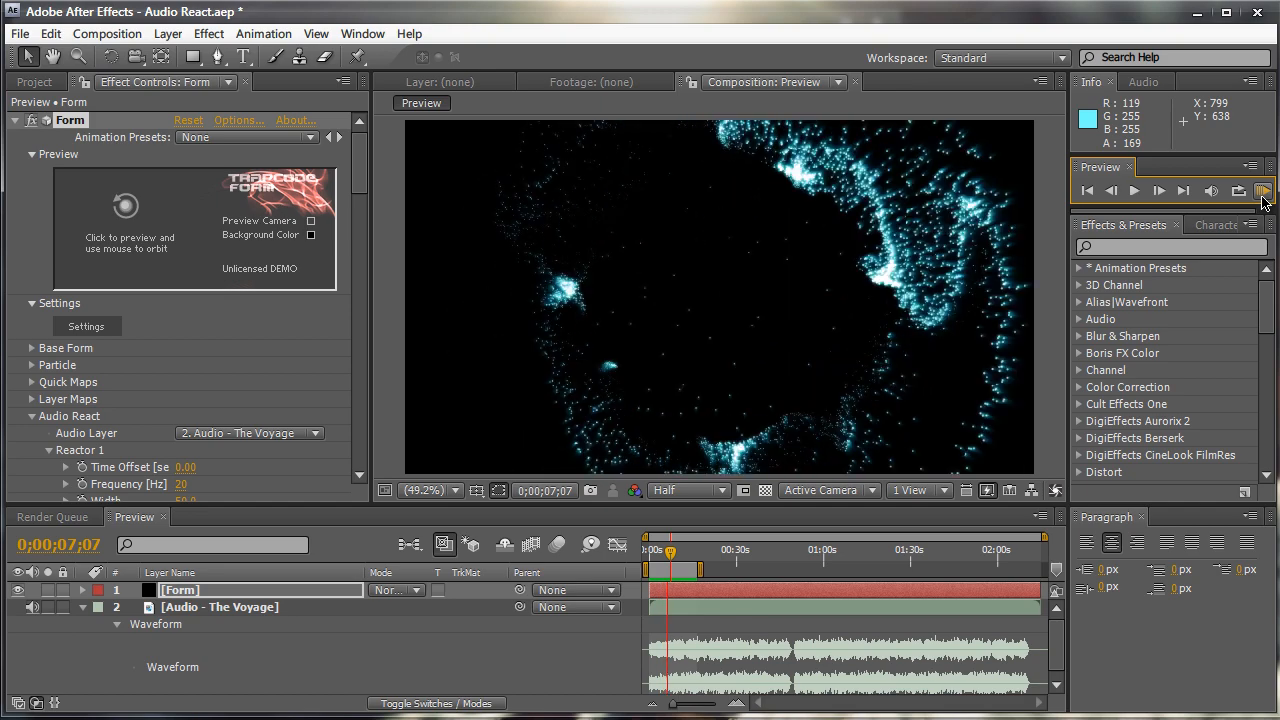
left_click(1262, 190)
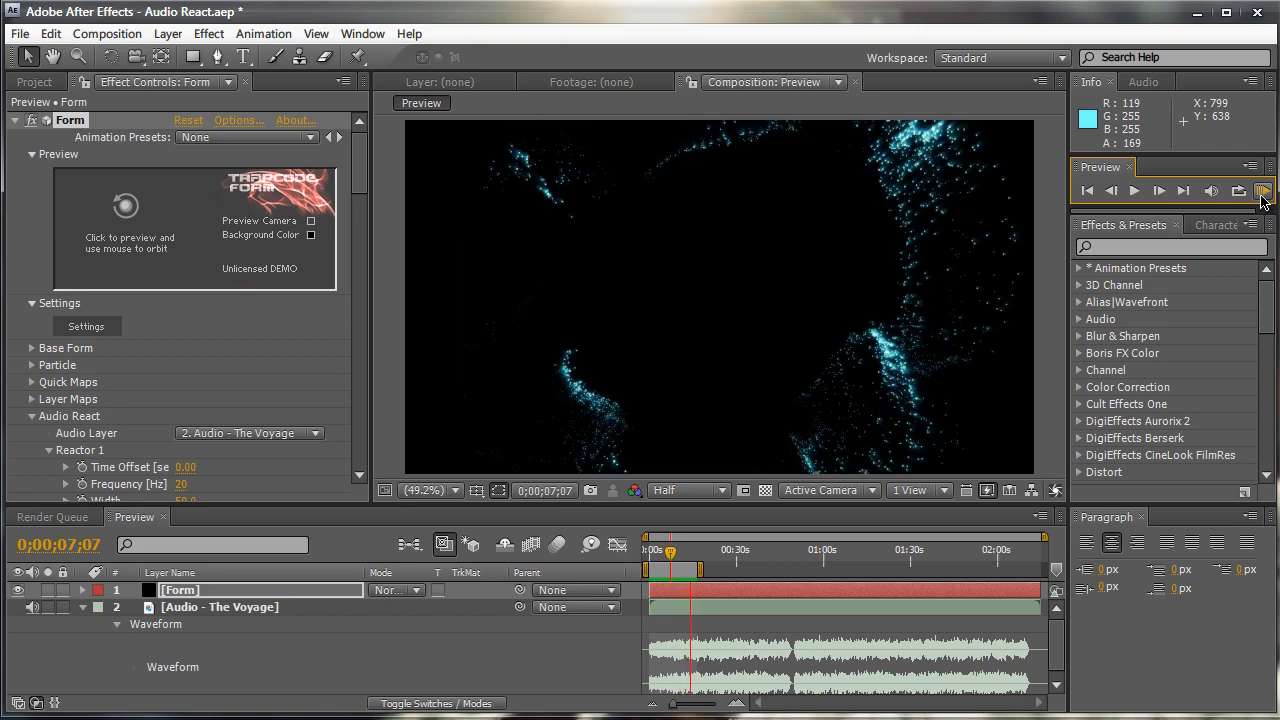
left_click(1264, 190)
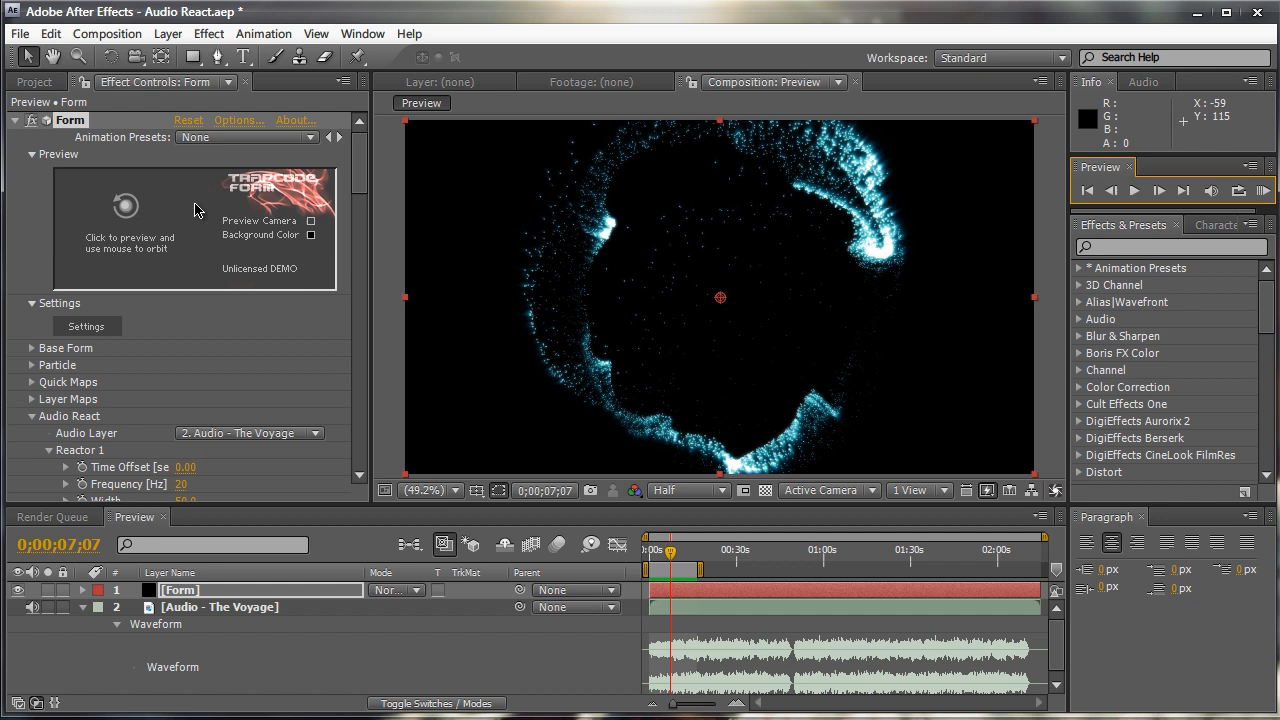
left_click(36, 82)
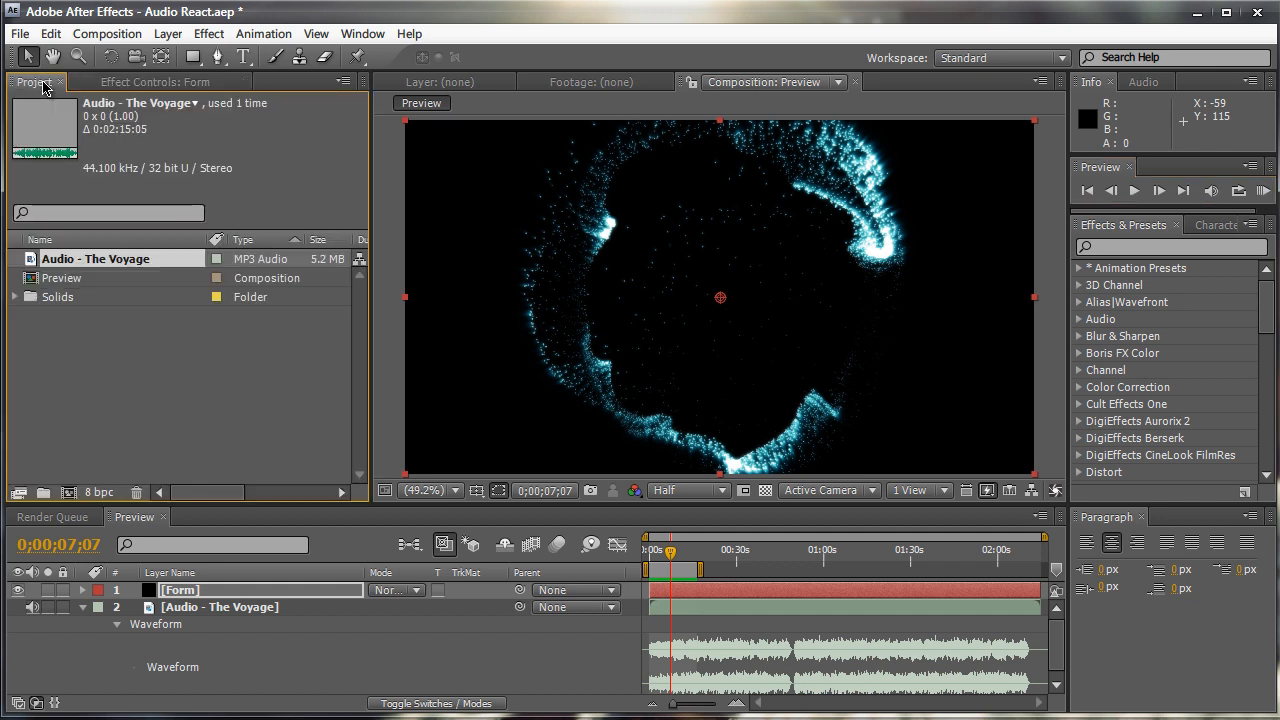
mouse_move(44, 192)
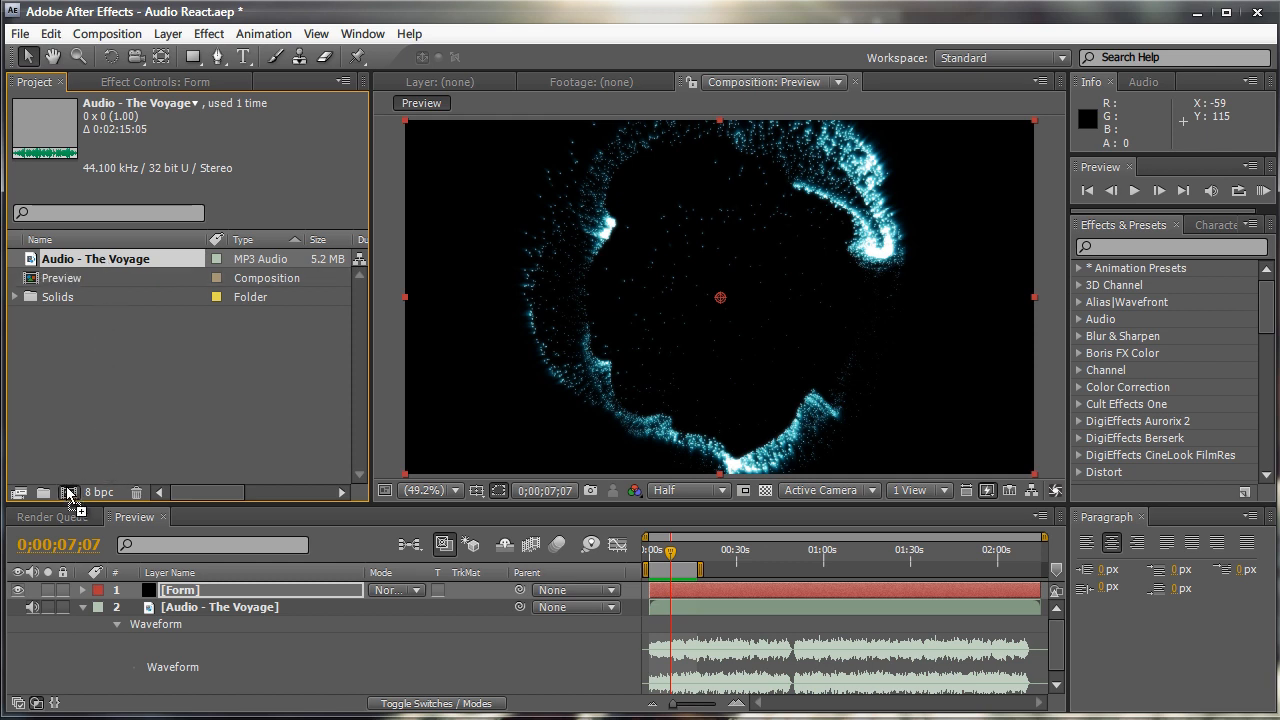
left_click(68, 492)
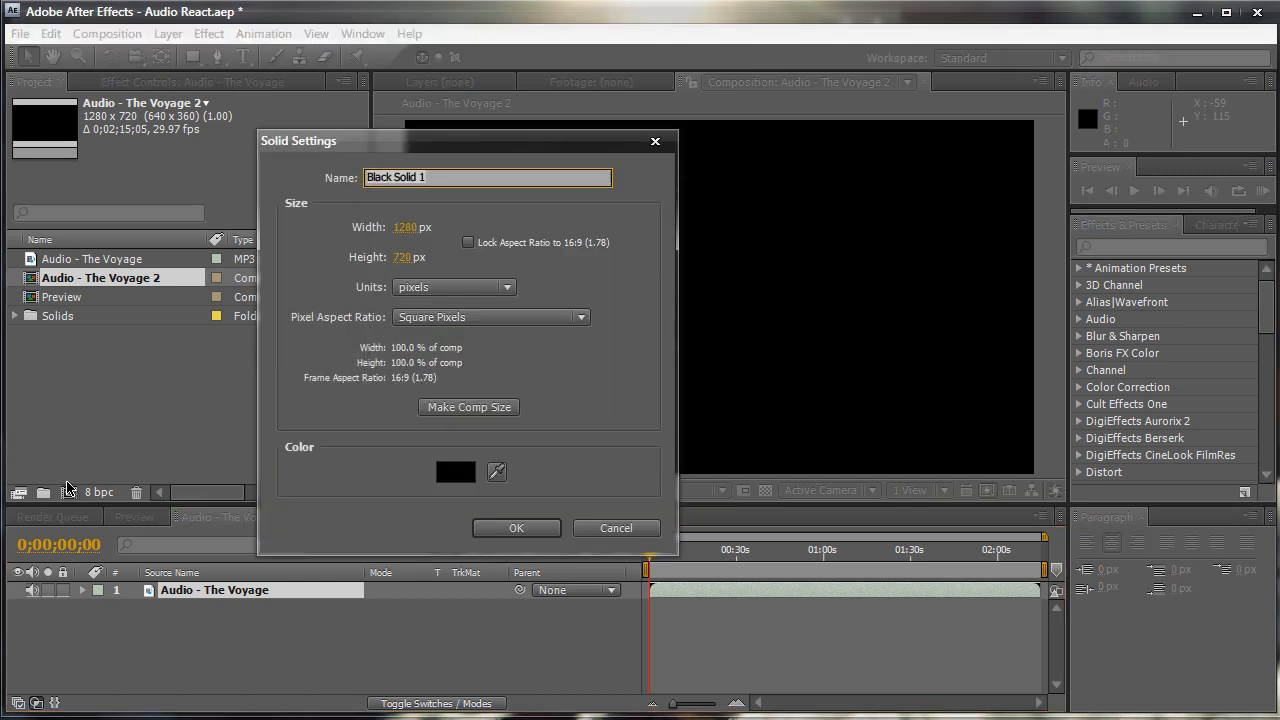
Create a black solid named Form above the audio layer
type("Form")
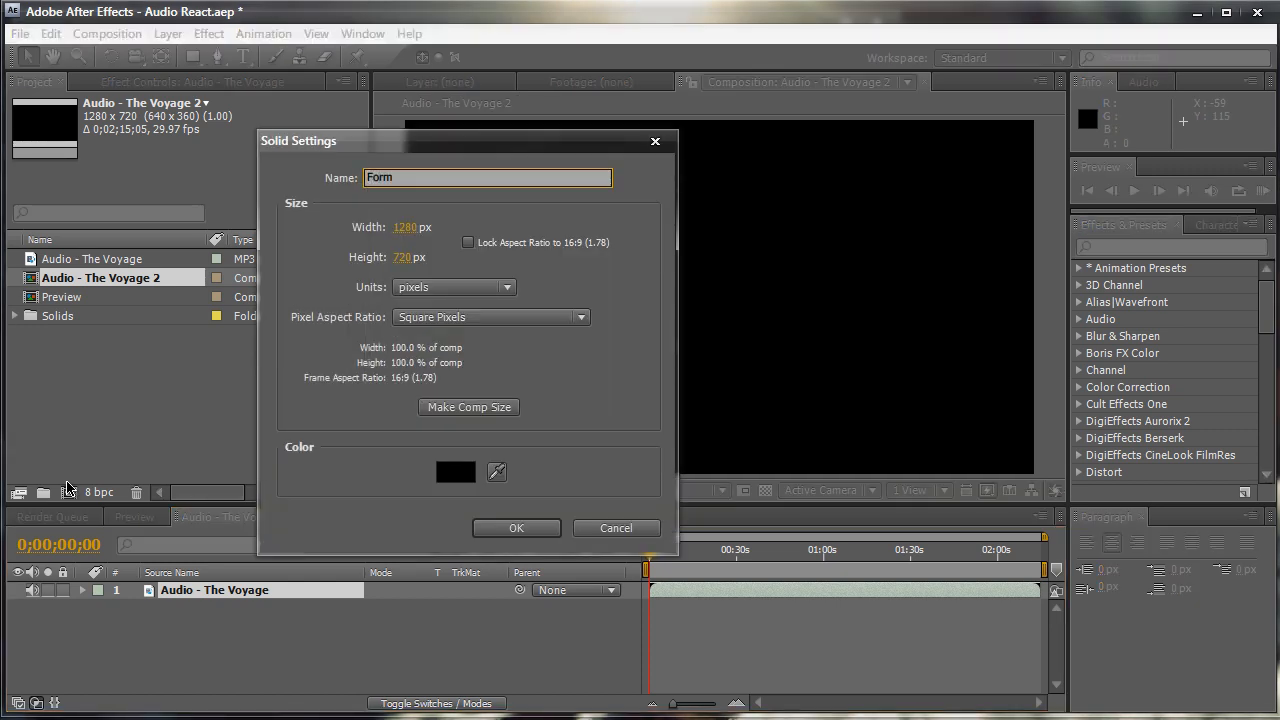
left_click(516, 528)
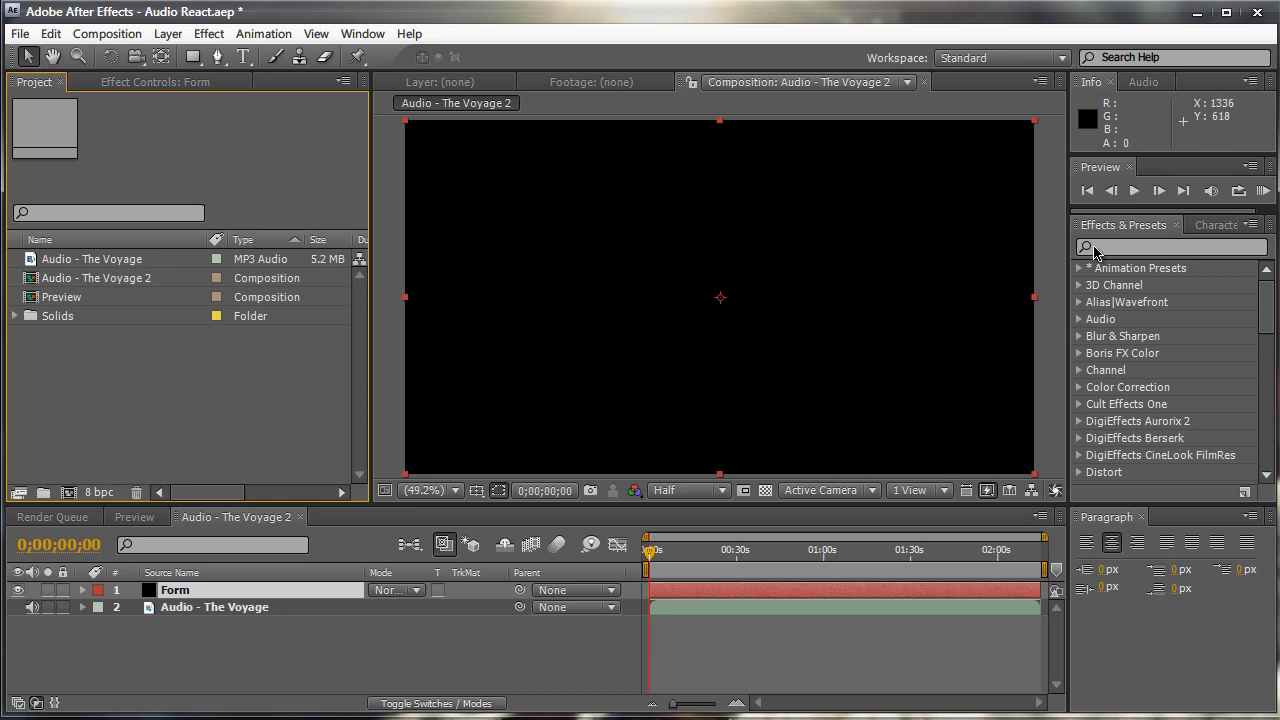
Apply Trapcode Form to the solid and set Base Form Size X and Size Y to 170
type("Form")
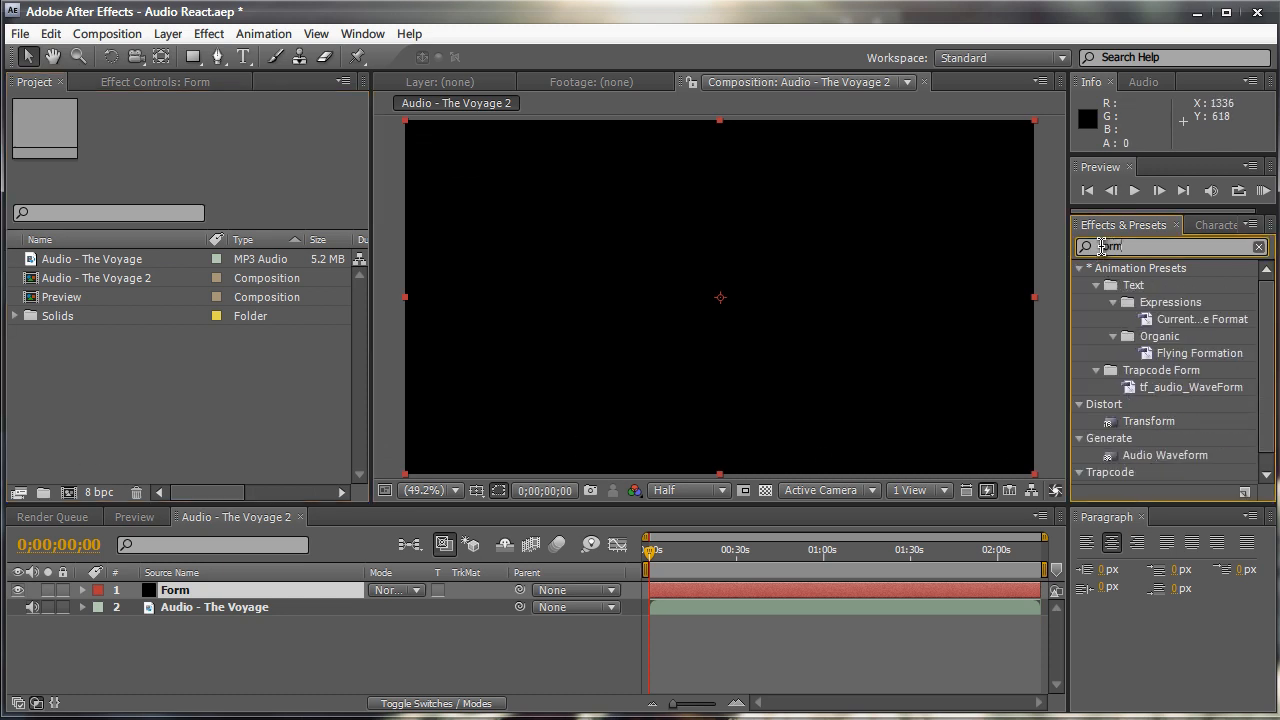
scroll("down", 3)
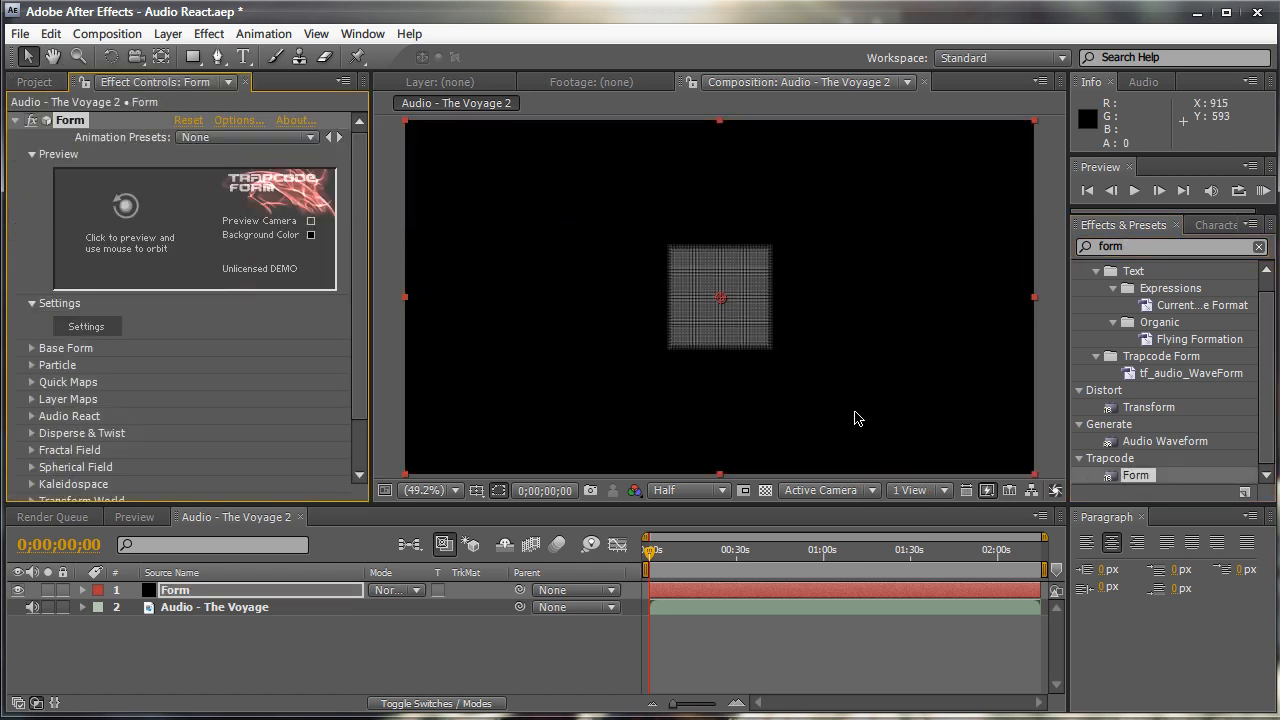
mouse_move(82, 376)
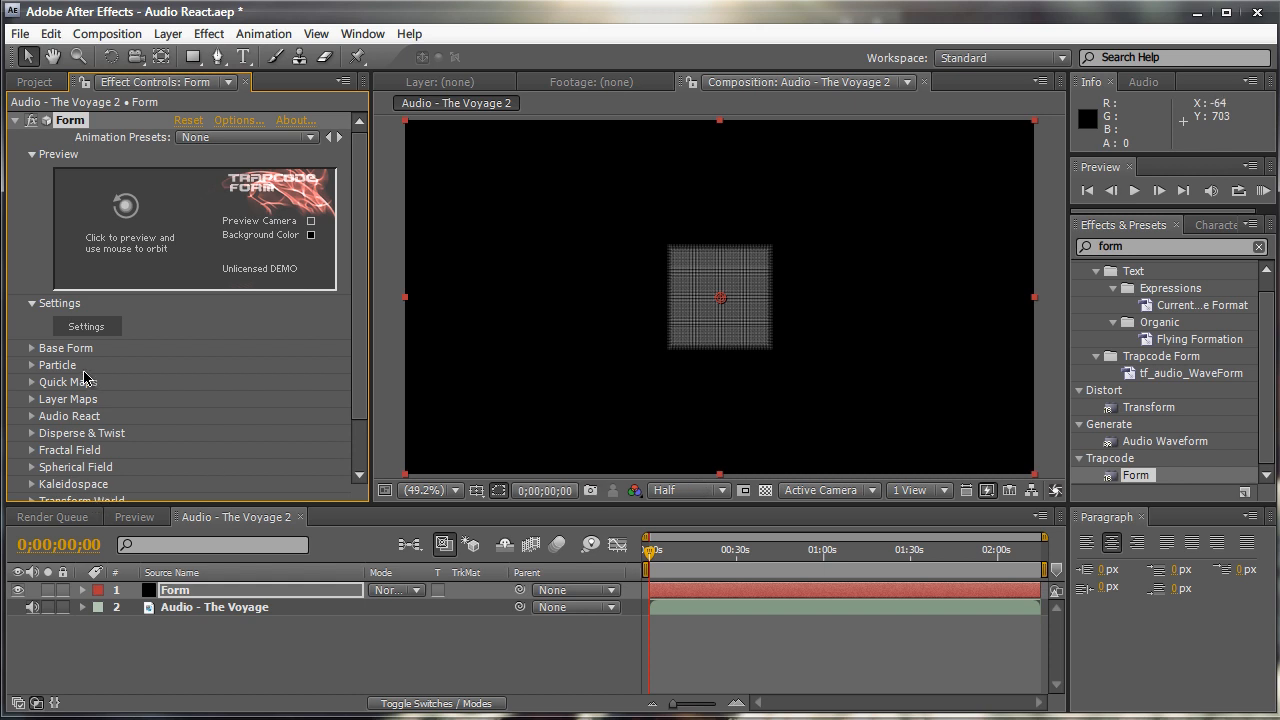
left_click(32, 348)
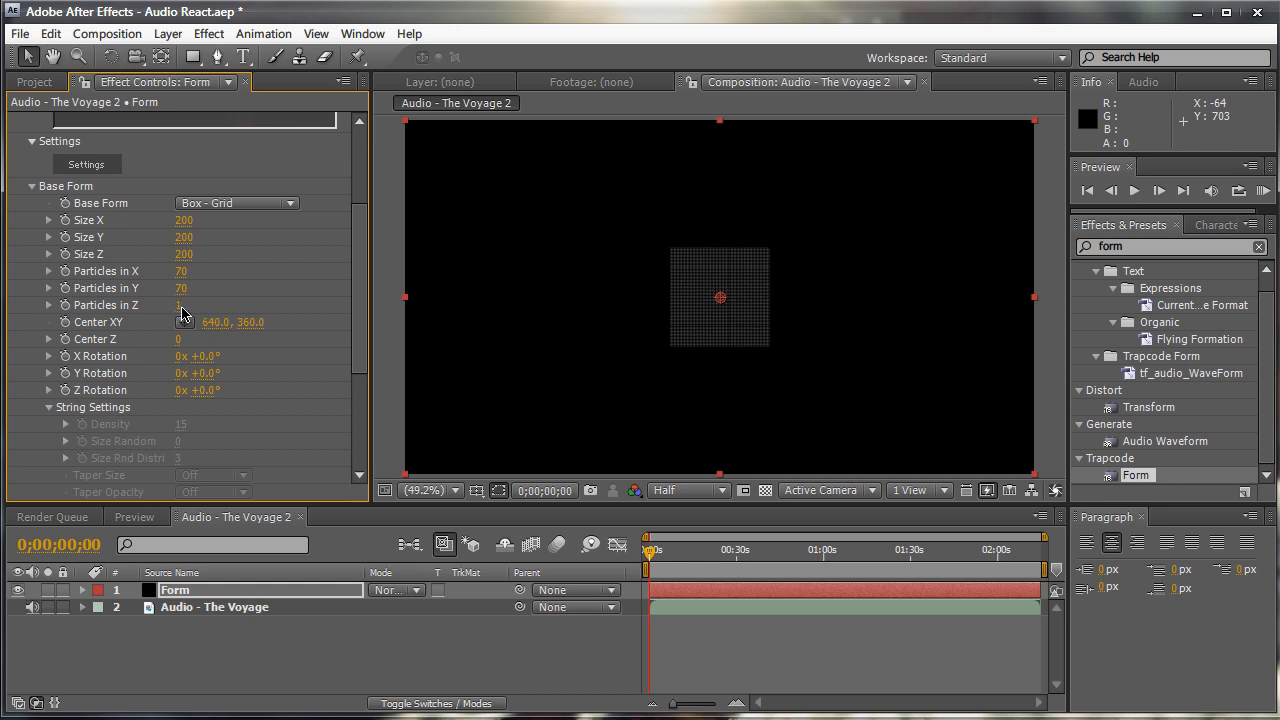
mouse_move(658, 348)
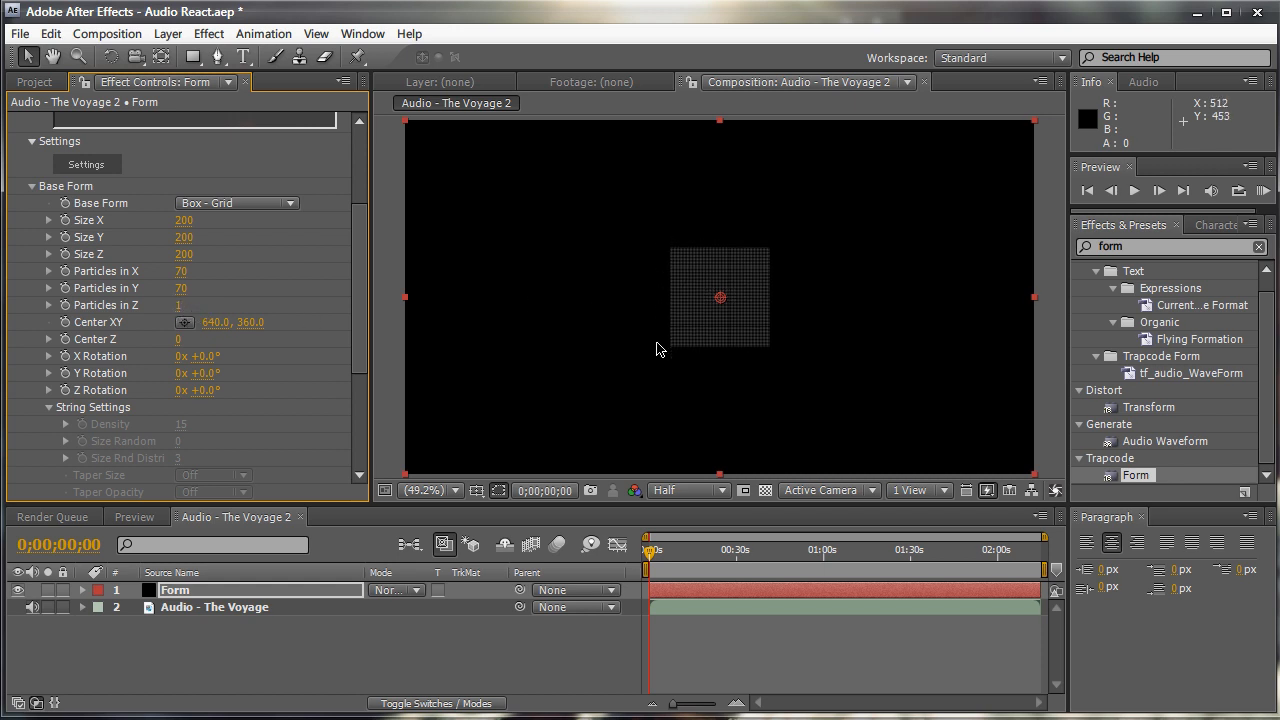
mouse_move(136, 304)
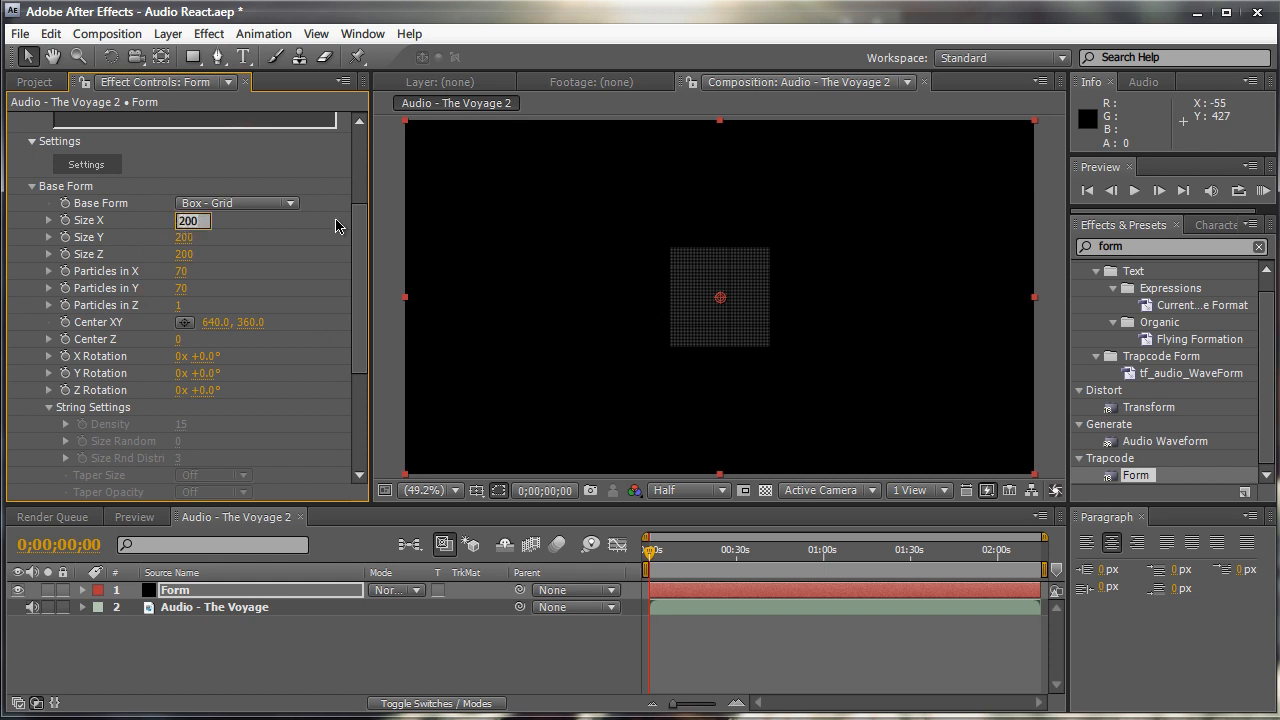
left_click(192, 236)
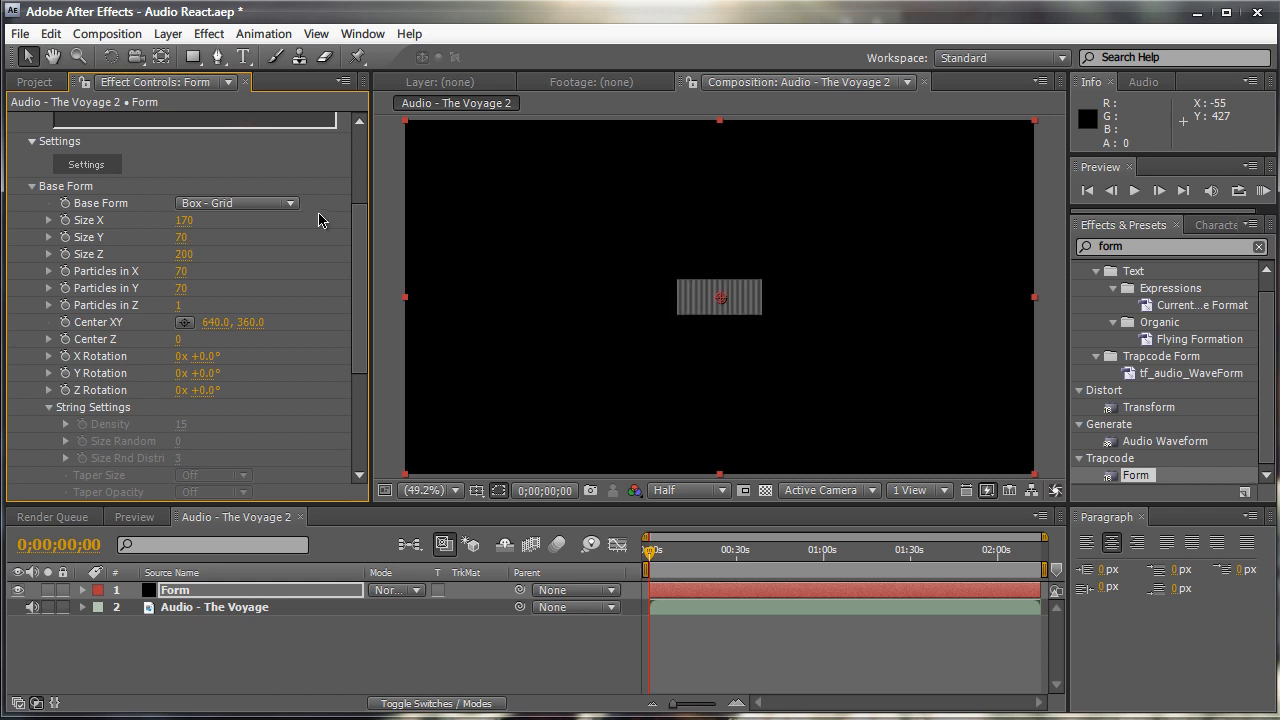
double_click(184, 236)
type("170")
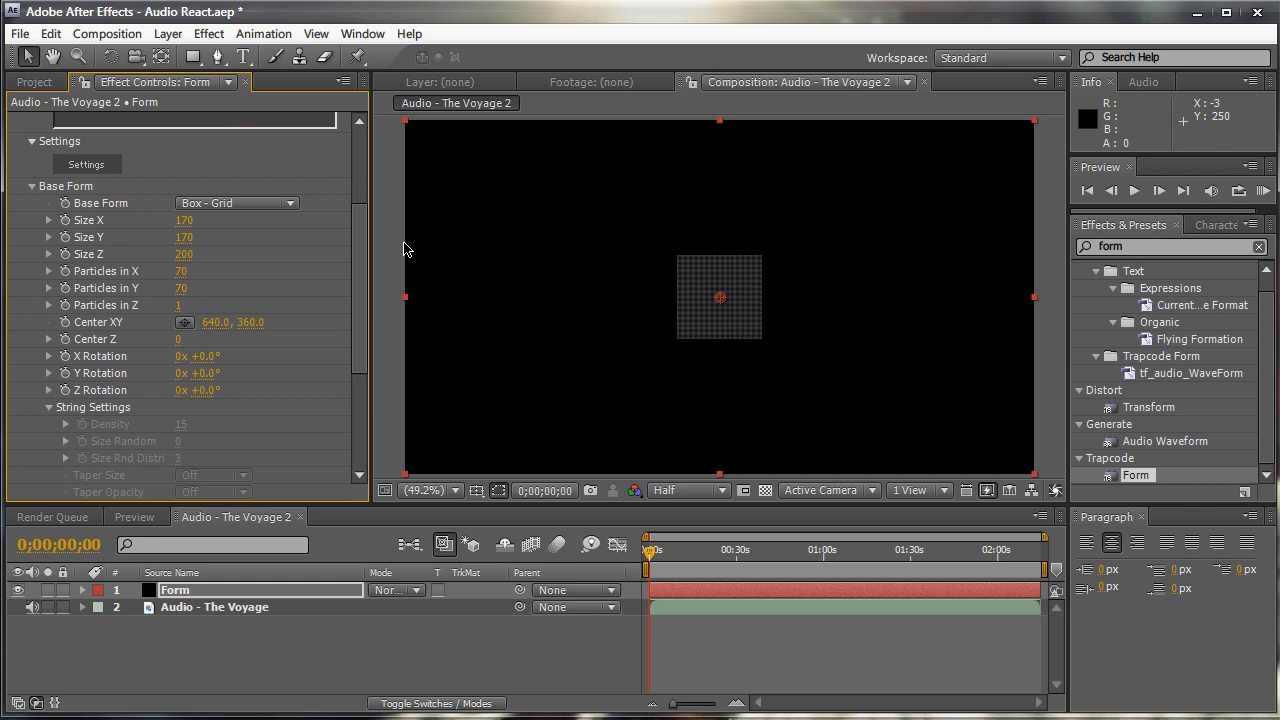
mouse_move(414, 224)
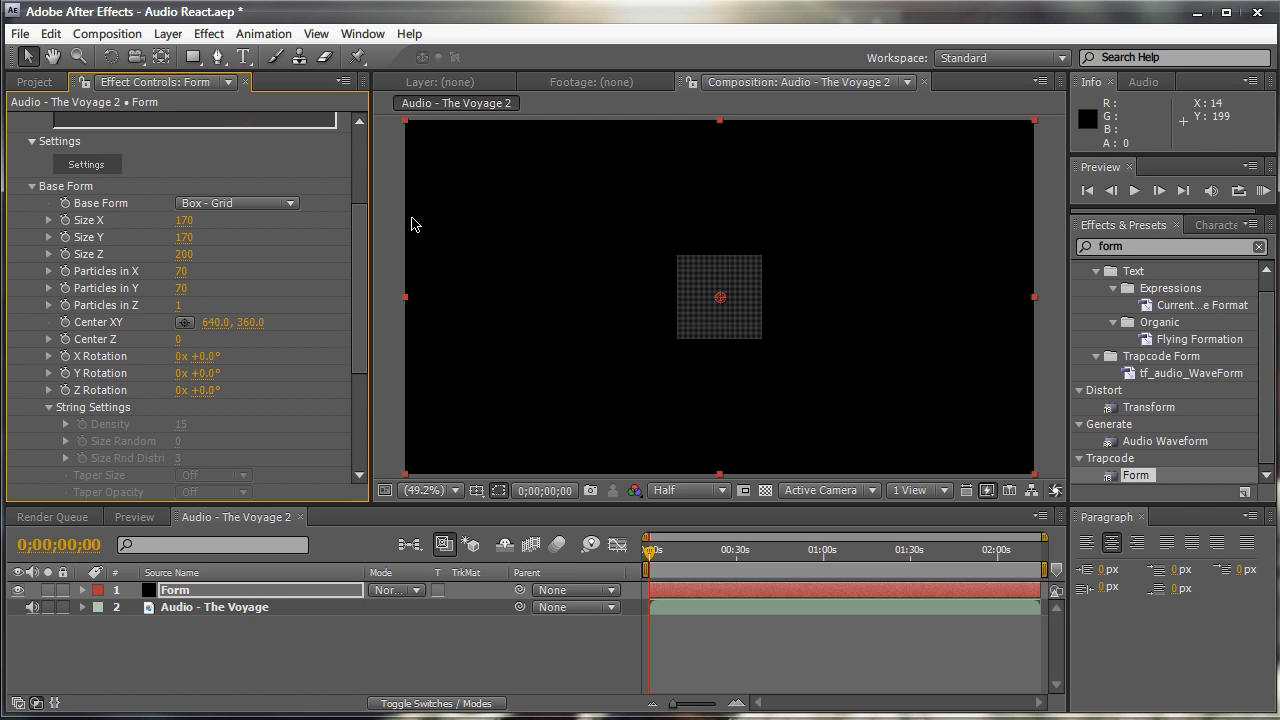
mouse_move(700, 490)
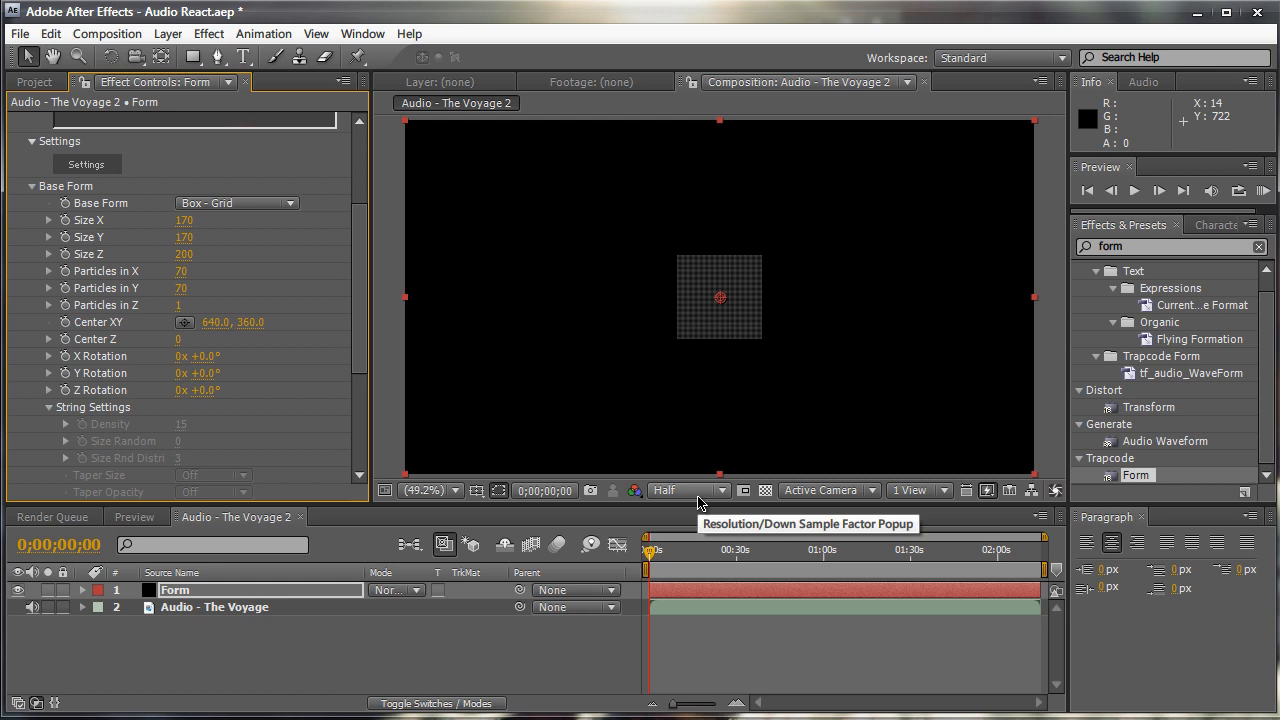
mouse_move(372, 360)
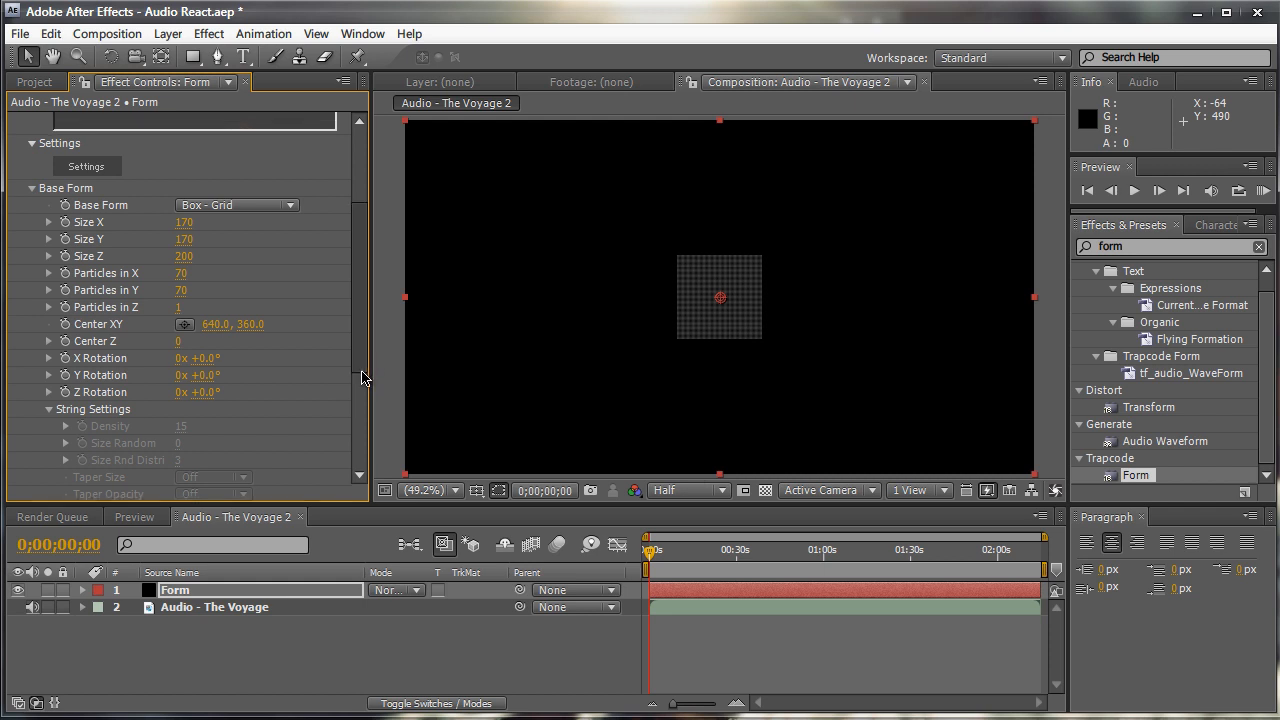
Raise fractal Displace to about 54, set Flow Y to -58 and Flow Evolution to 25
scroll("down", 3)
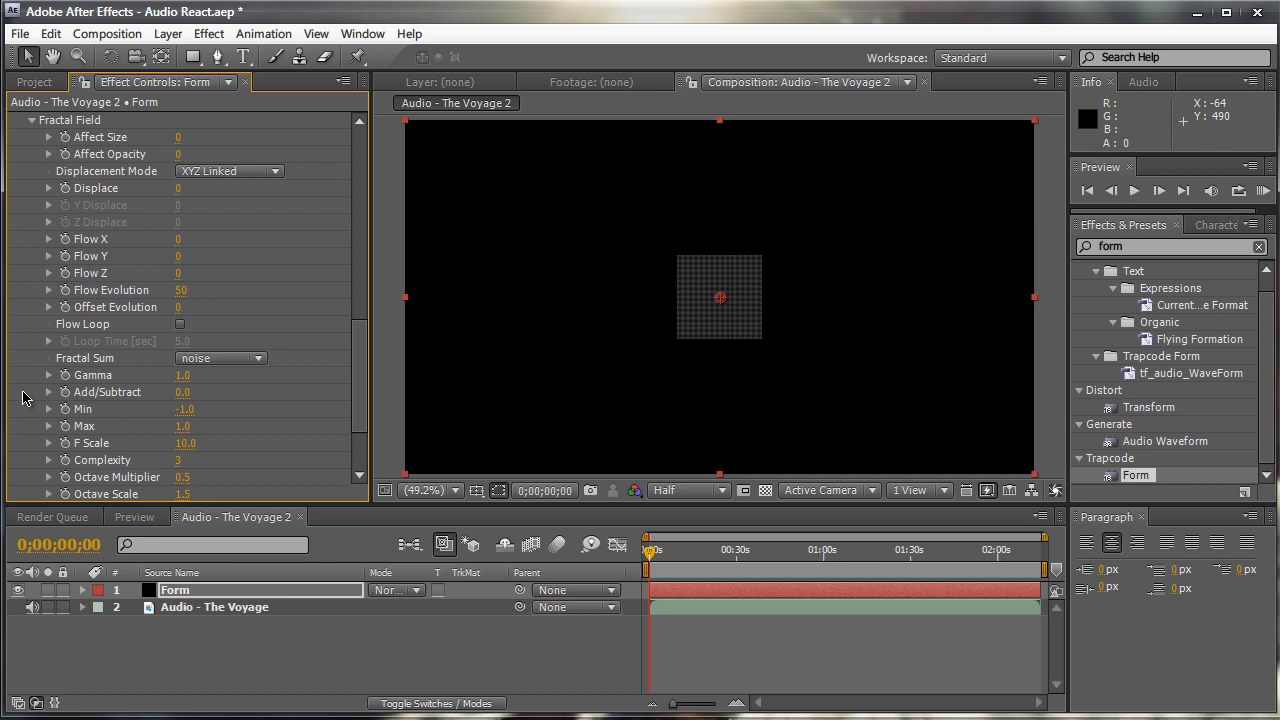
mouse_move(184, 214)
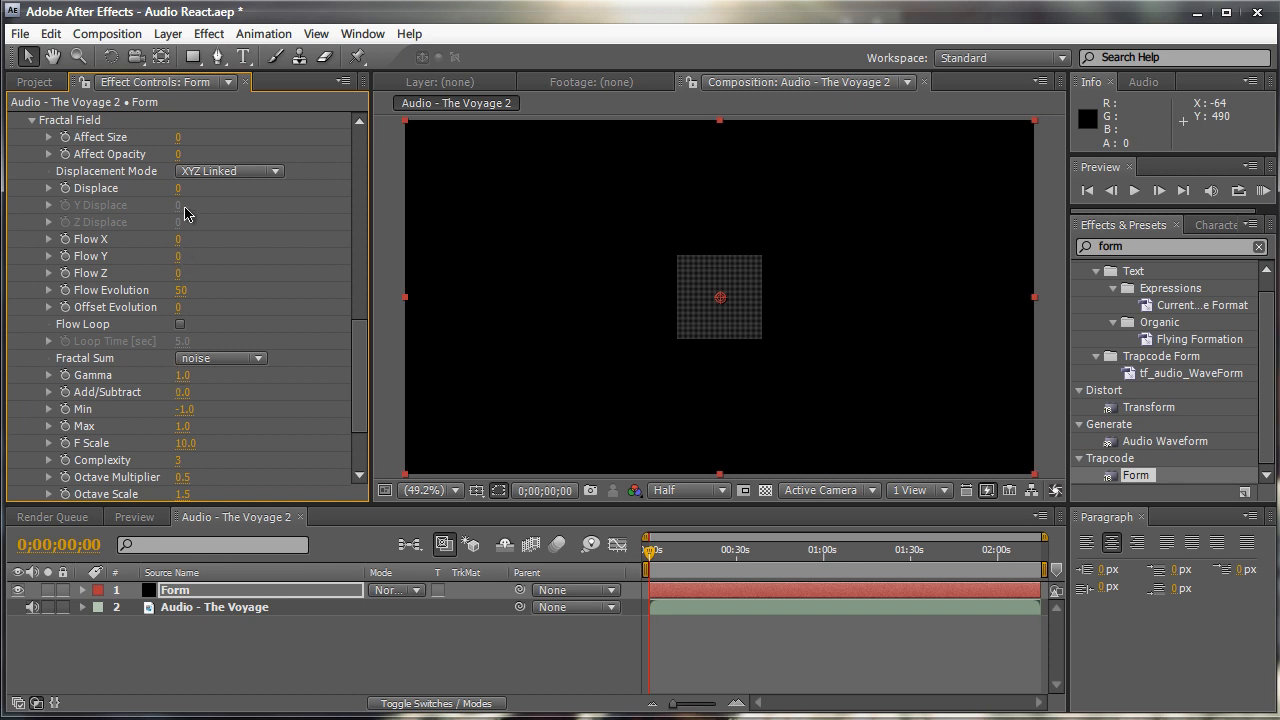
mouse_move(180, 196)
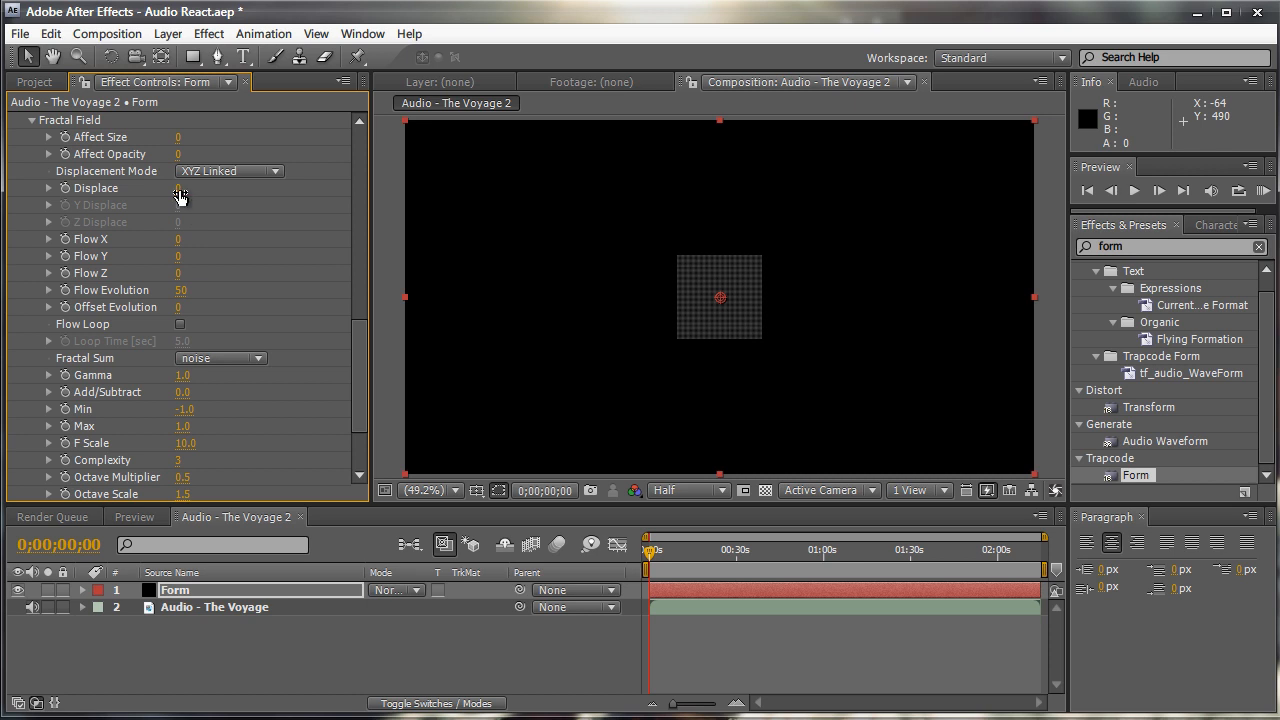
left_click_drag(178, 188, 218, 188)
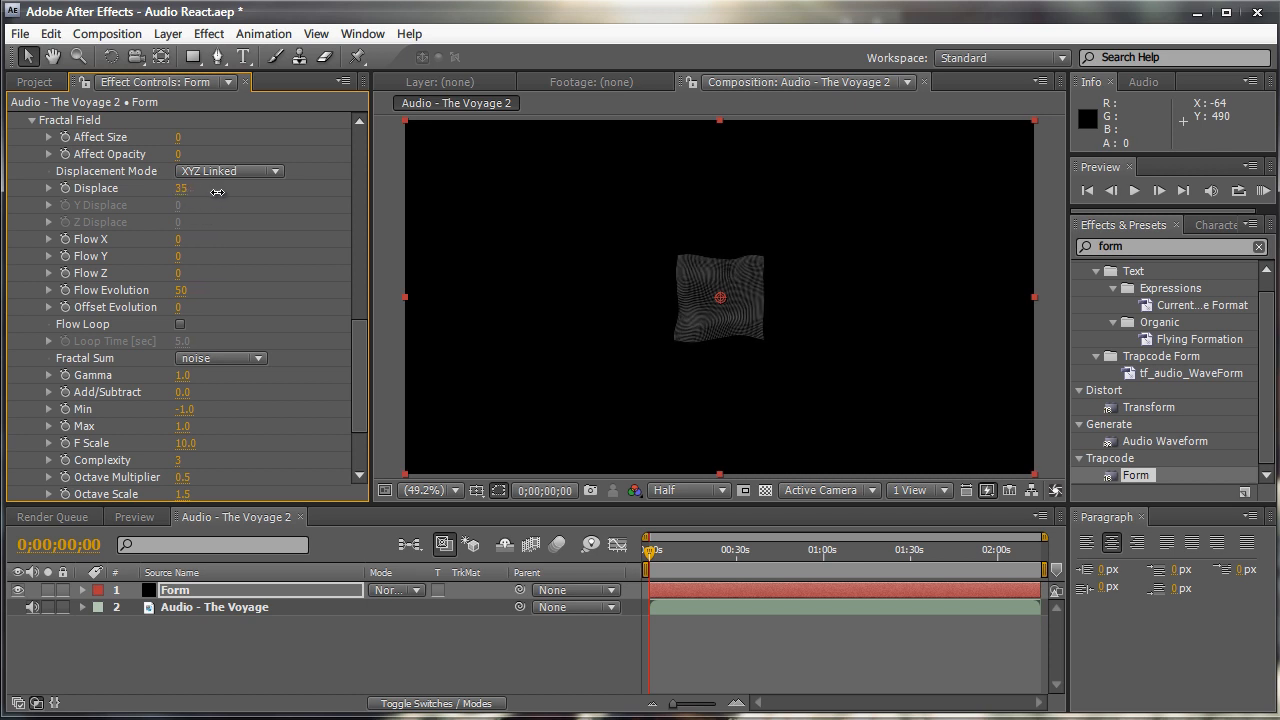
left_click_drag(180, 188, 230, 188)
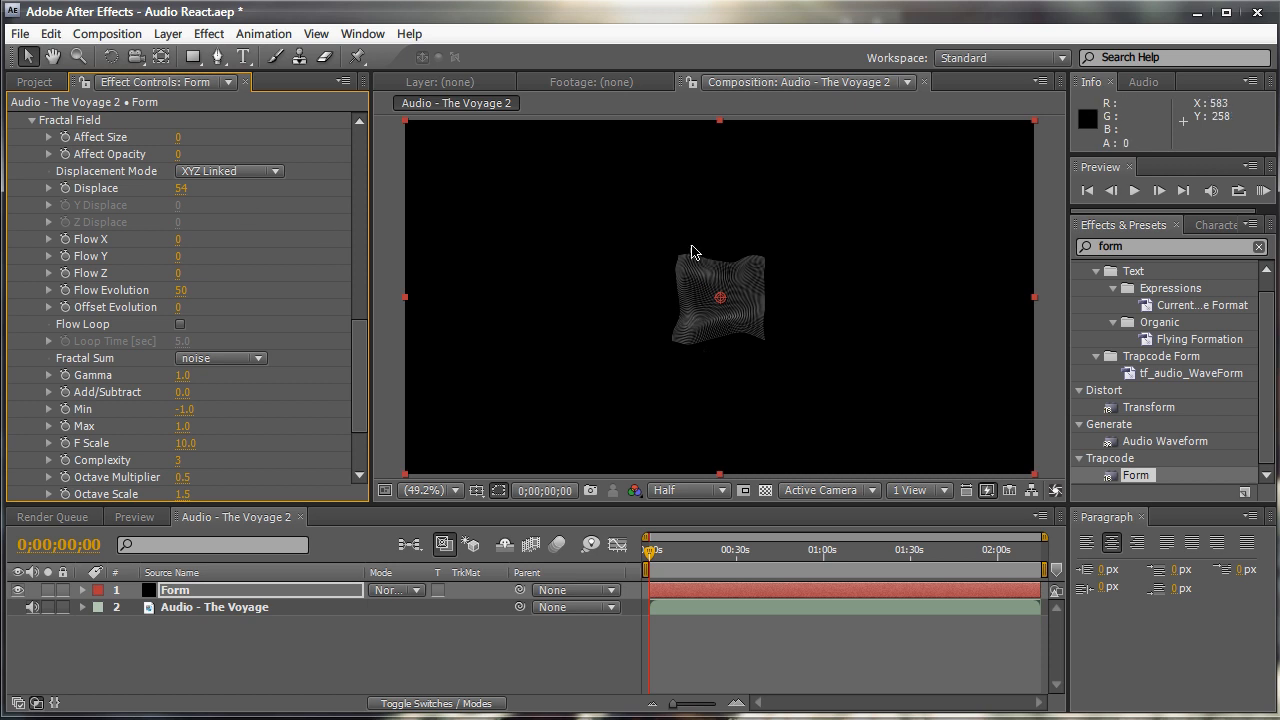
mouse_move(348, 252)
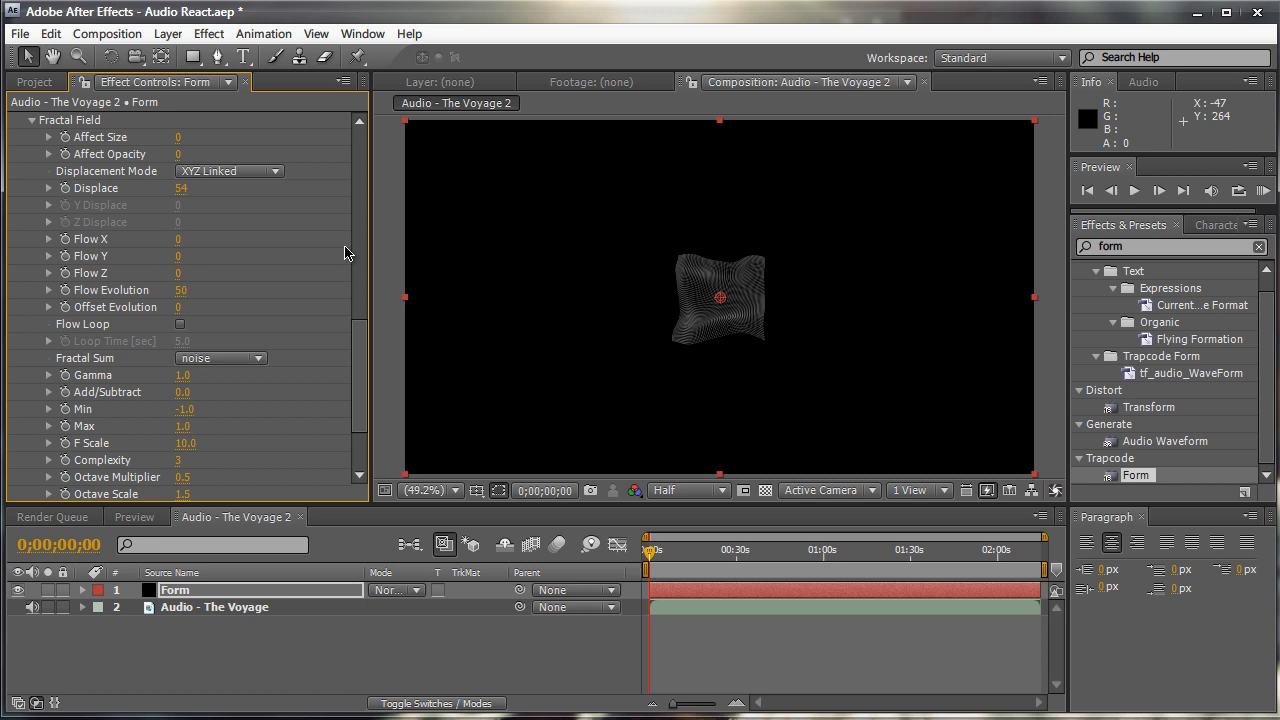
mouse_move(680, 252)
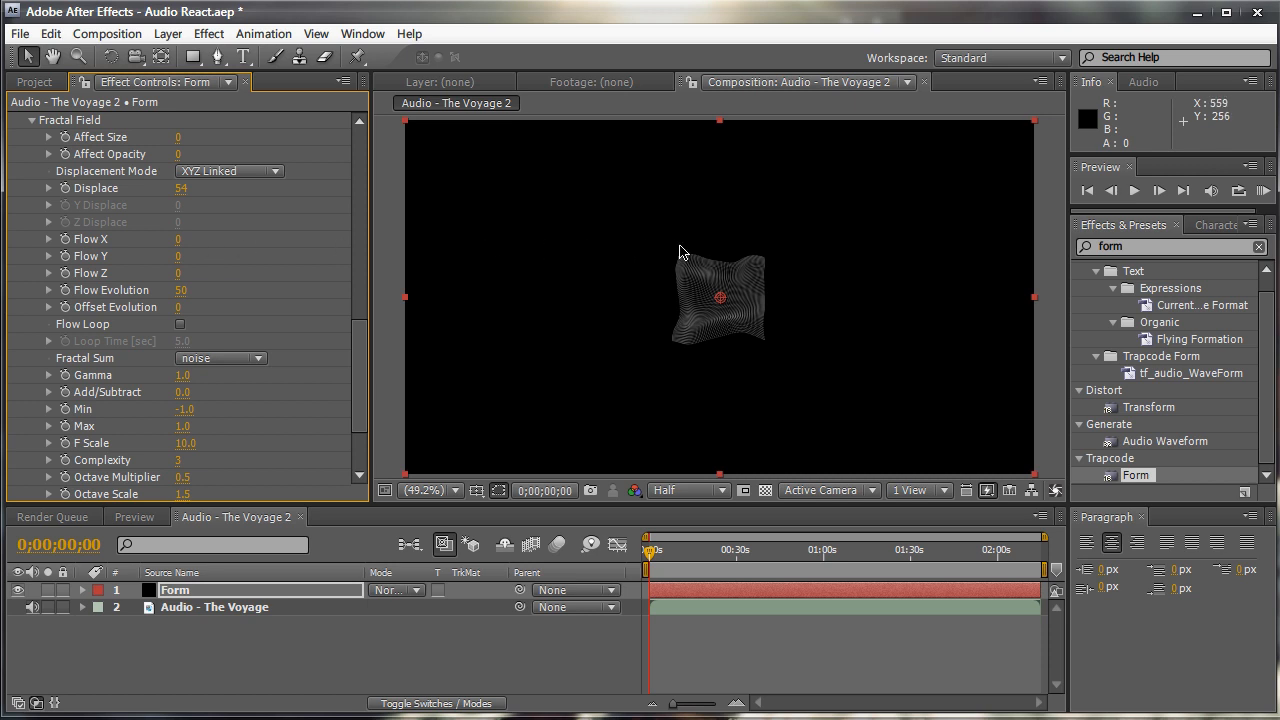
mouse_move(488, 316)
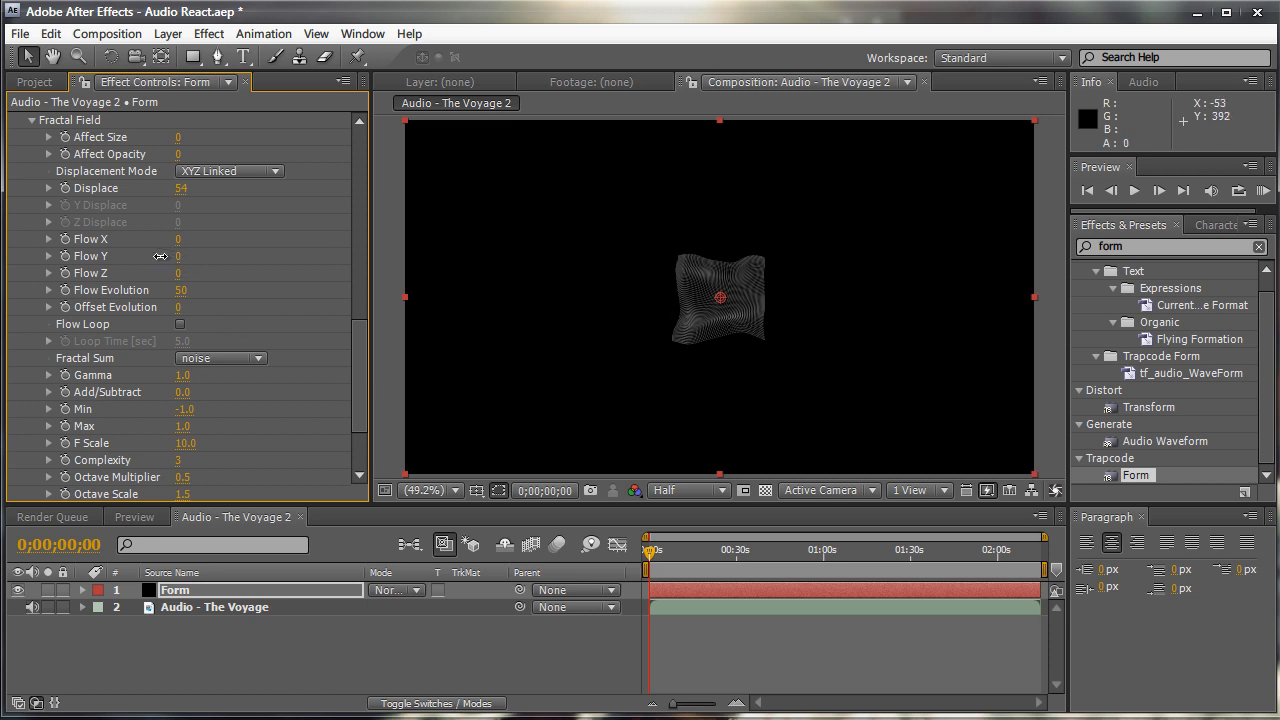
left_click_drag(178, 256, 130, 256)
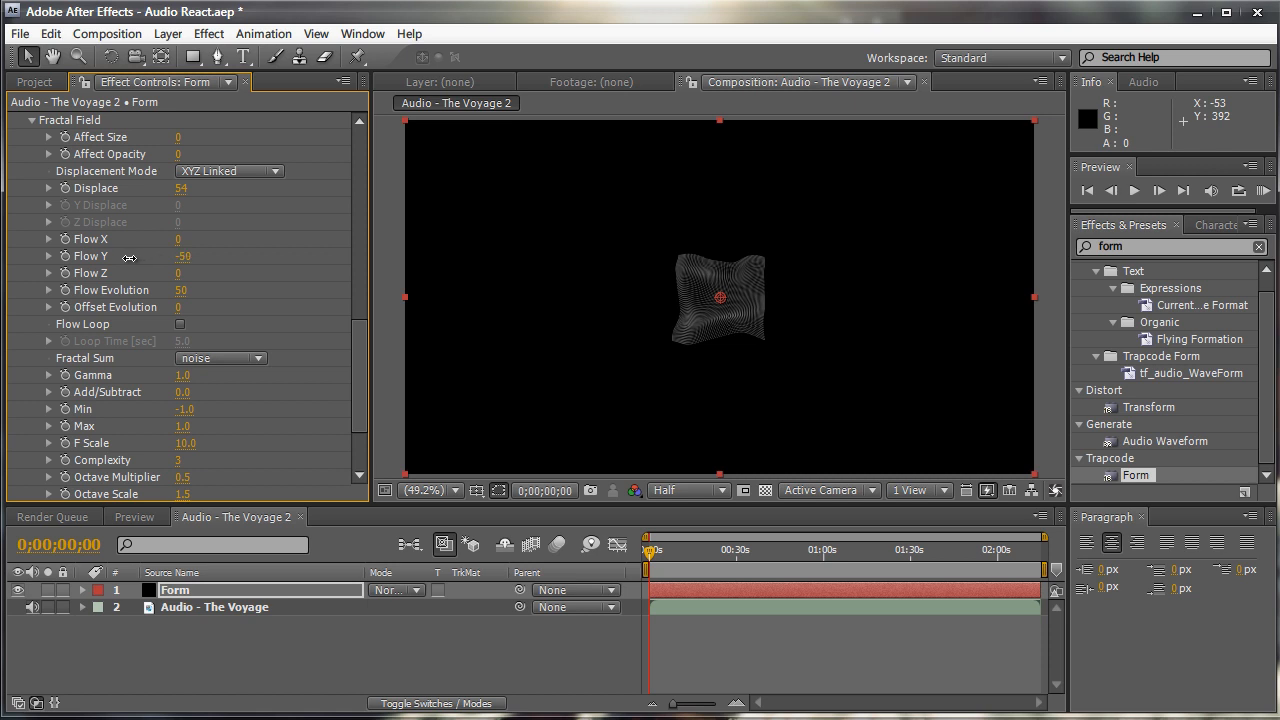
mouse_move(128, 264)
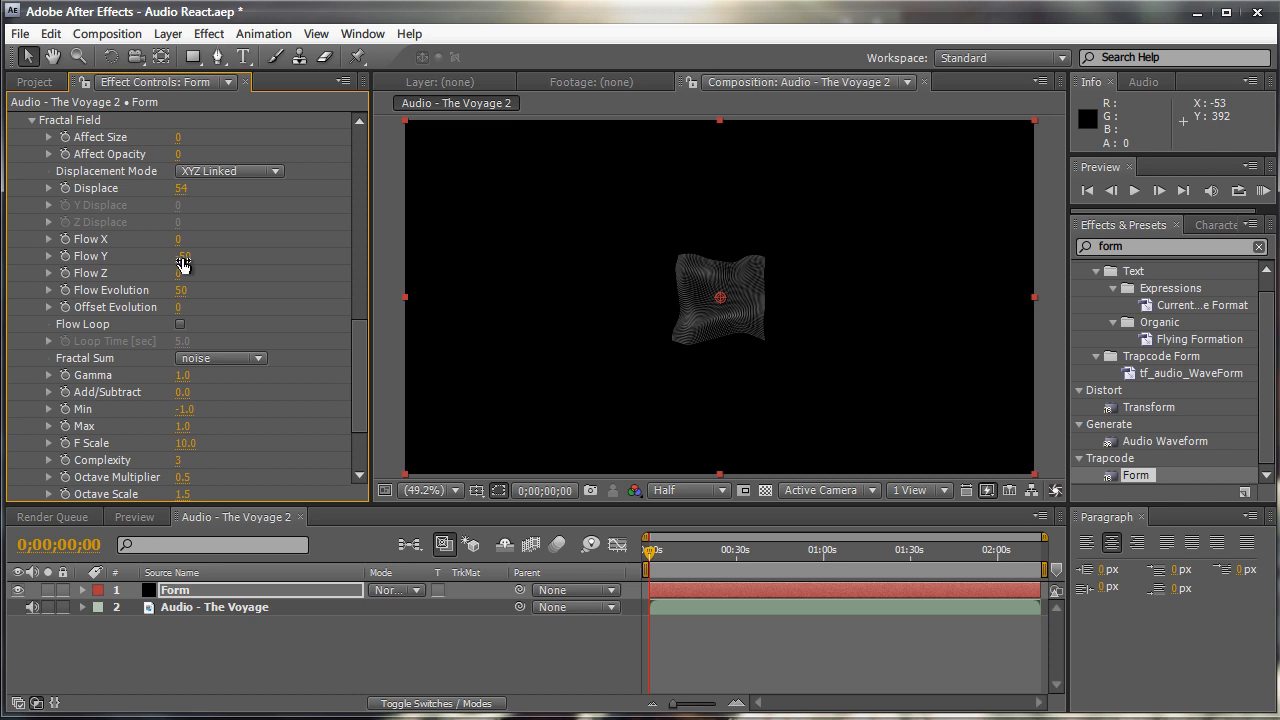
double_click(180, 290)
type("25")
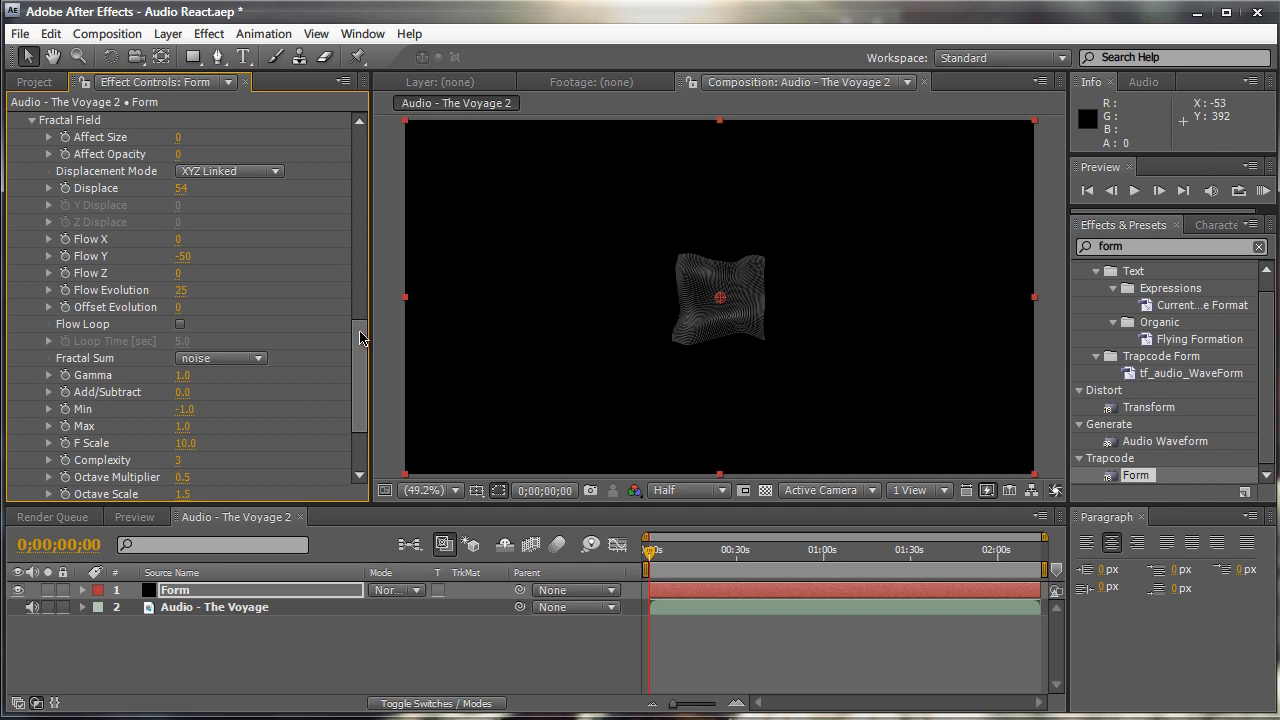
scroll("up", 3)
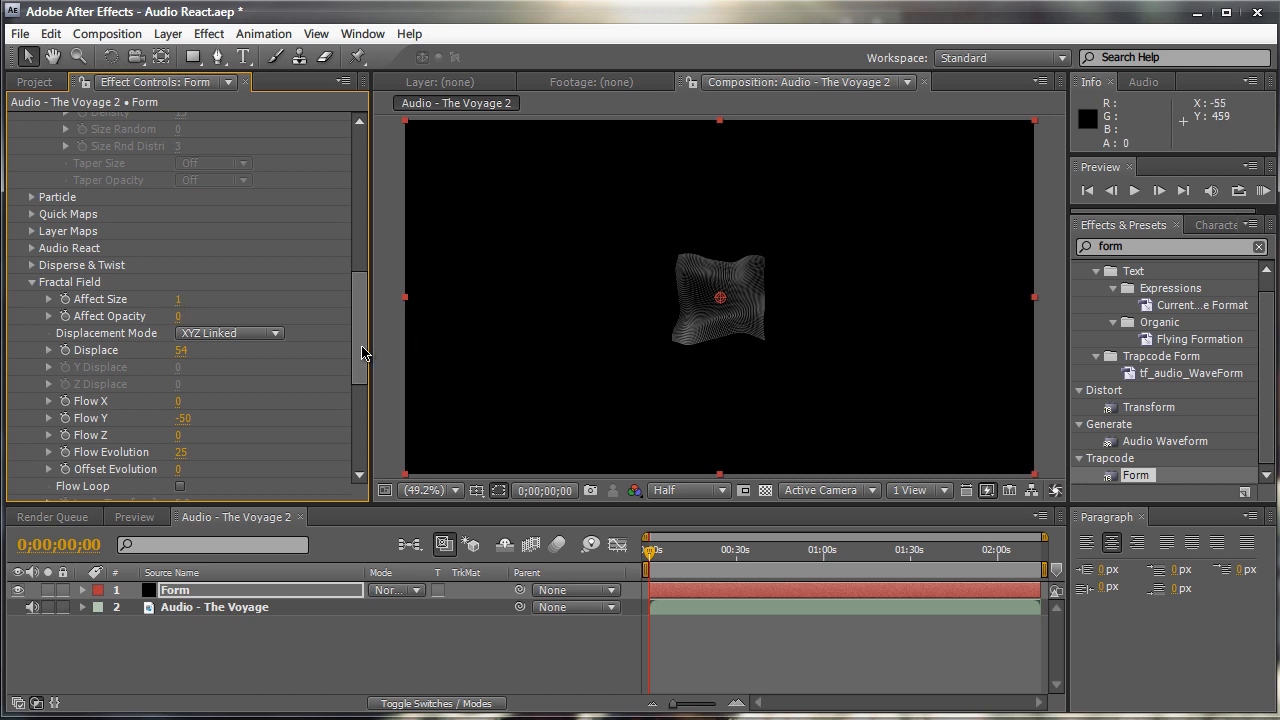
scroll("up", 3)
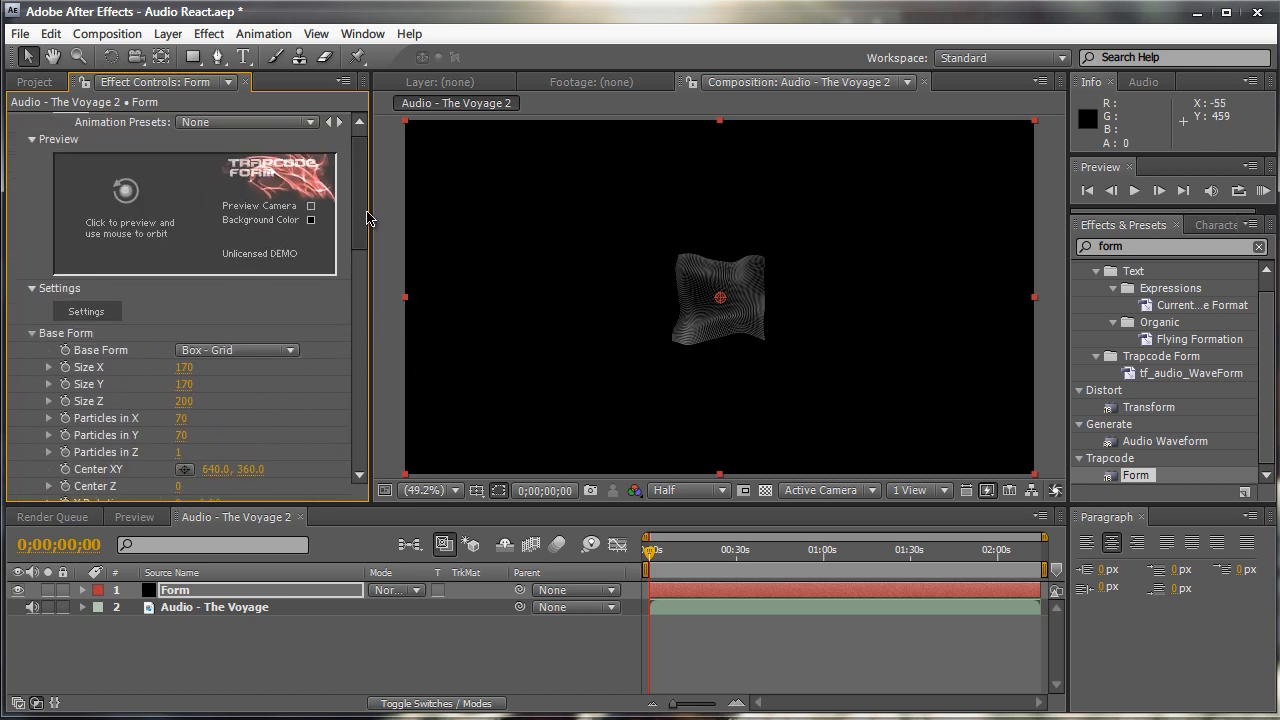
Set Audio Layer to 2. Audio - The Voyage and map Reactor 1 to Fractal at strength 150
scroll("down", 3)
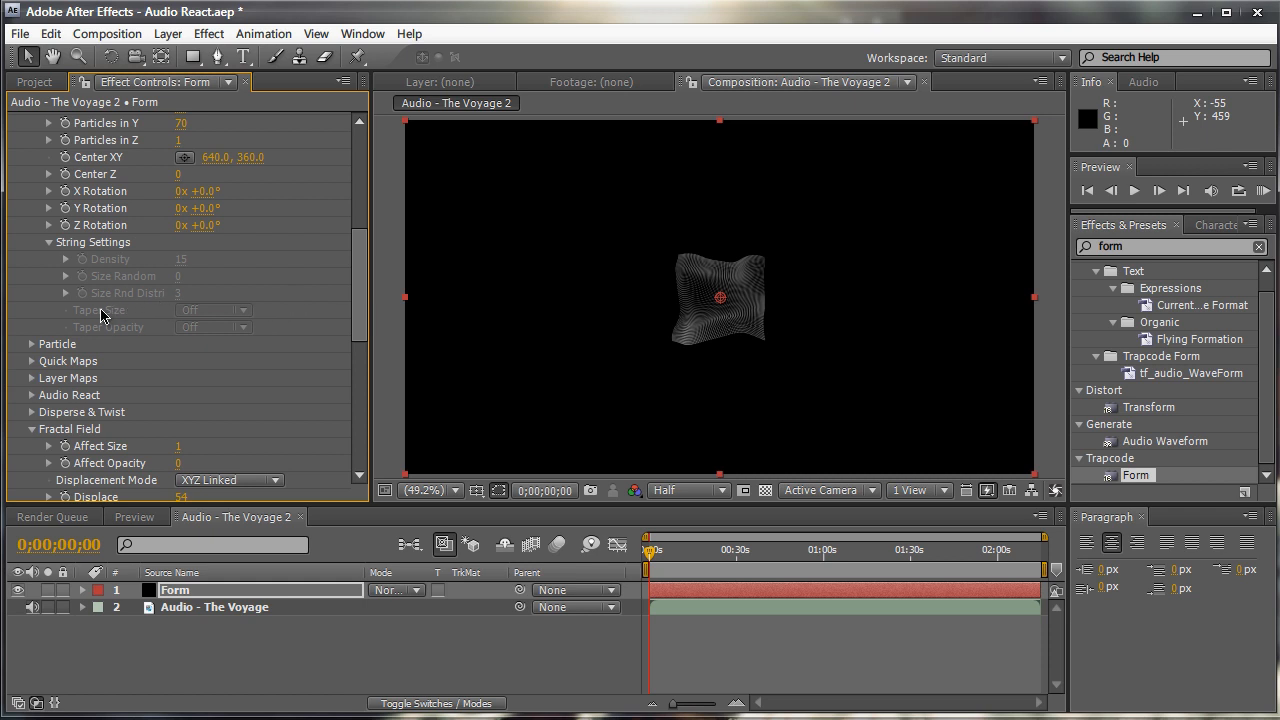
left_click(32, 396)
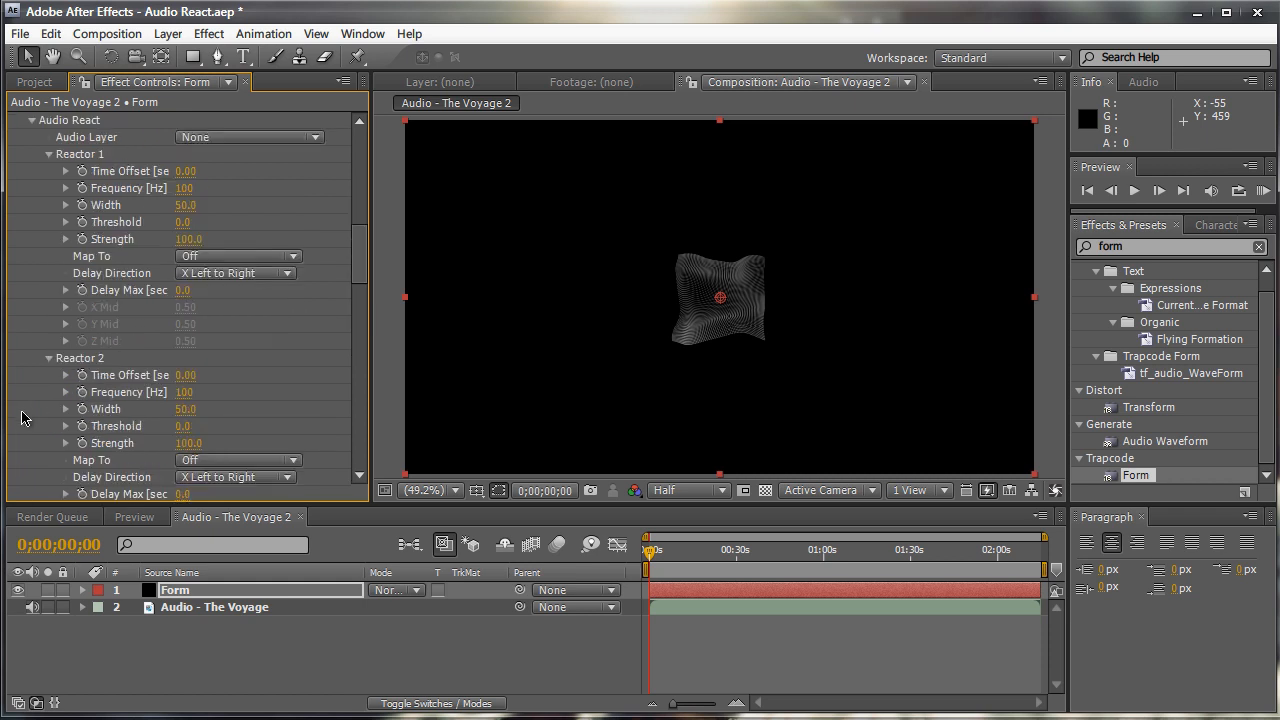
left_click(248, 136)
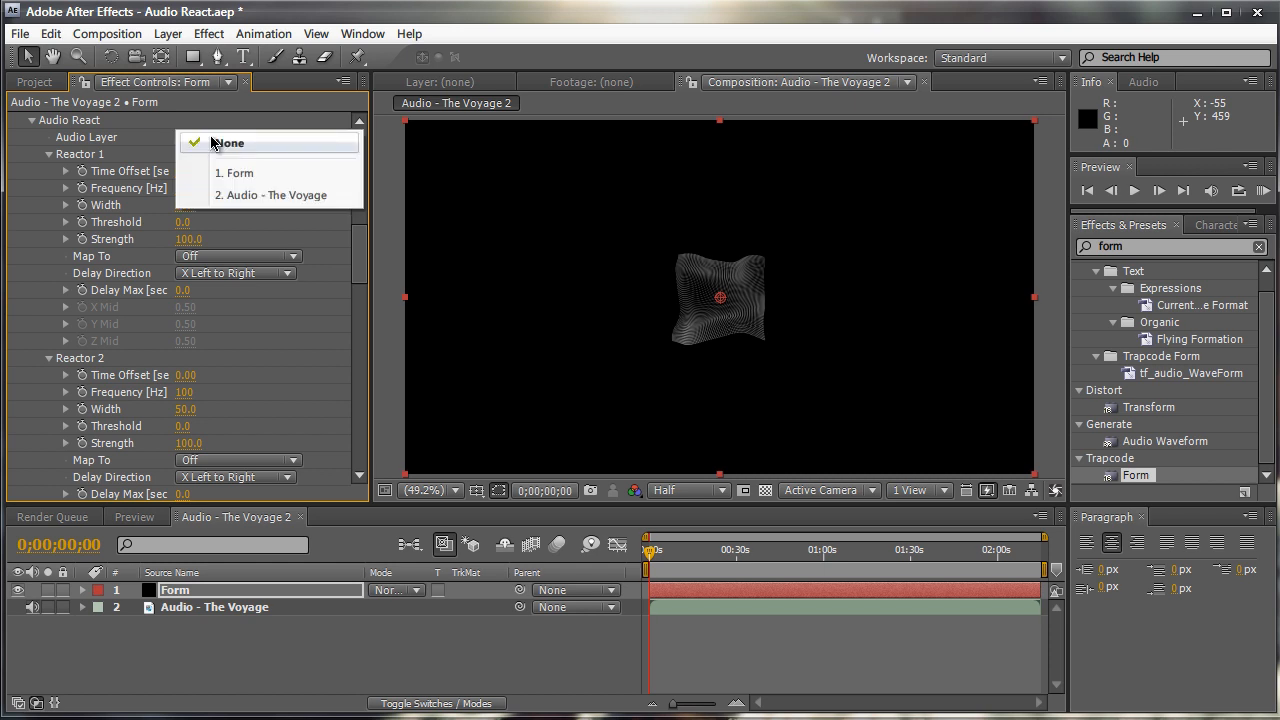
mouse_move(280, 196)
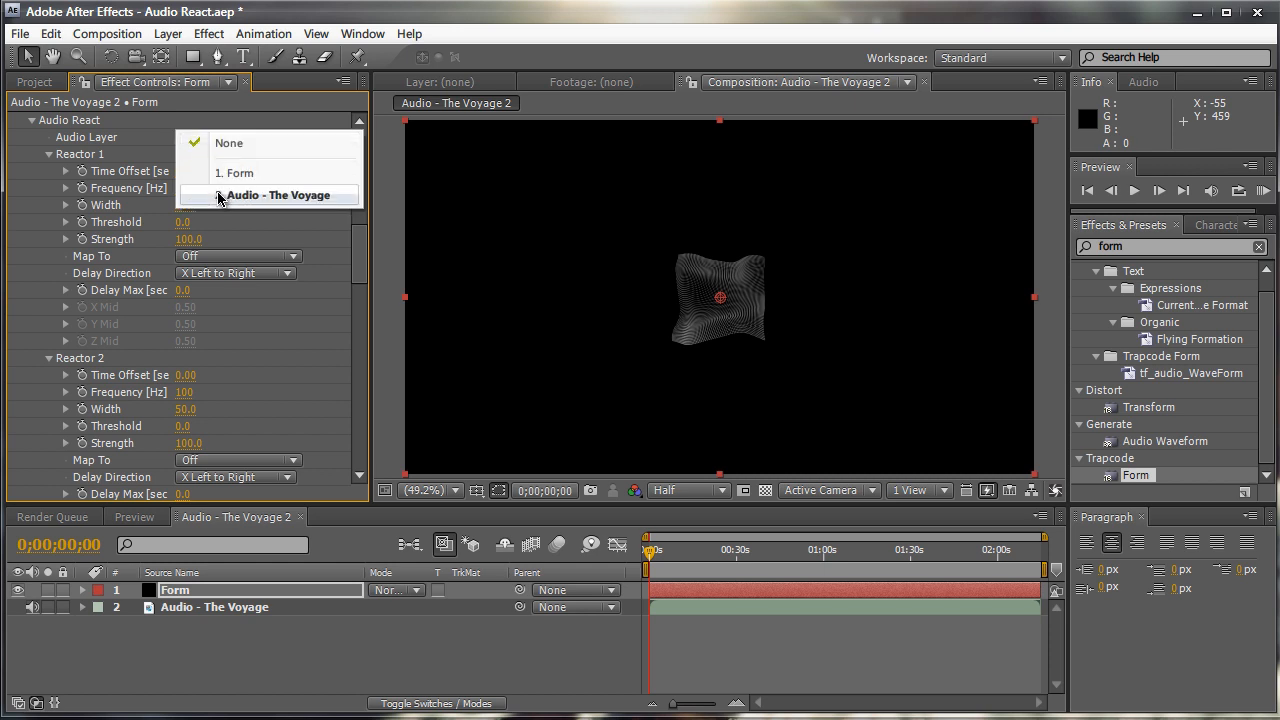
left_click(278, 196)
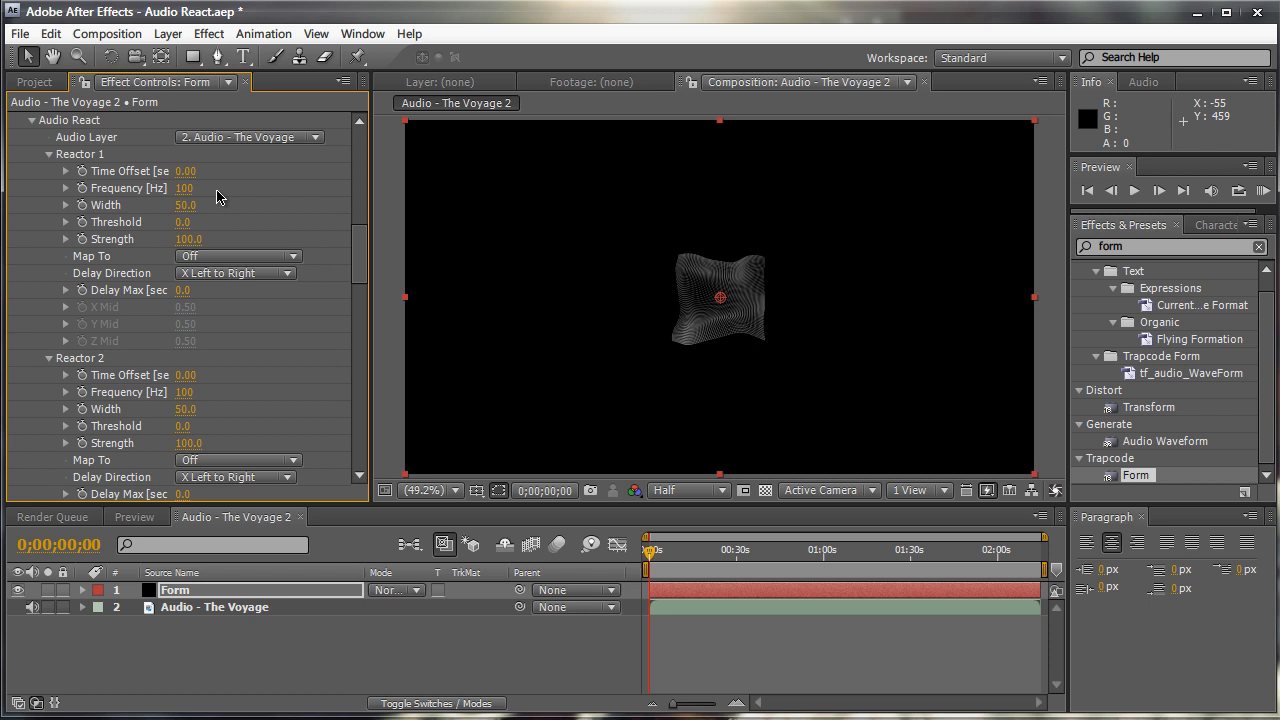
mouse_move(220, 258)
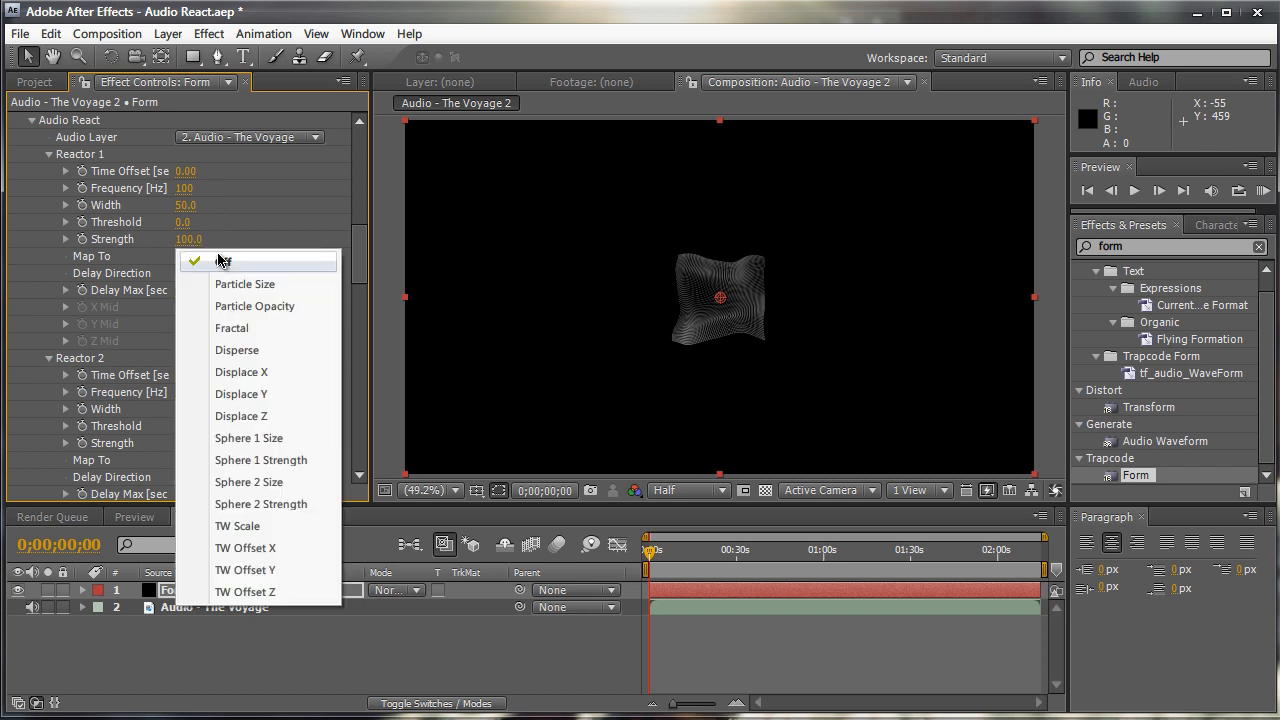
mouse_move(232, 328)
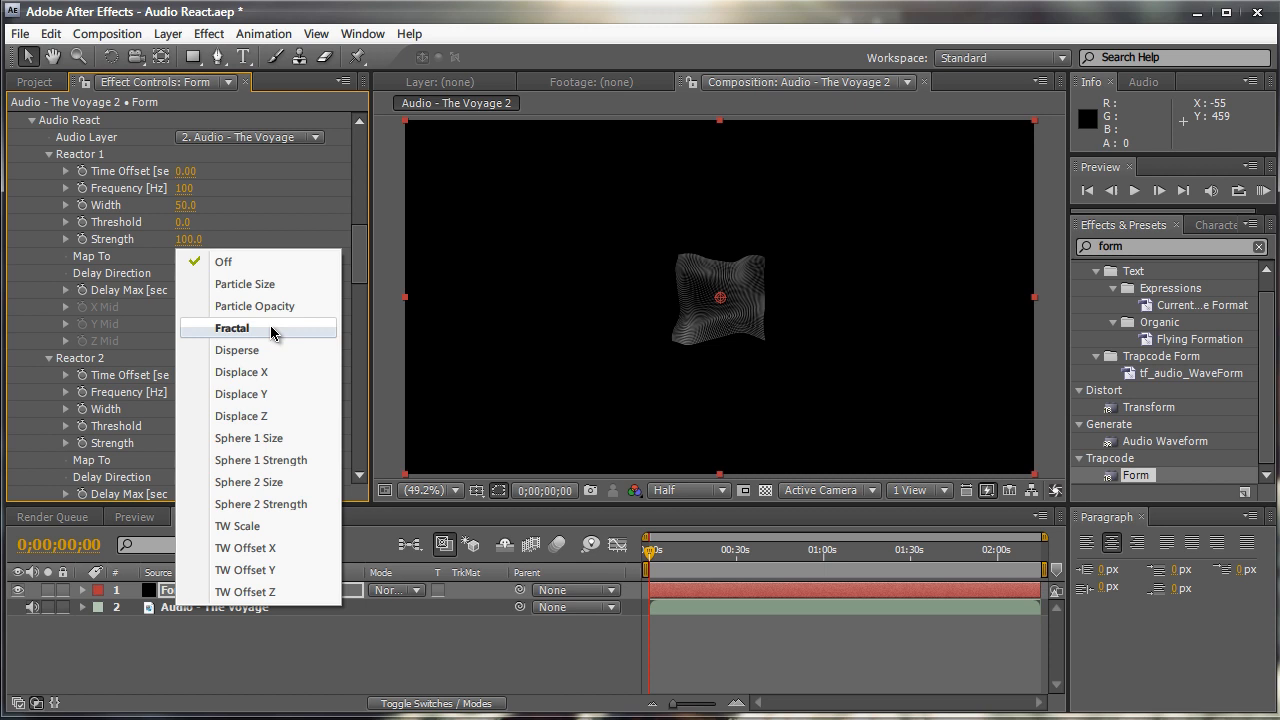
mouse_move(236, 350)
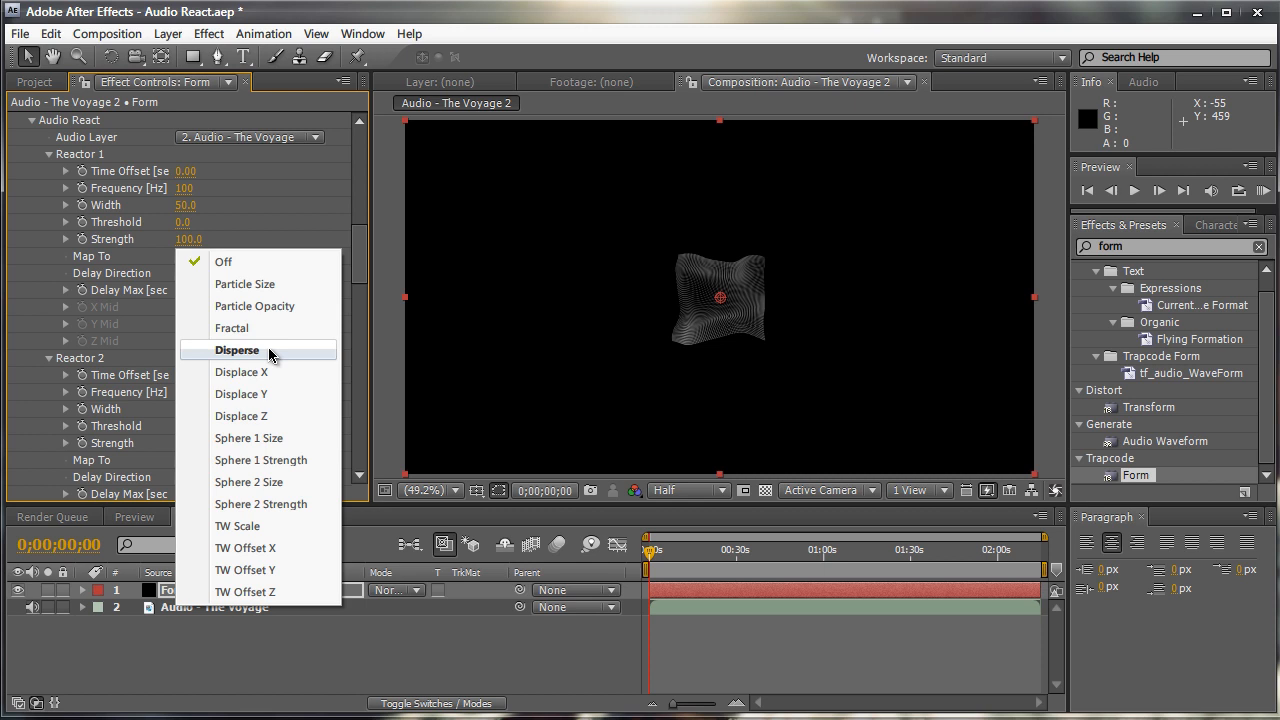
mouse_move(232, 328)
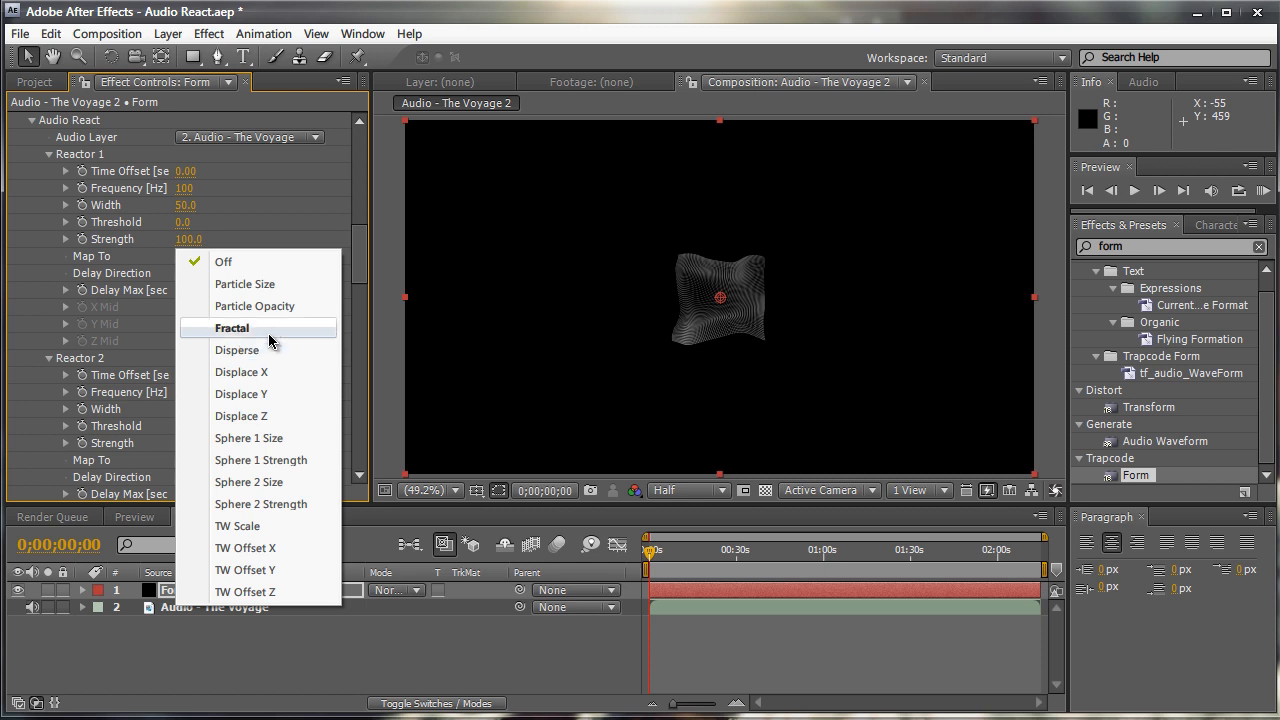
left_click(232, 328)
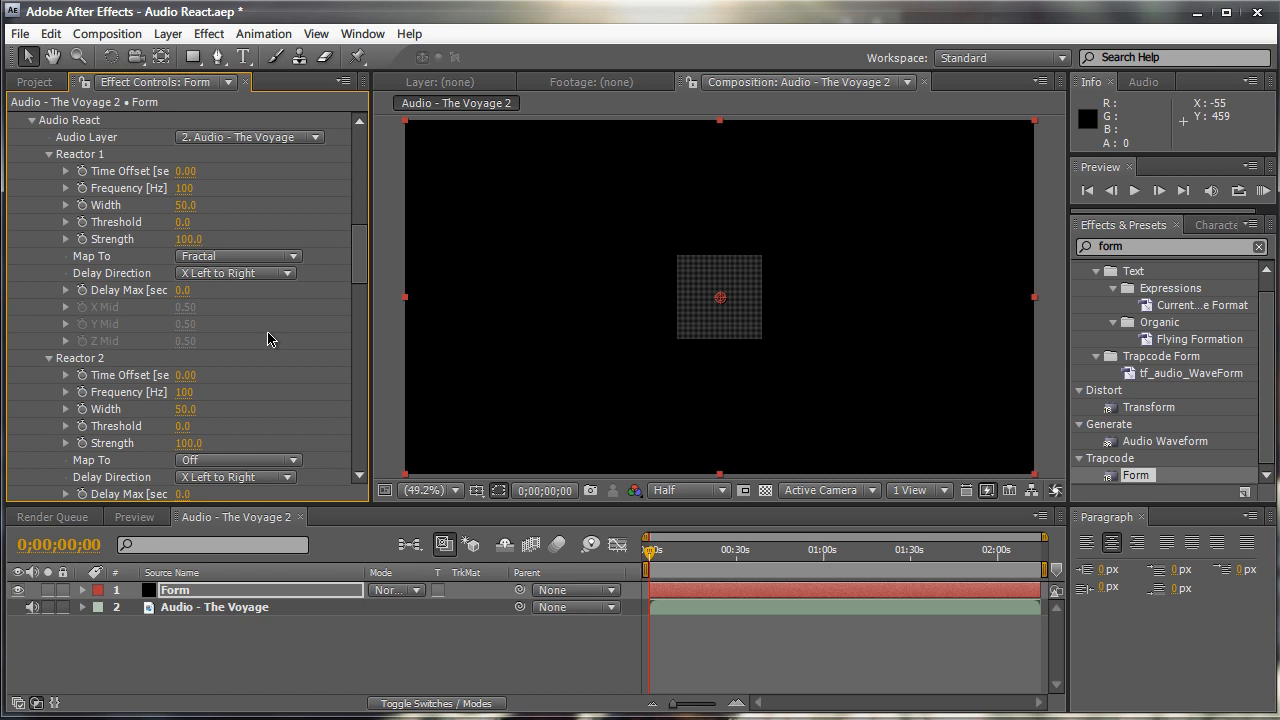
mouse_move(268, 148)
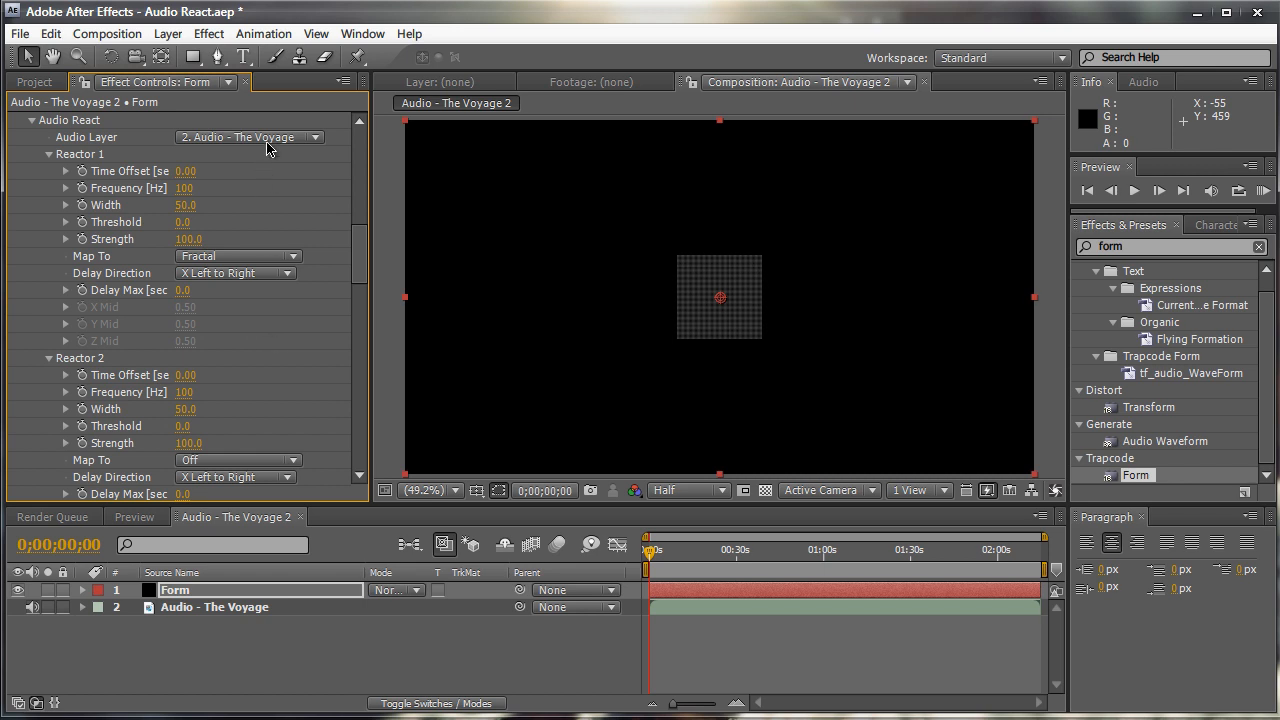
mouse_move(320, 250)
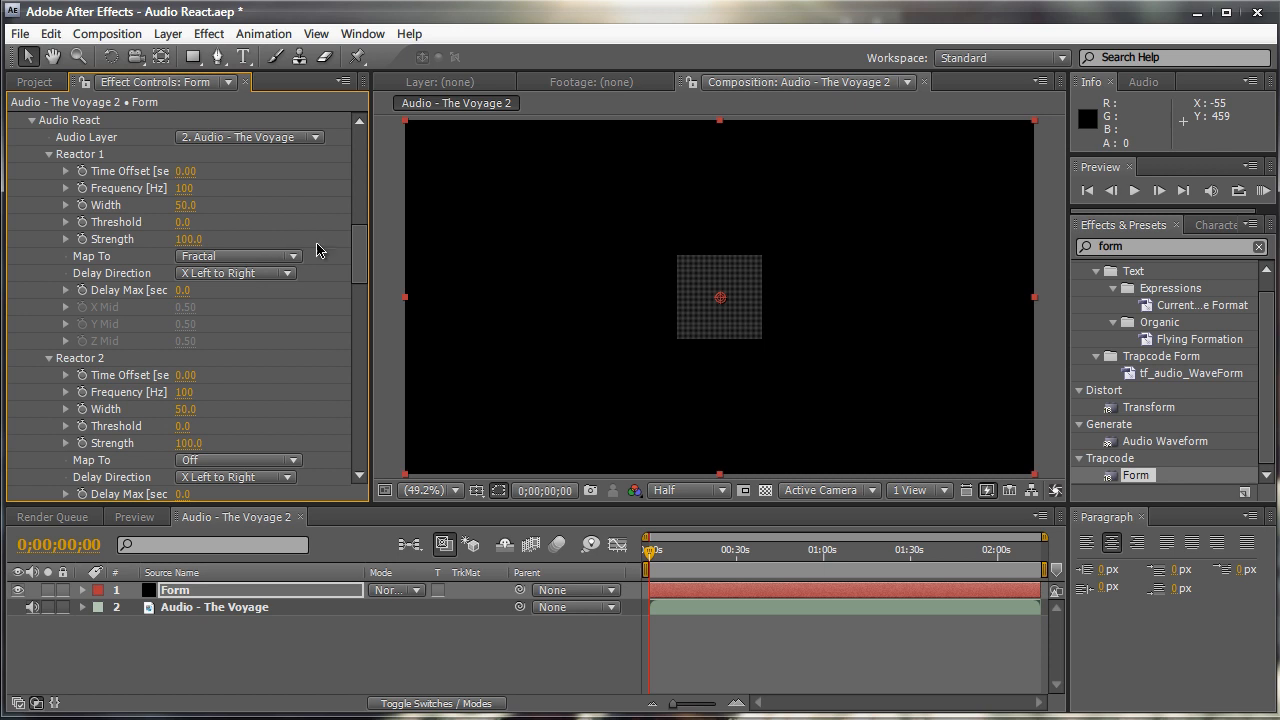
mouse_move(360, 244)
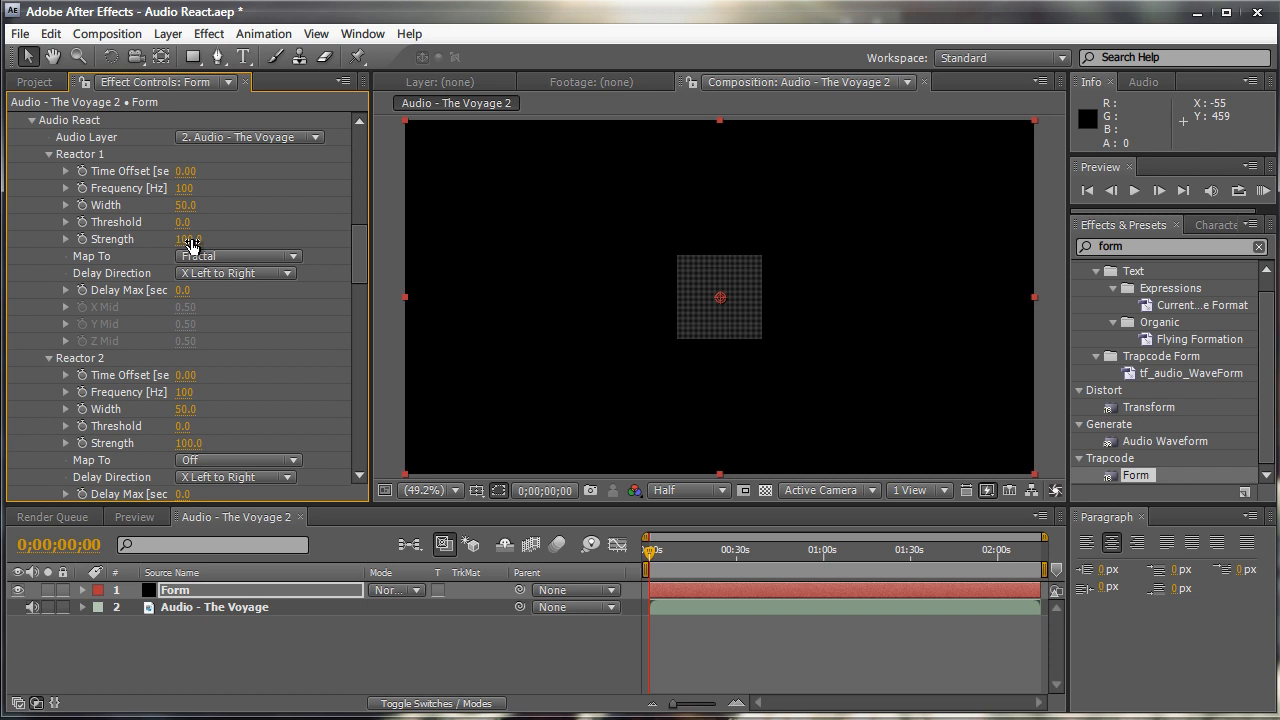
mouse_move(192, 220)
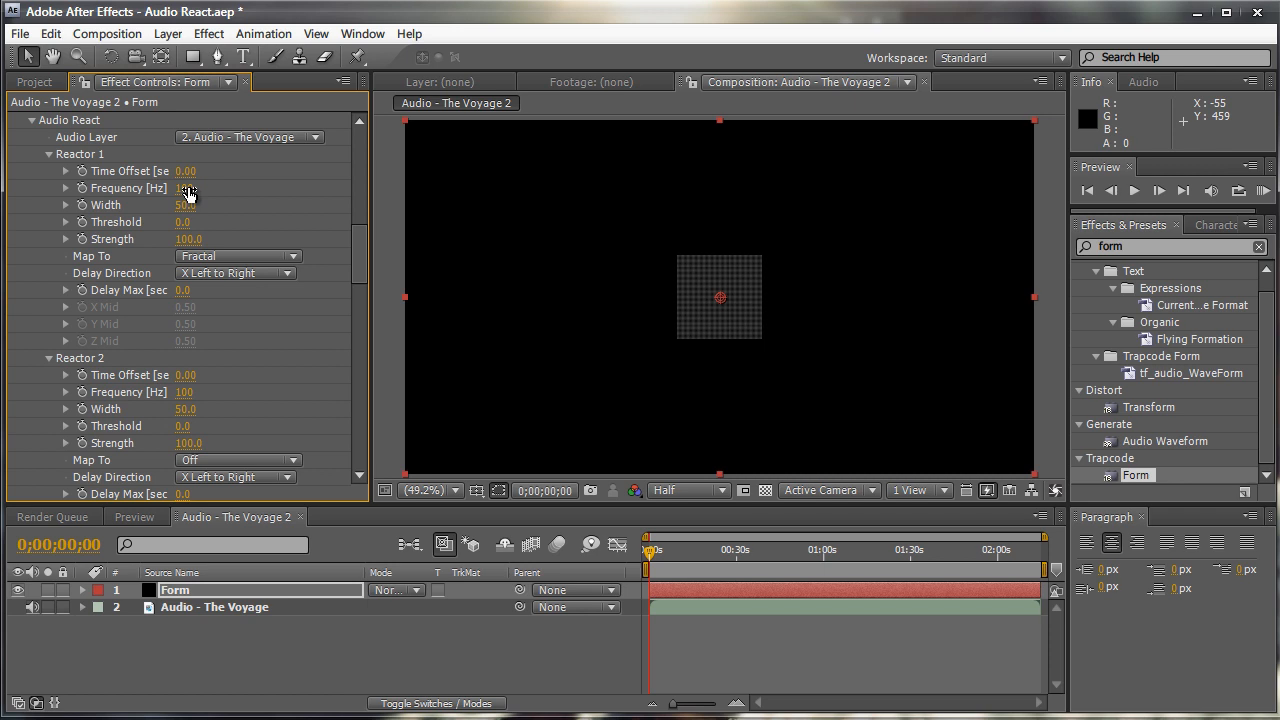
scroll("down", 3)
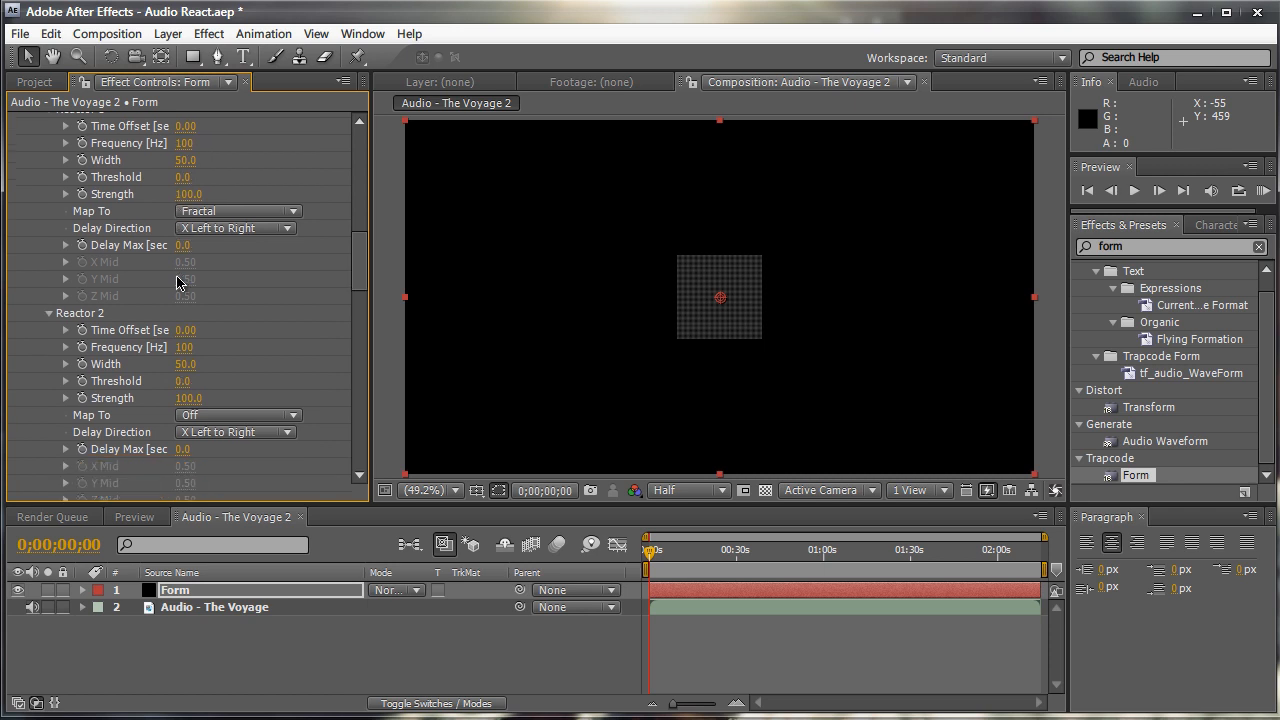
scroll("down", 3)
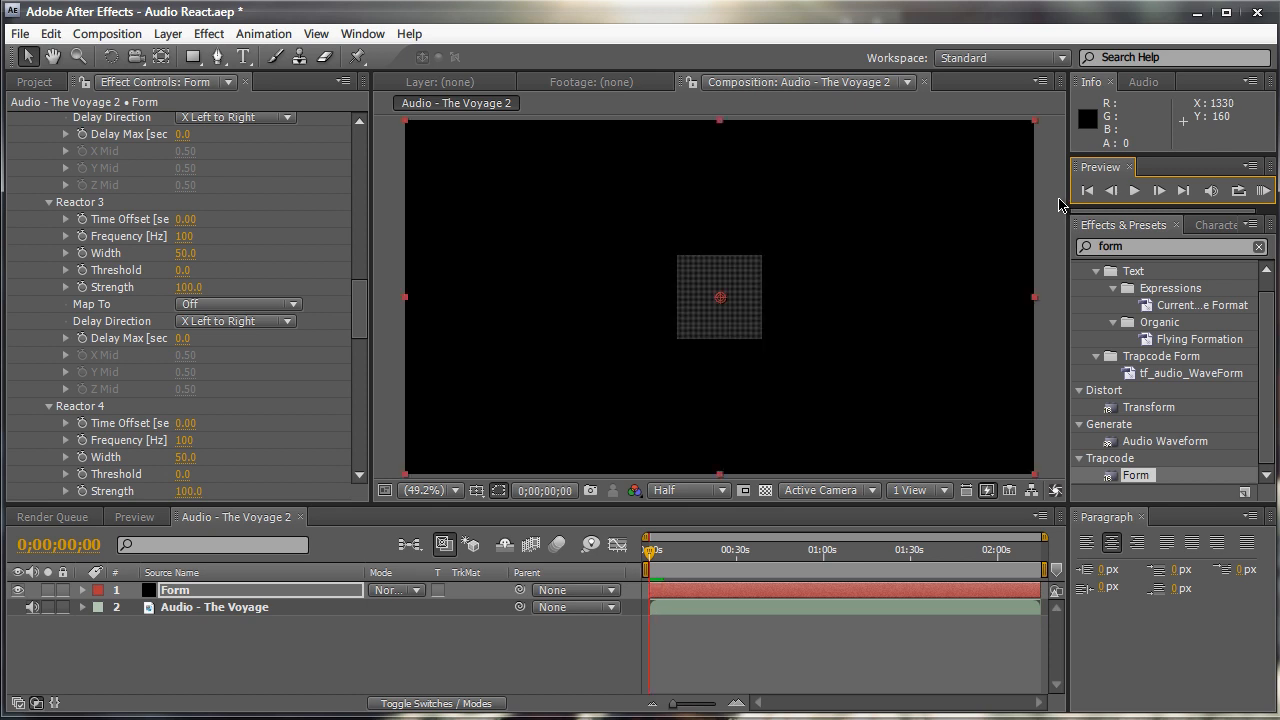
mouse_move(1060, 206)
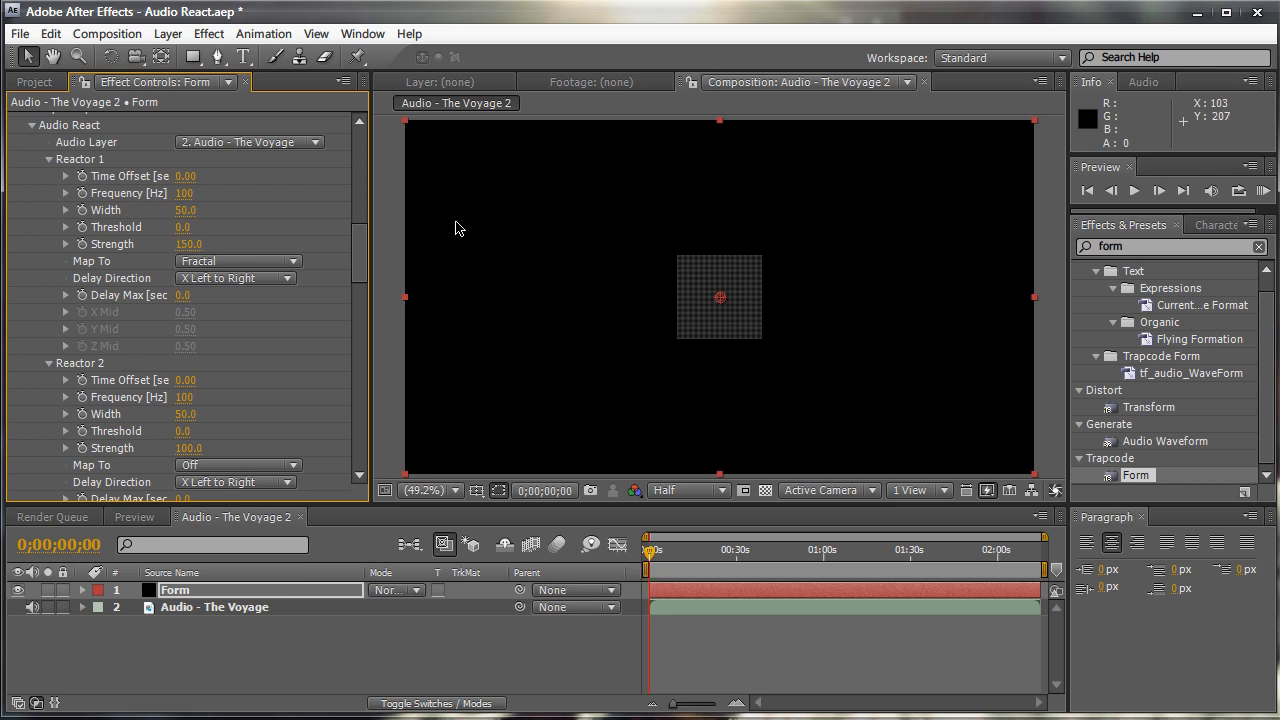
mouse_move(388, 226)
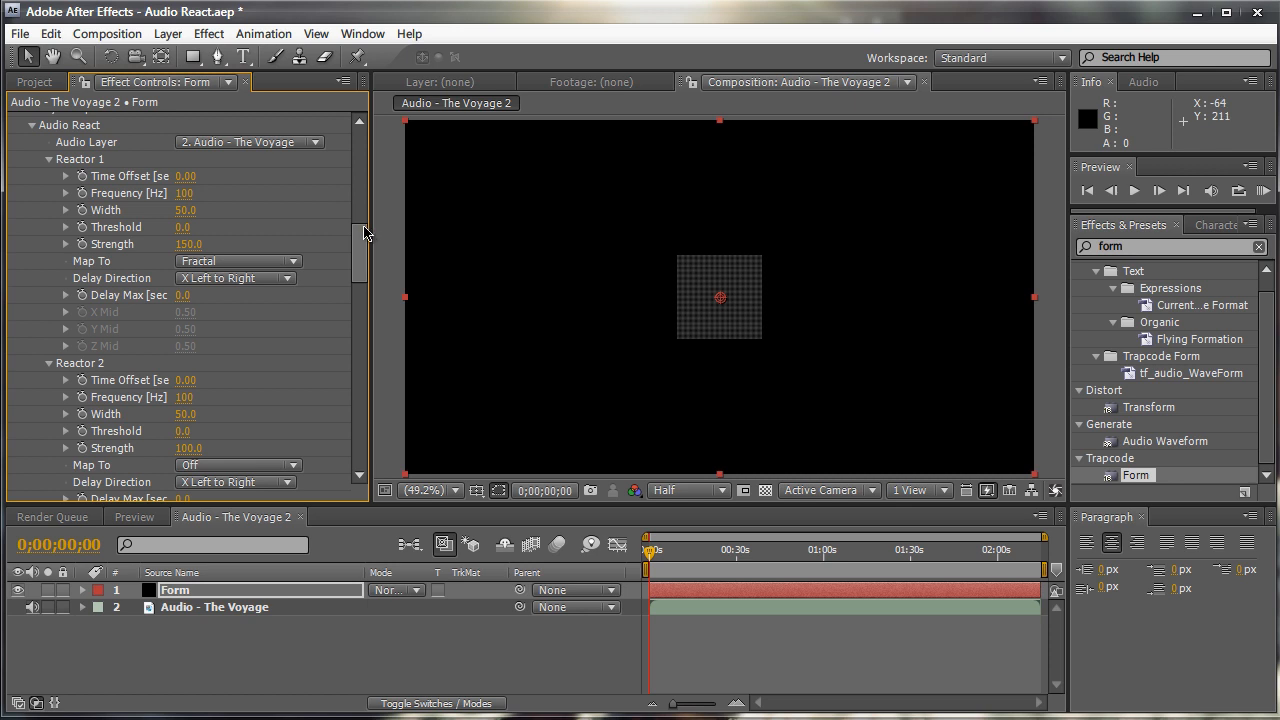
Set Reactor 2 strength to 205 driving Disperse, and reveal the Disperse & Twist settings
scroll("down", 3)
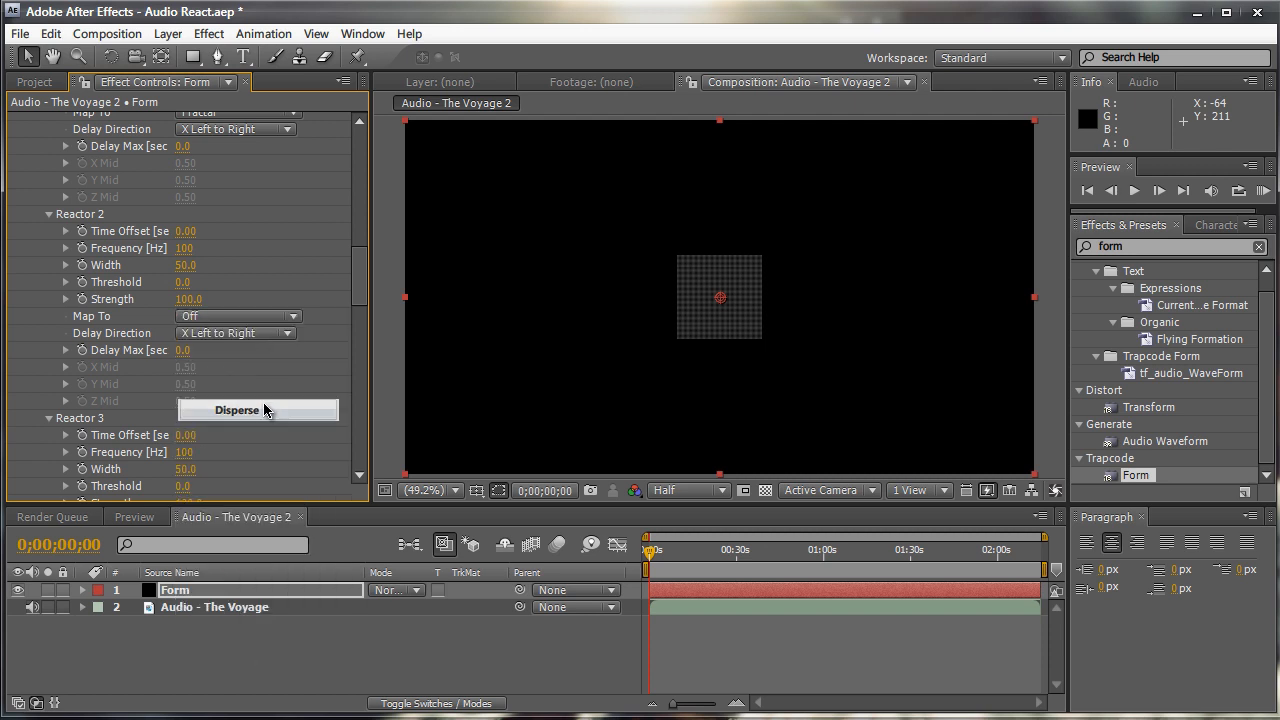
left_click(236, 410)
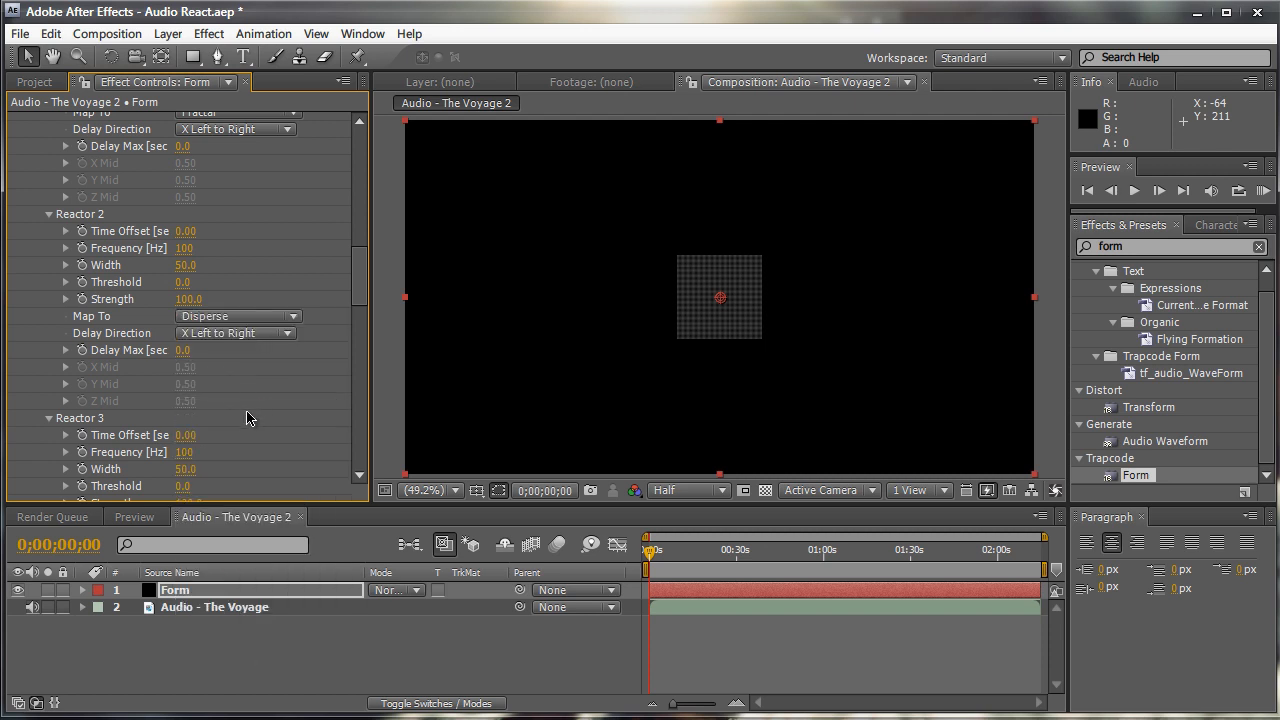
scroll("up", 3)
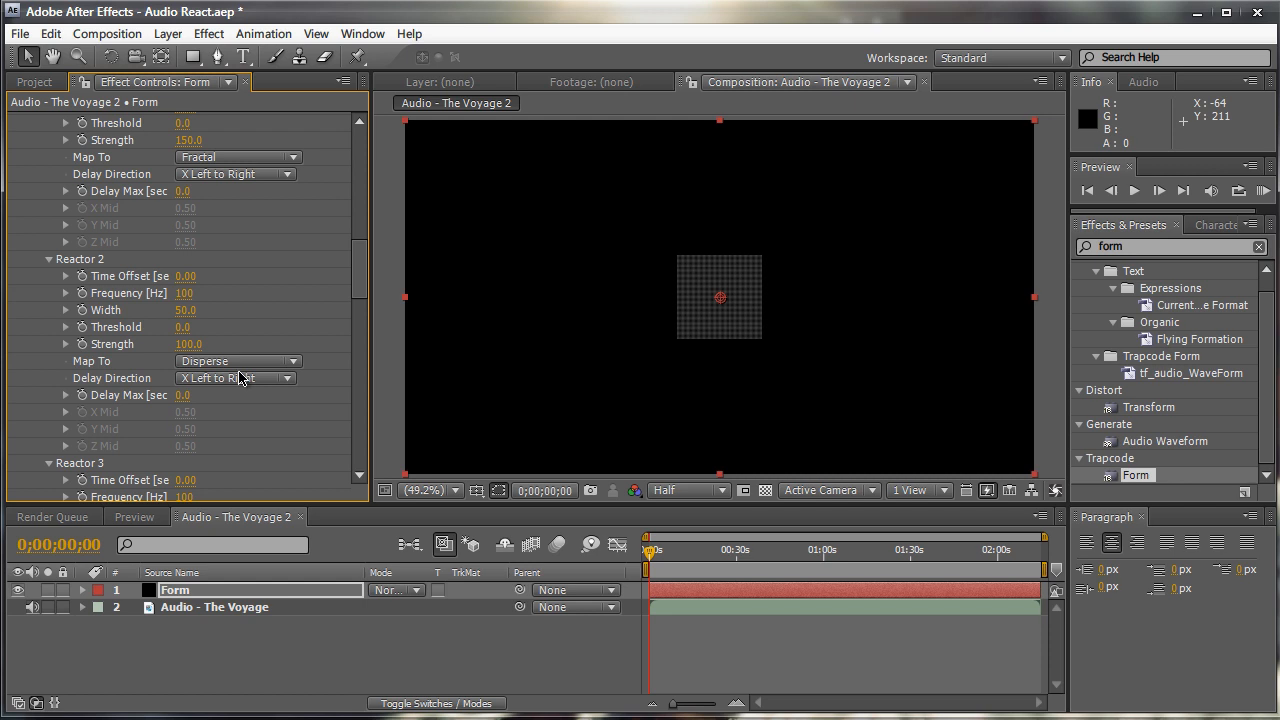
mouse_move(248, 382)
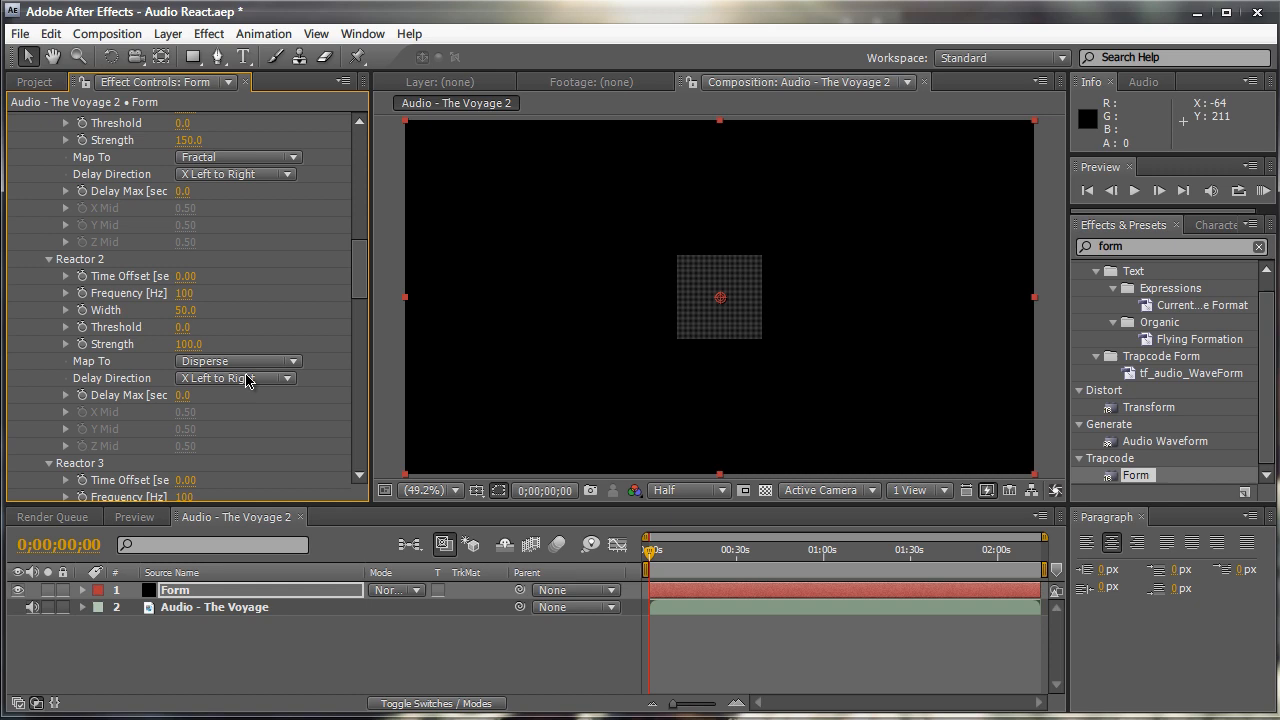
scroll("down", 3)
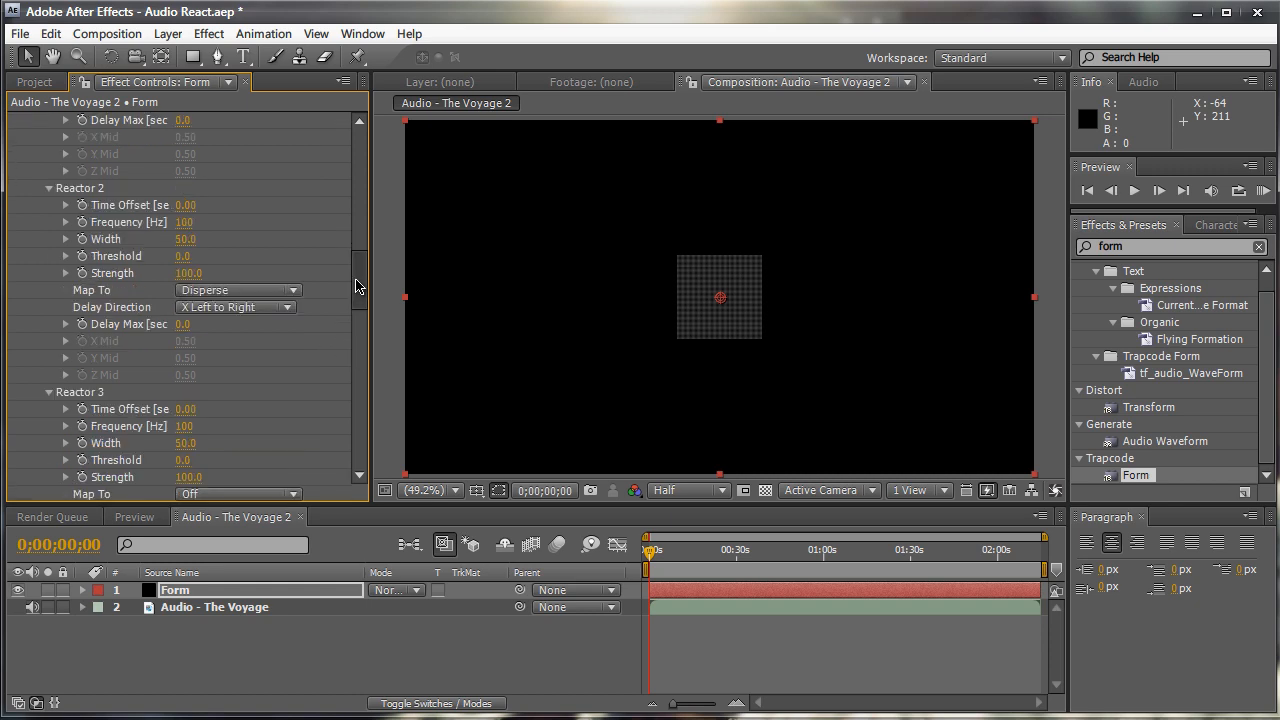
scroll("down", 3)
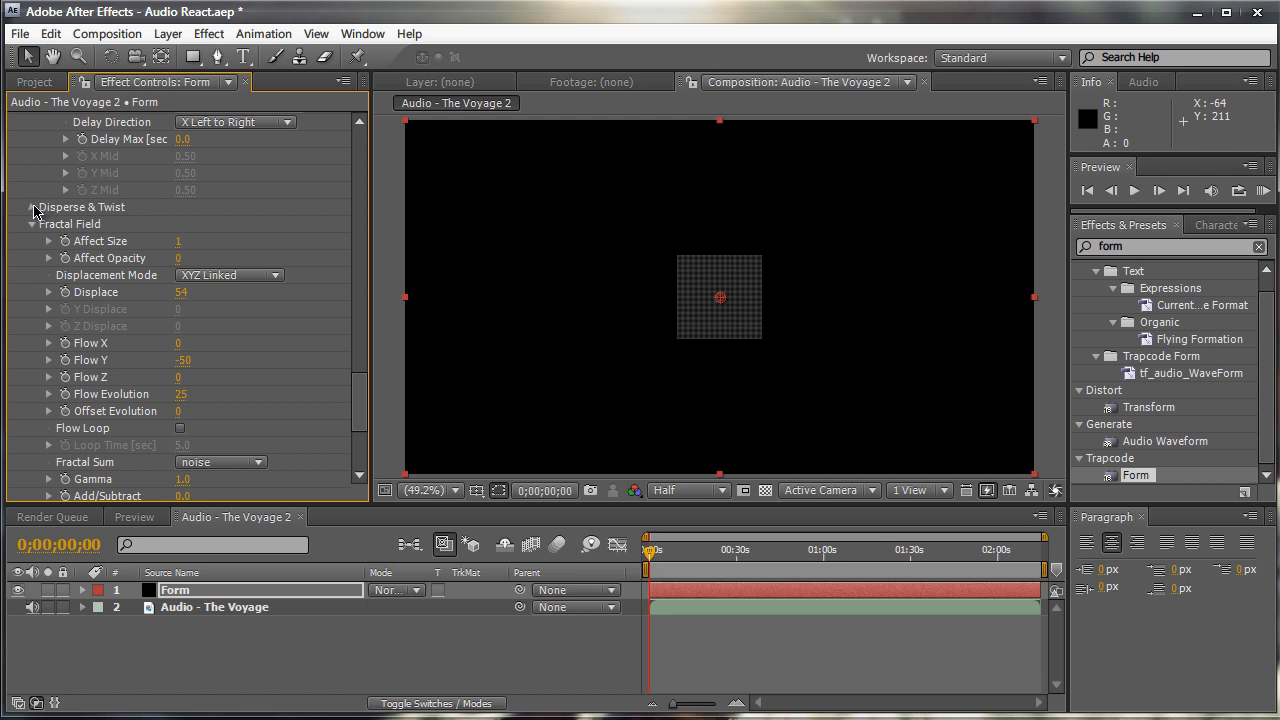
left_click(32, 206)
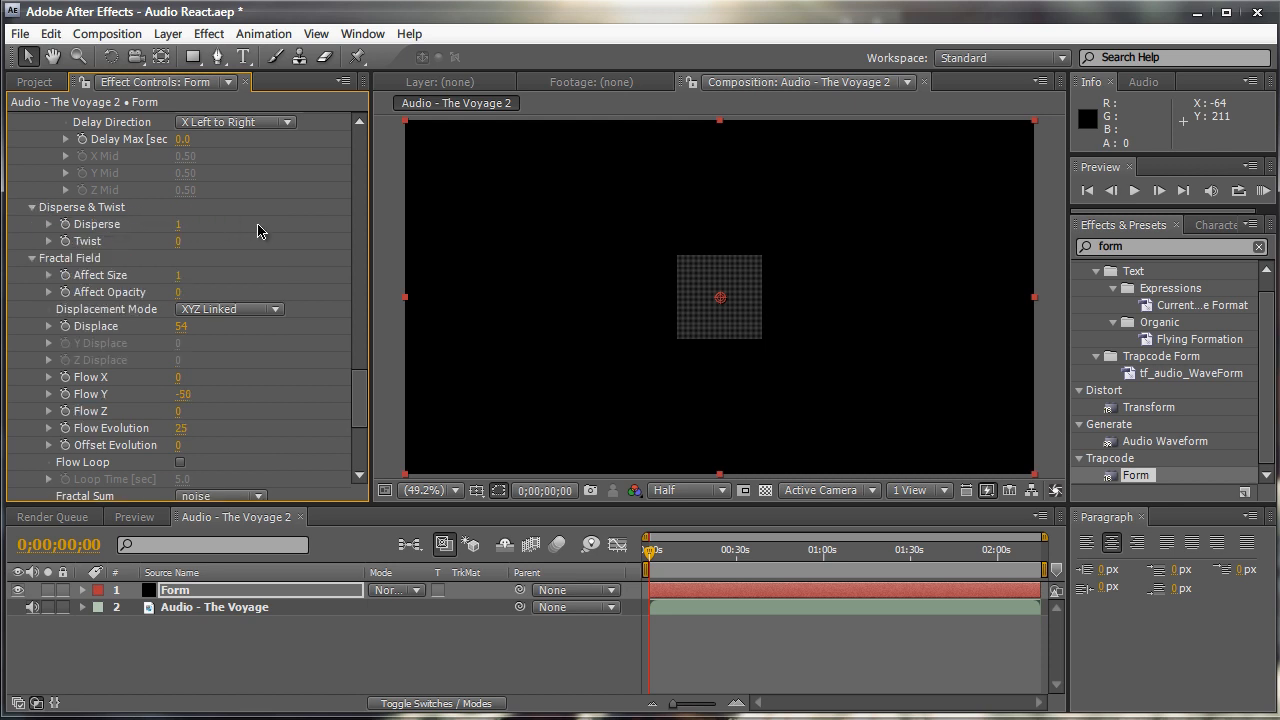
scroll("up", 3)
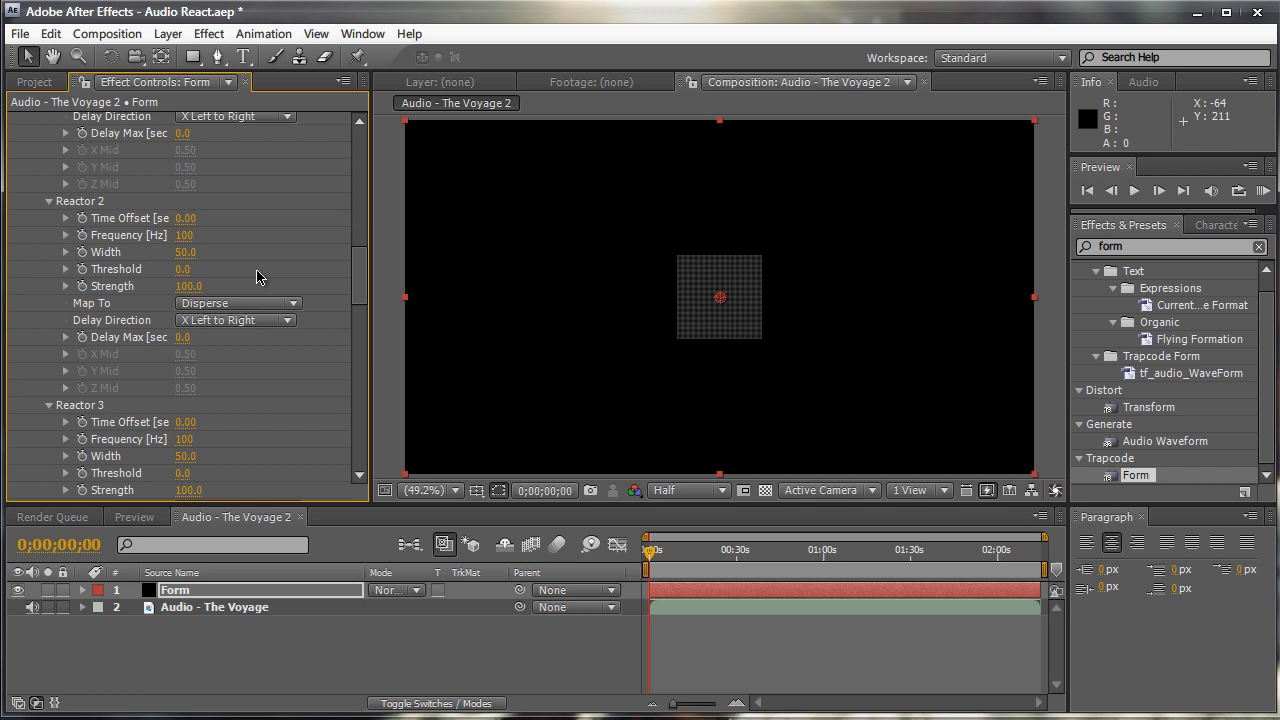
mouse_move(192, 298)
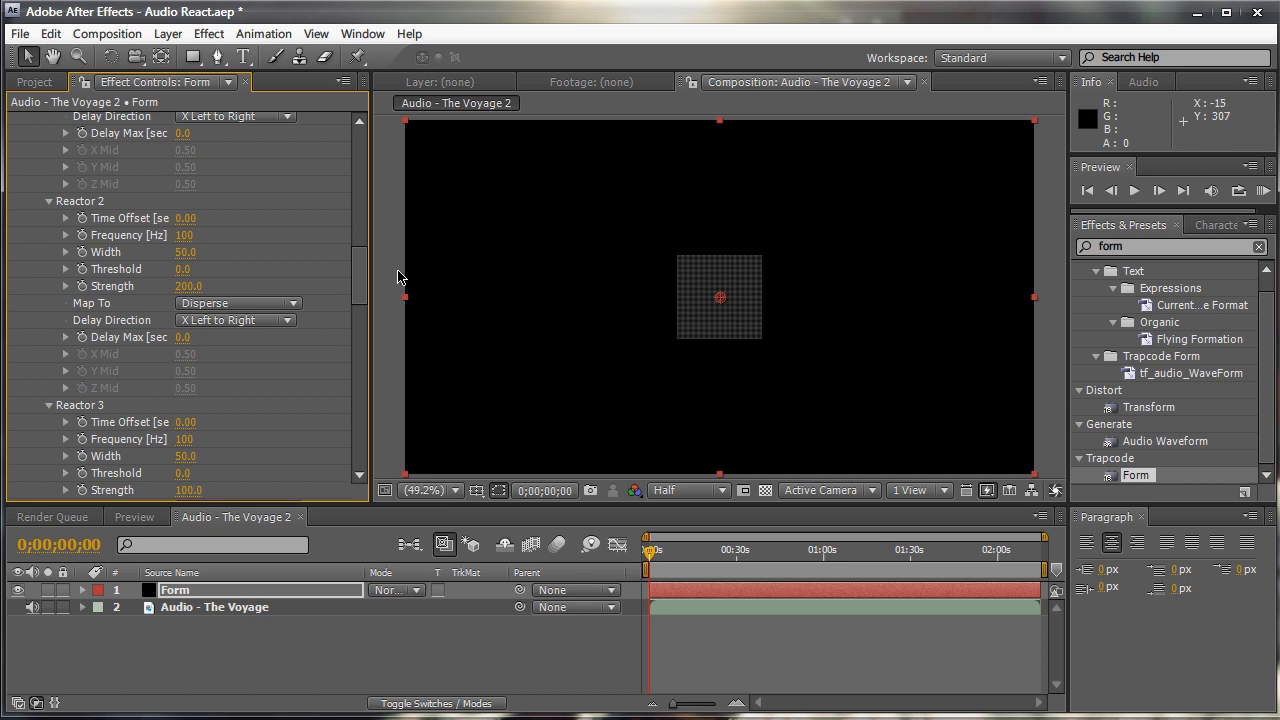
mouse_move(380, 338)
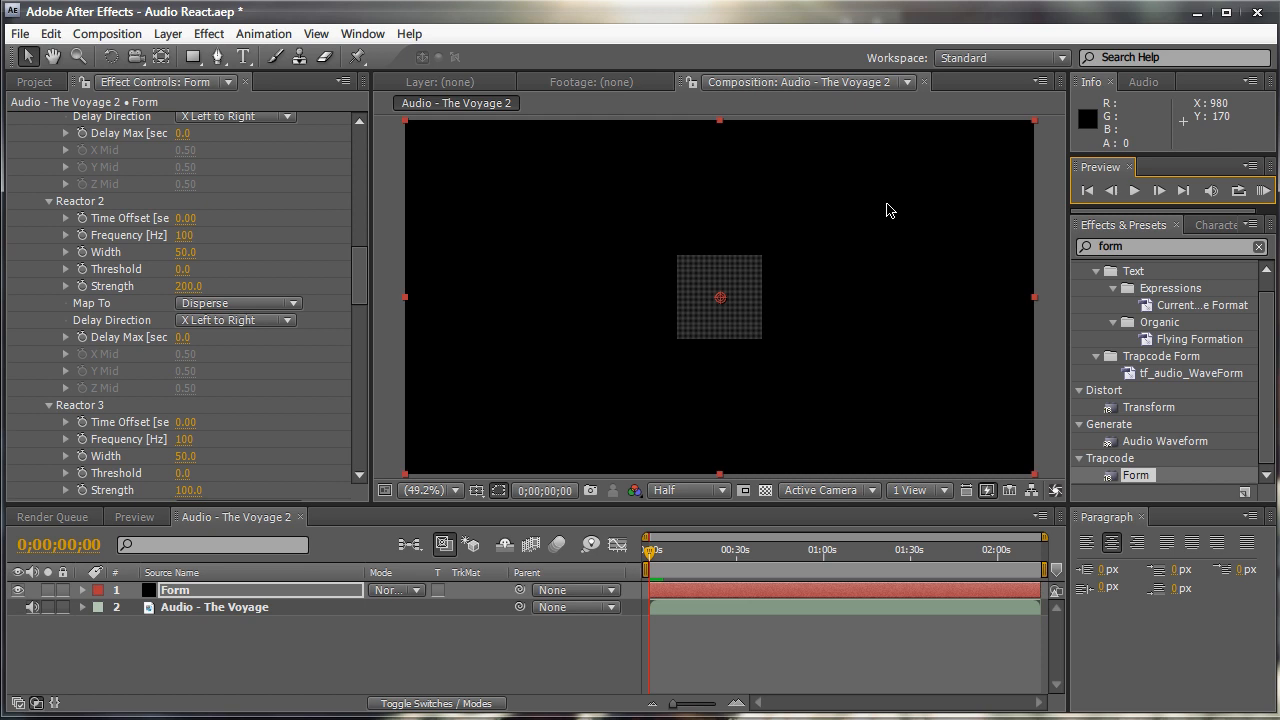
mouse_move(336, 252)
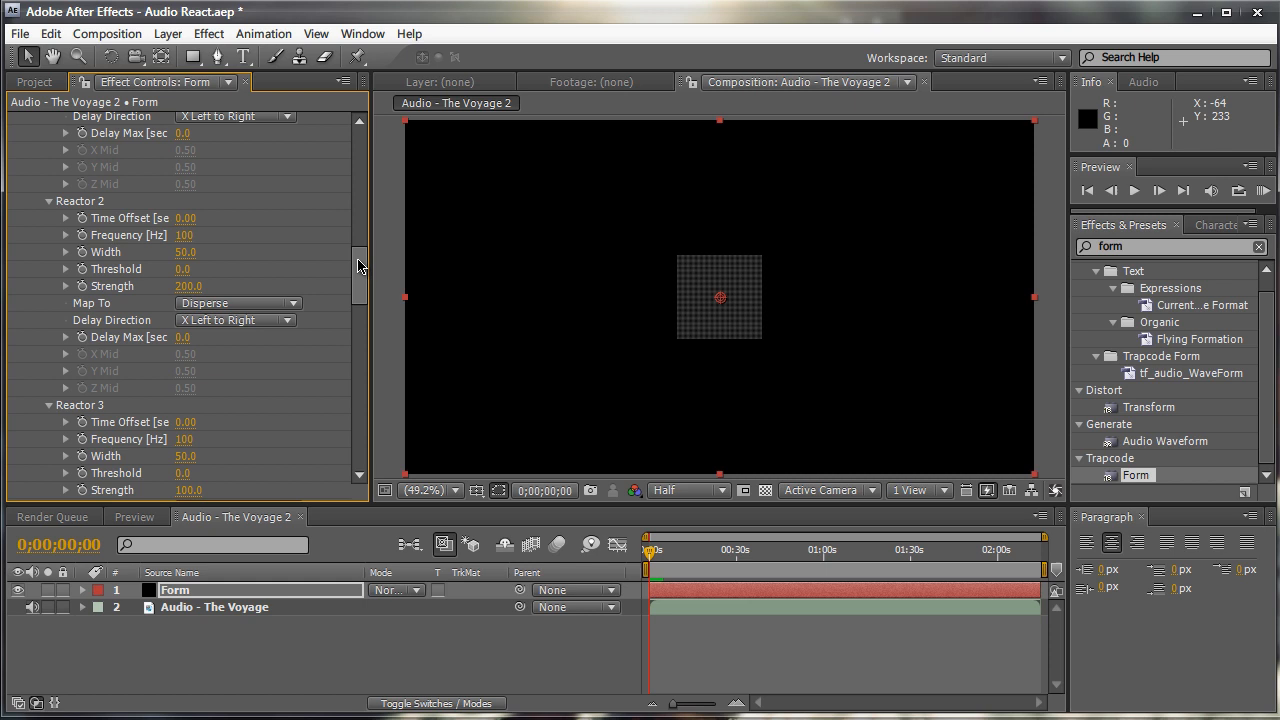
Collapse Audio React, Disperse & Twist and Fractal Field so the Spherical Field settings come into view
scroll("up", 3)
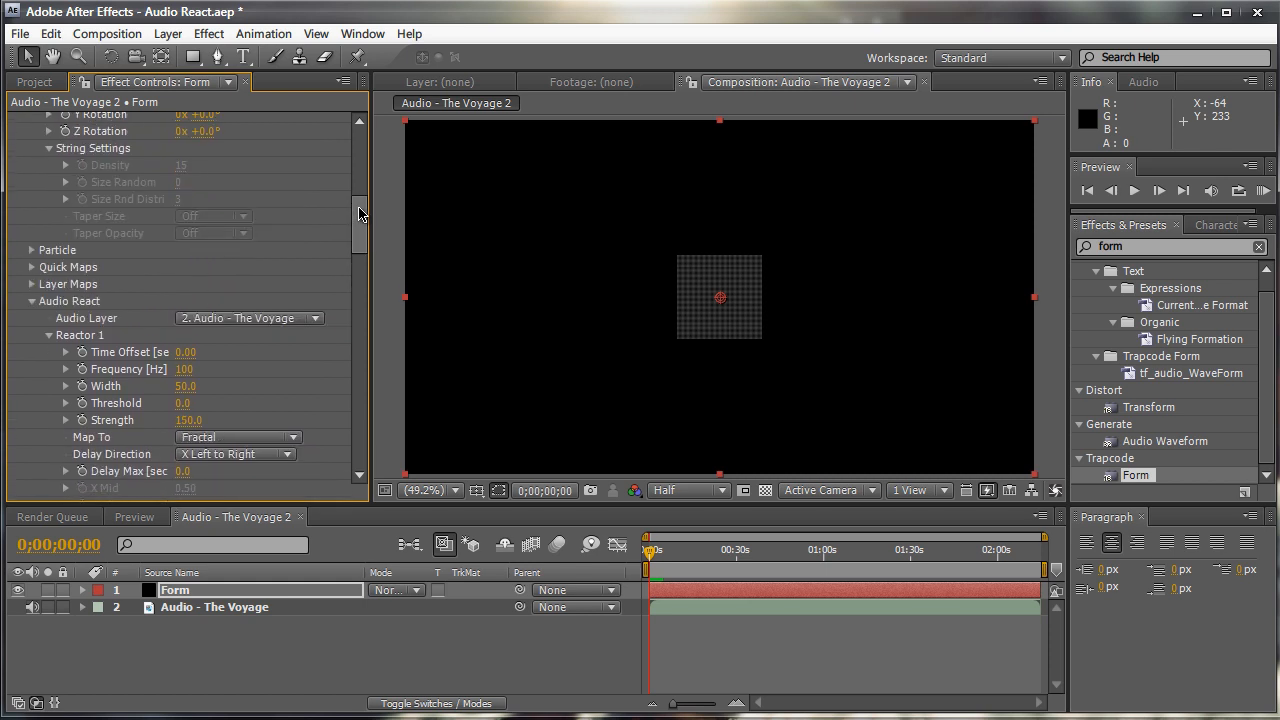
scroll("down", 3)
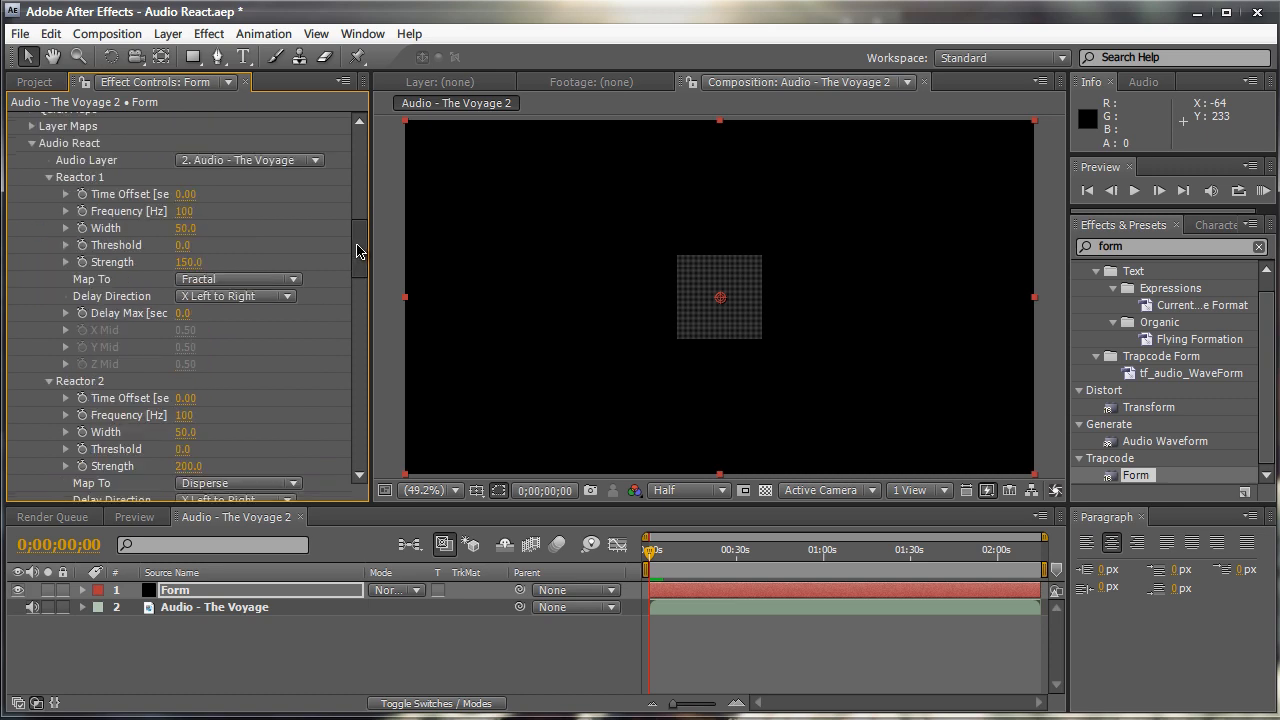
scroll("up", 3)
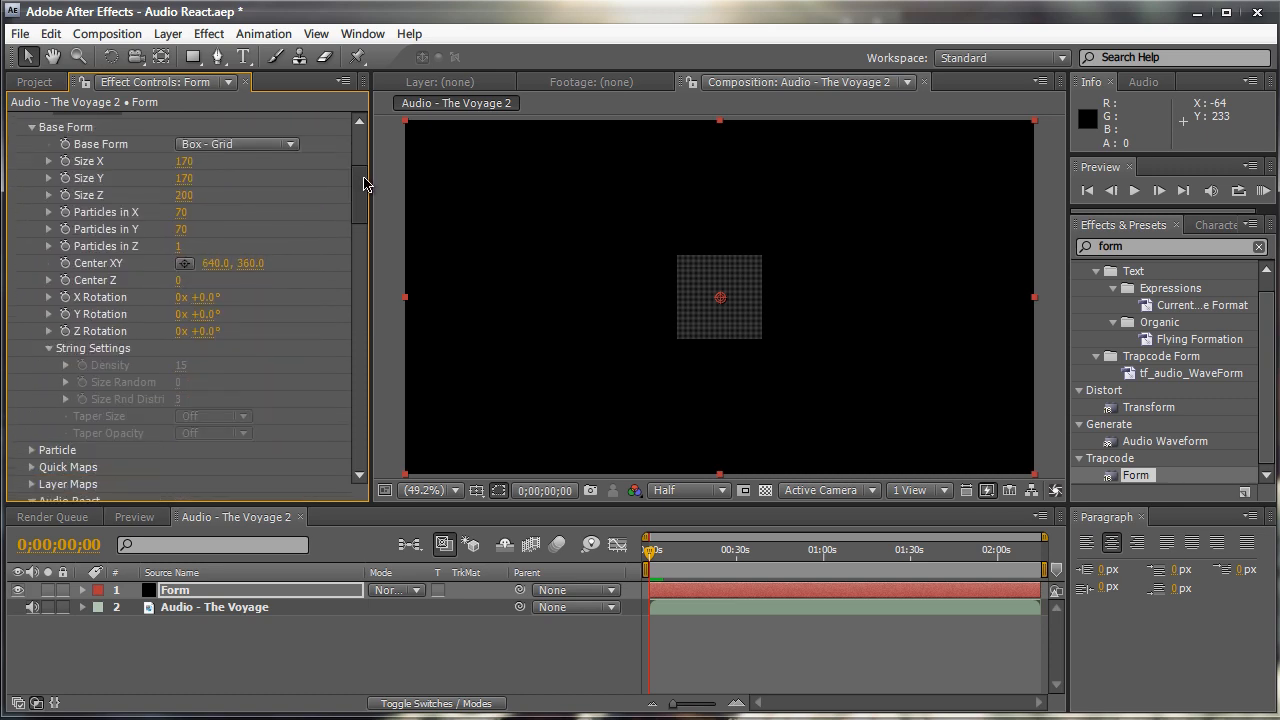
left_click(32, 342)
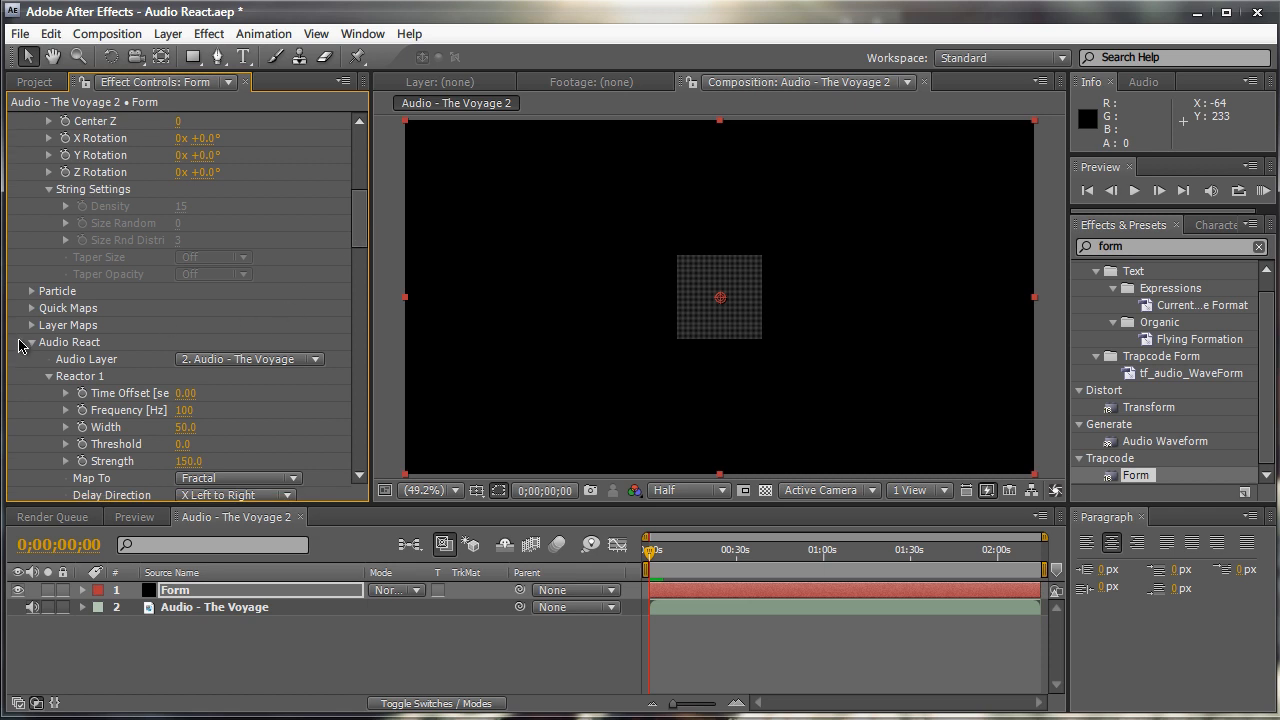
left_click(32, 342)
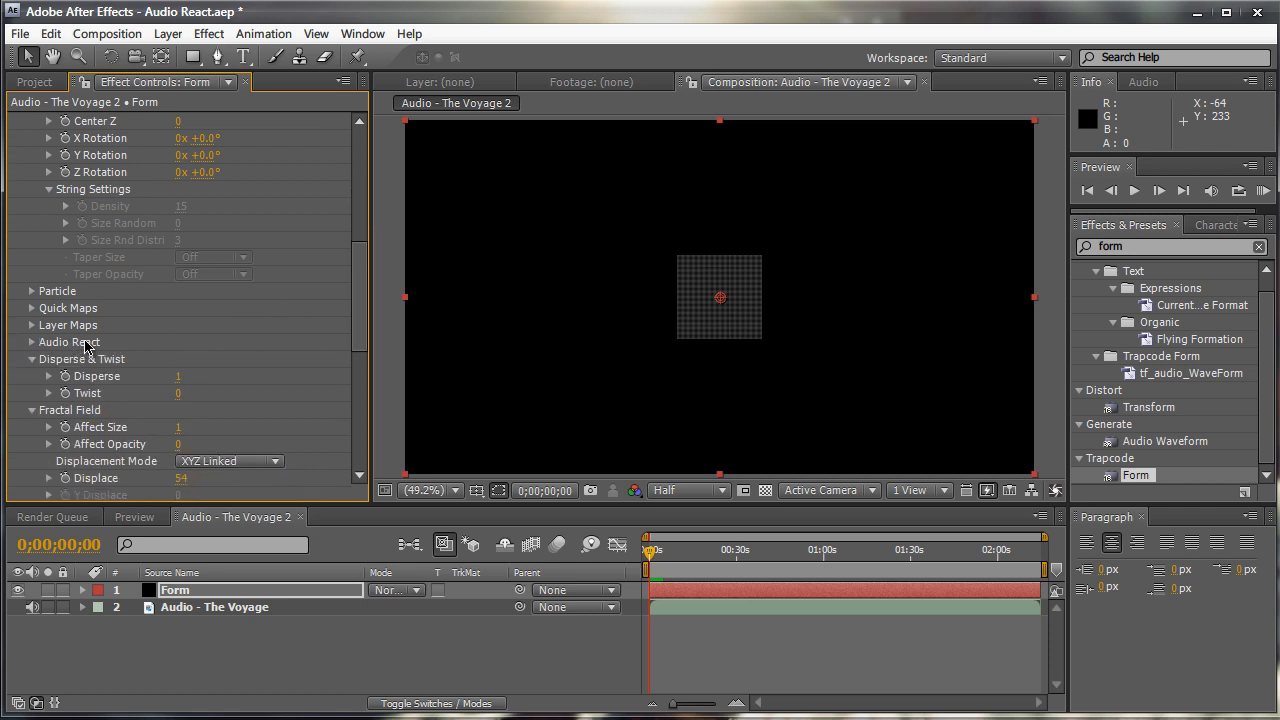
scroll("down", 3)
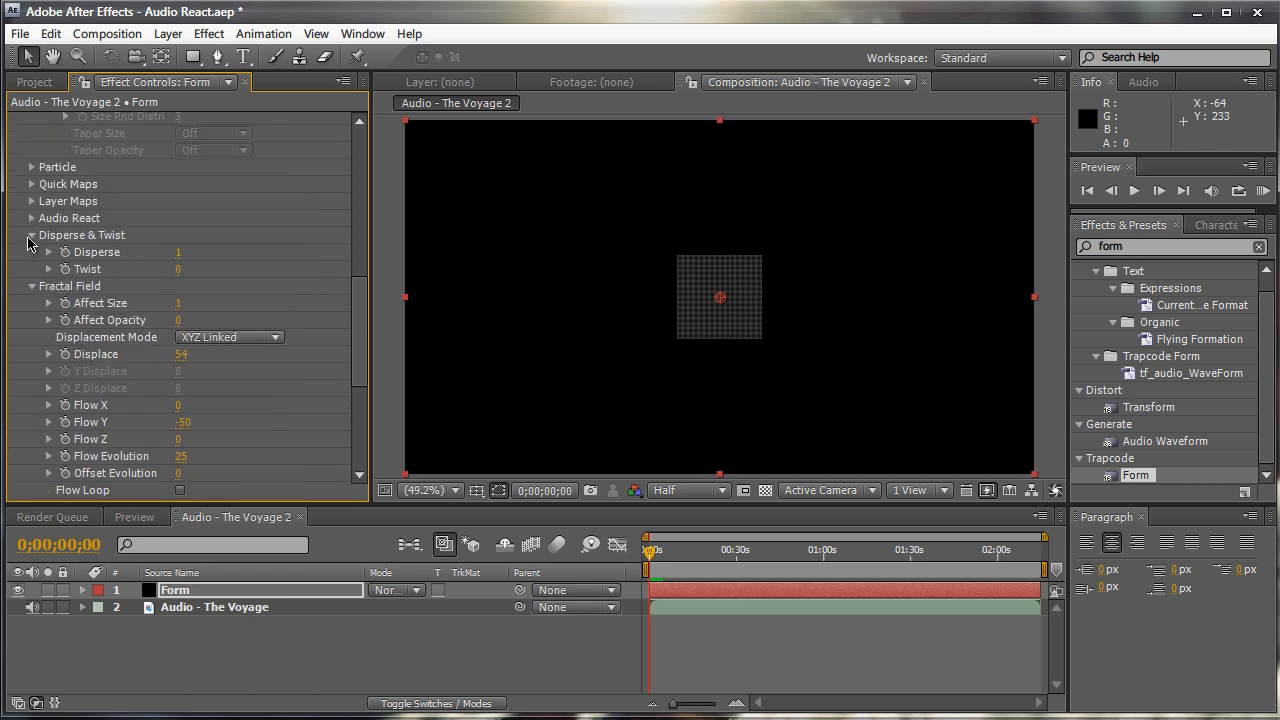
left_click(32, 236)
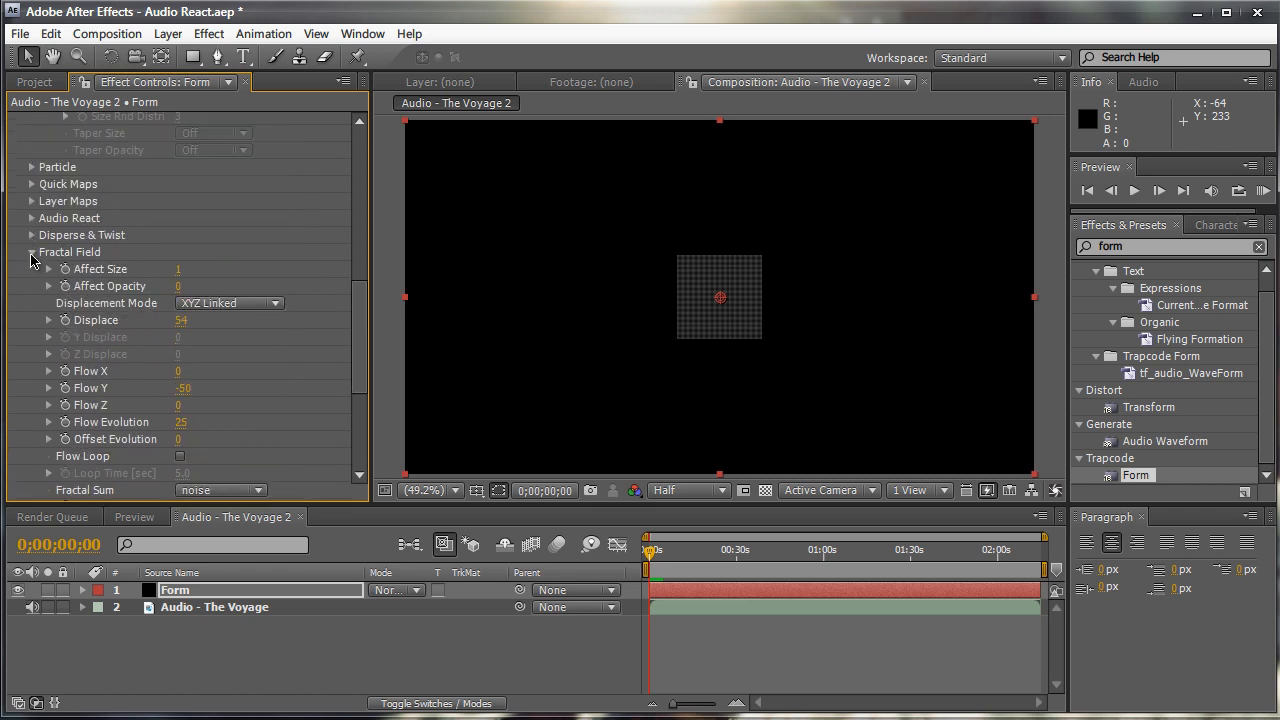
left_click(32, 252)
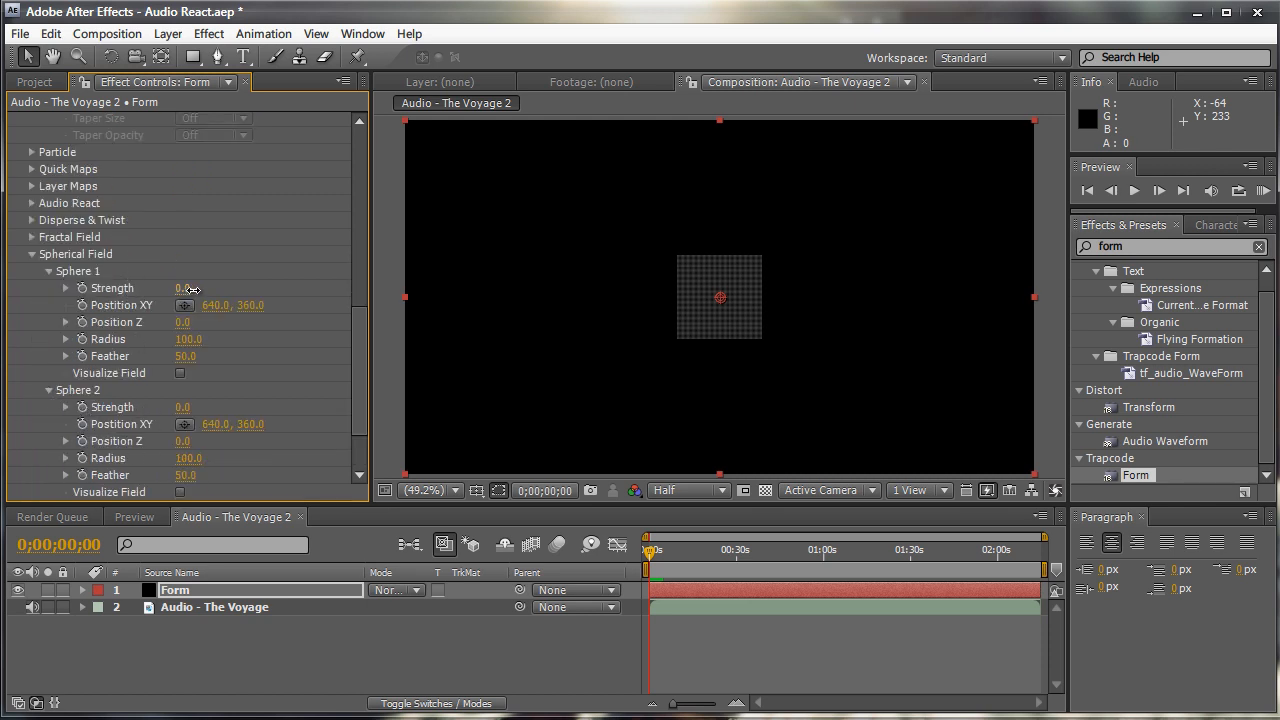
Scrub Sphere 1 strength to 61 and its radius up to about 550, then back down to 220
left_click_drag(184, 288, 210, 288)
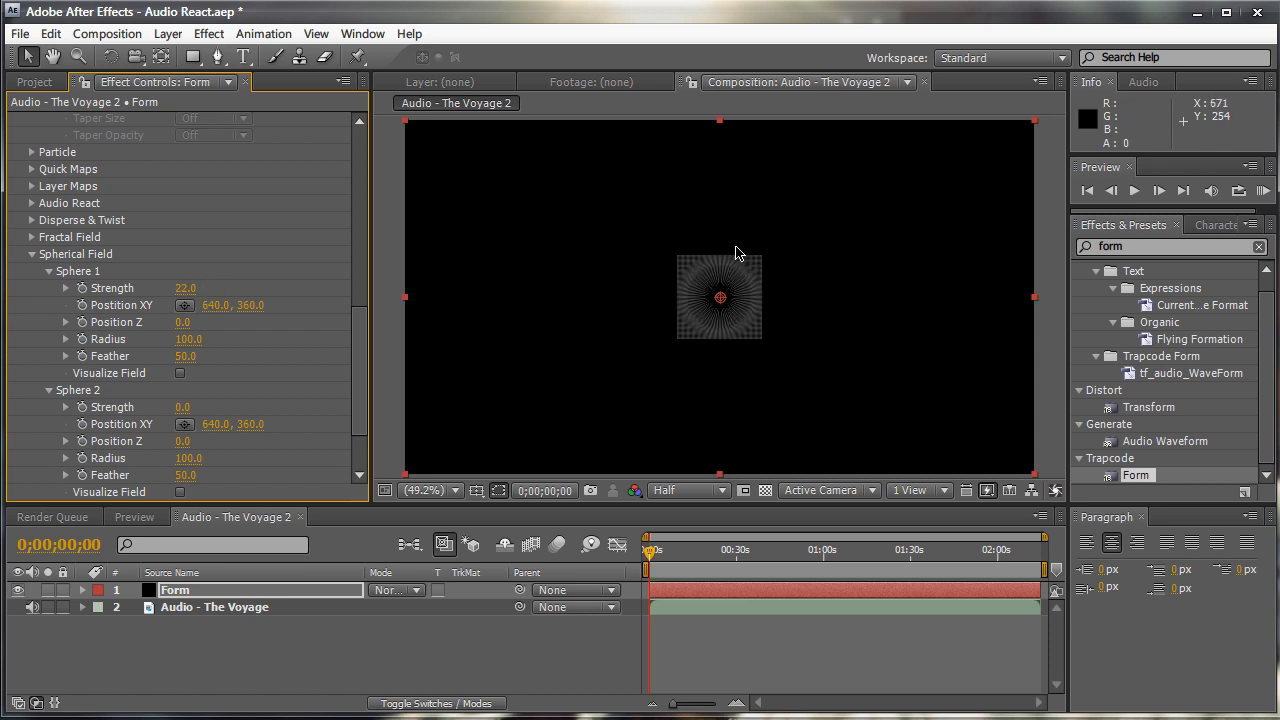
mouse_move(724, 284)
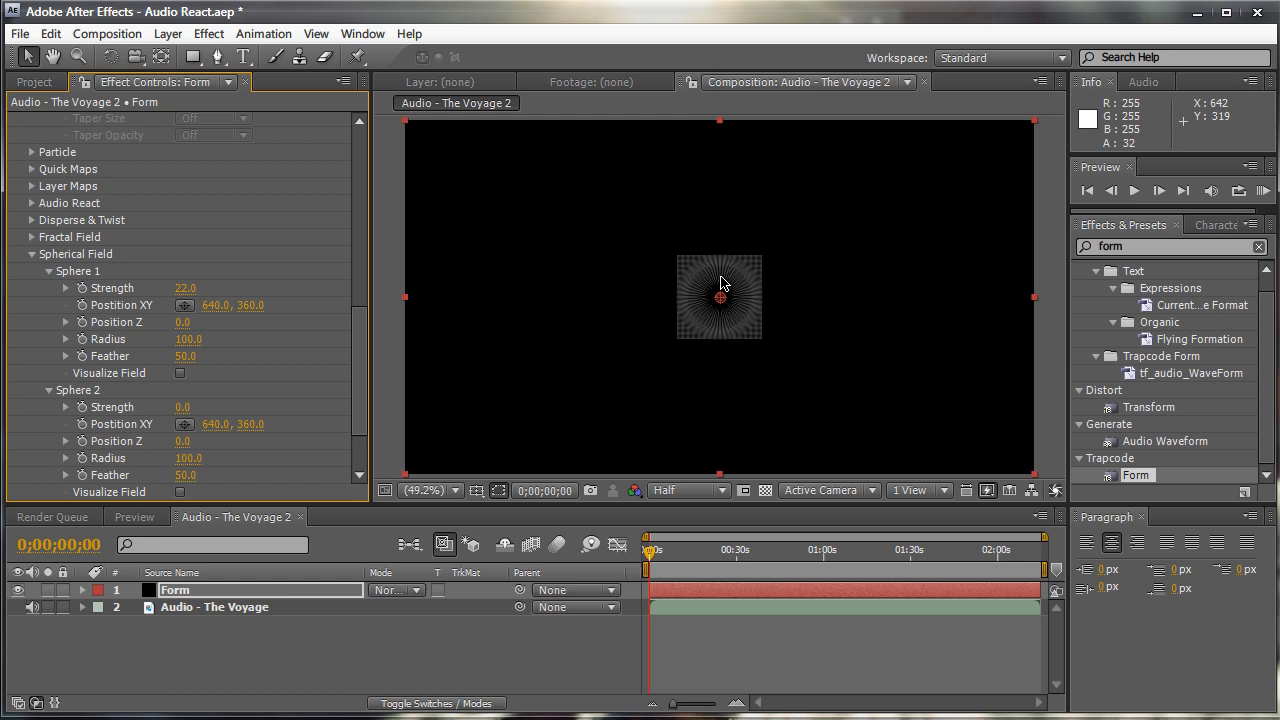
mouse_move(228, 340)
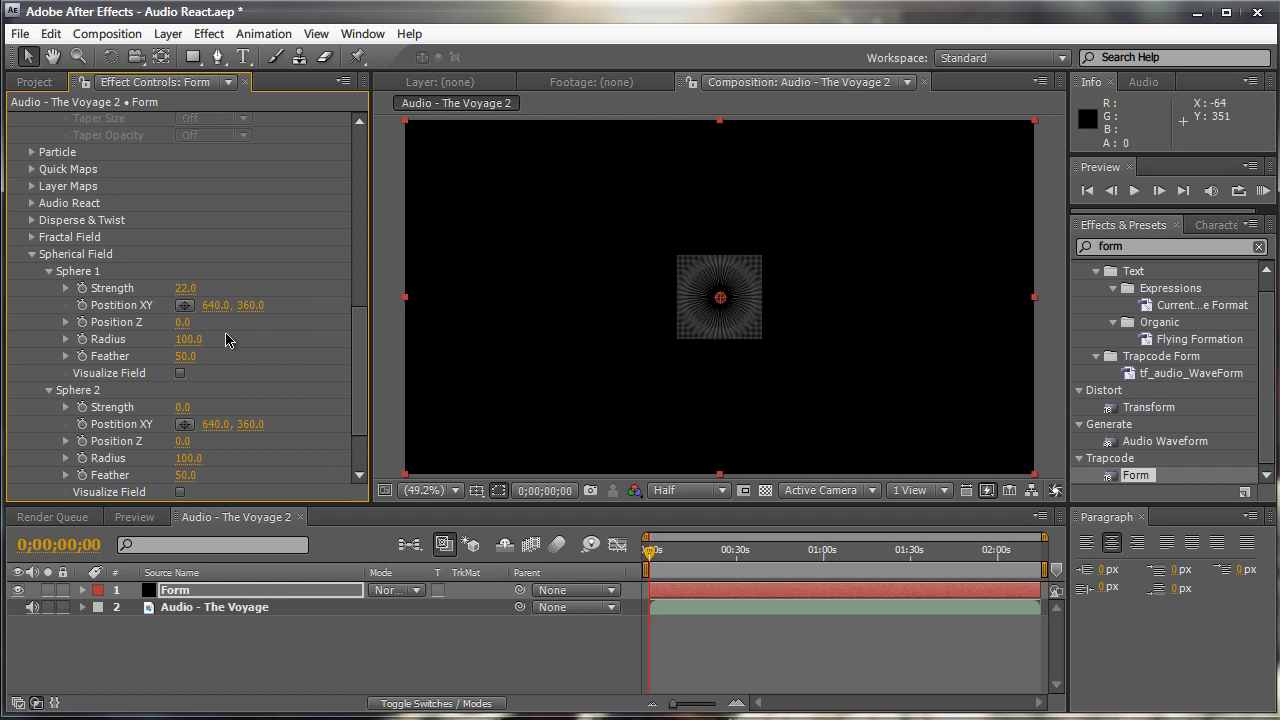
left_click_drag(188, 338, 216, 338)
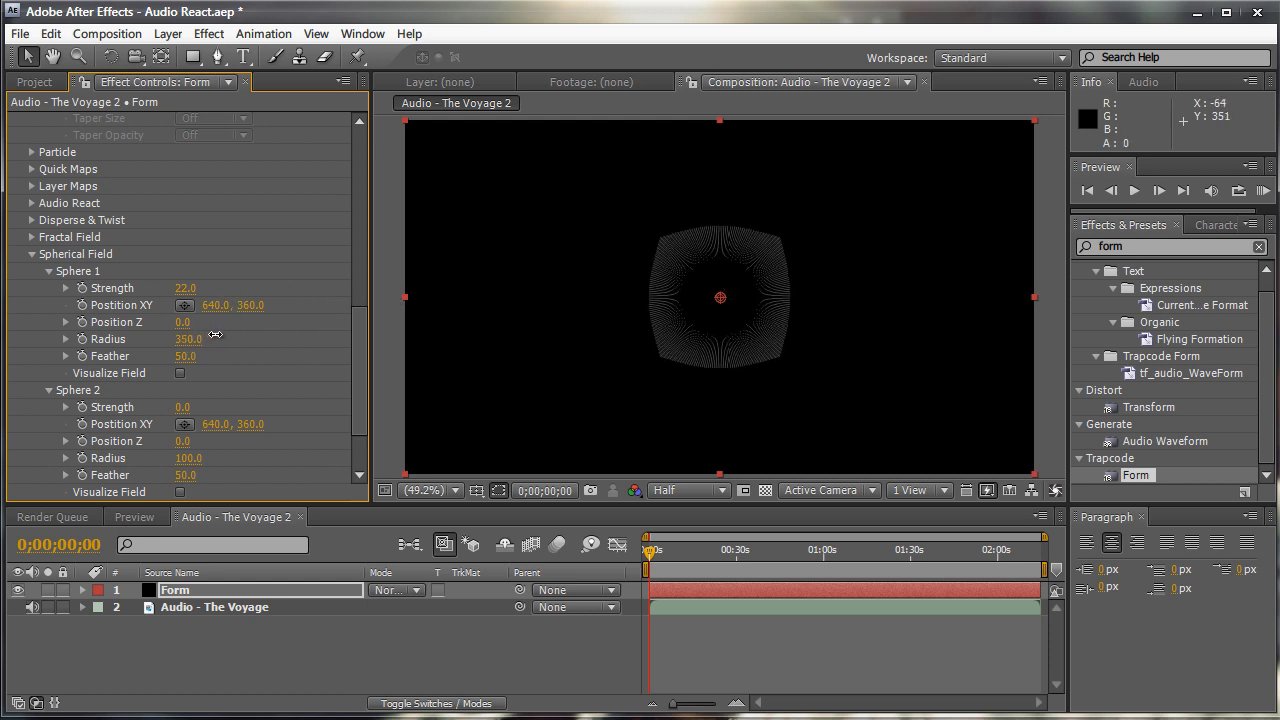
left_click_drag(188, 338, 230, 338)
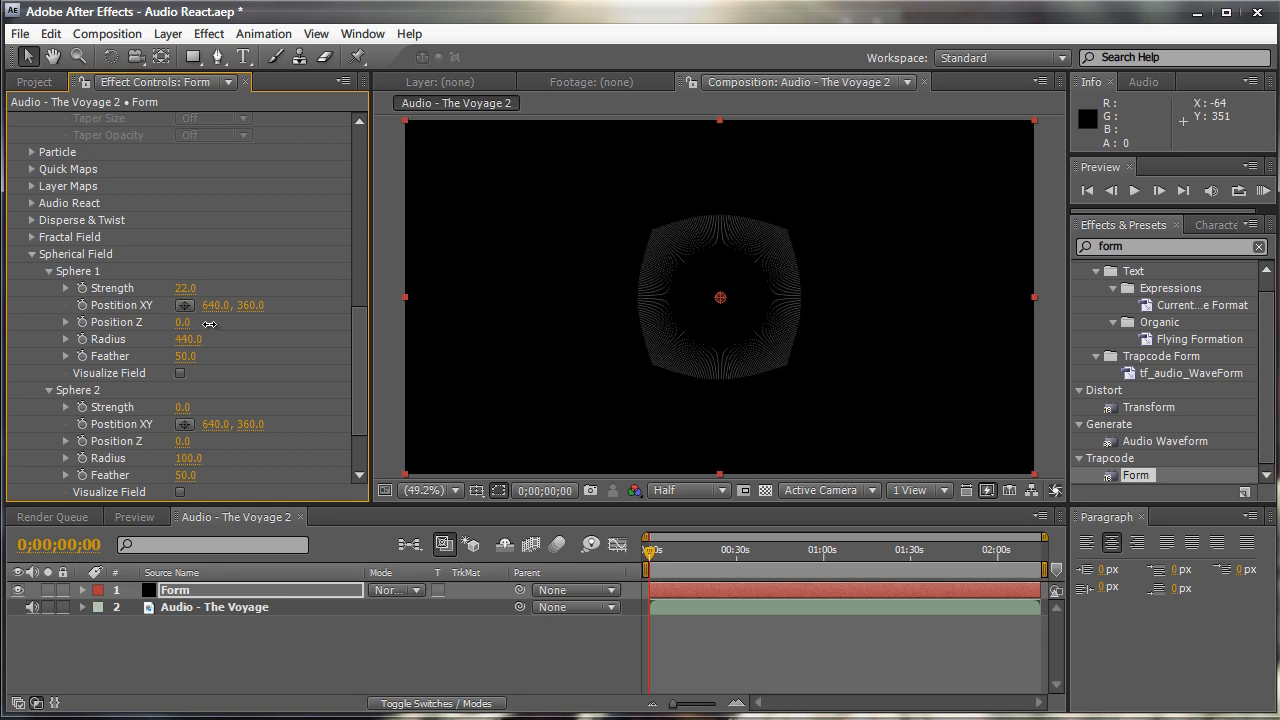
left_click_drag(184, 340, 210, 340)
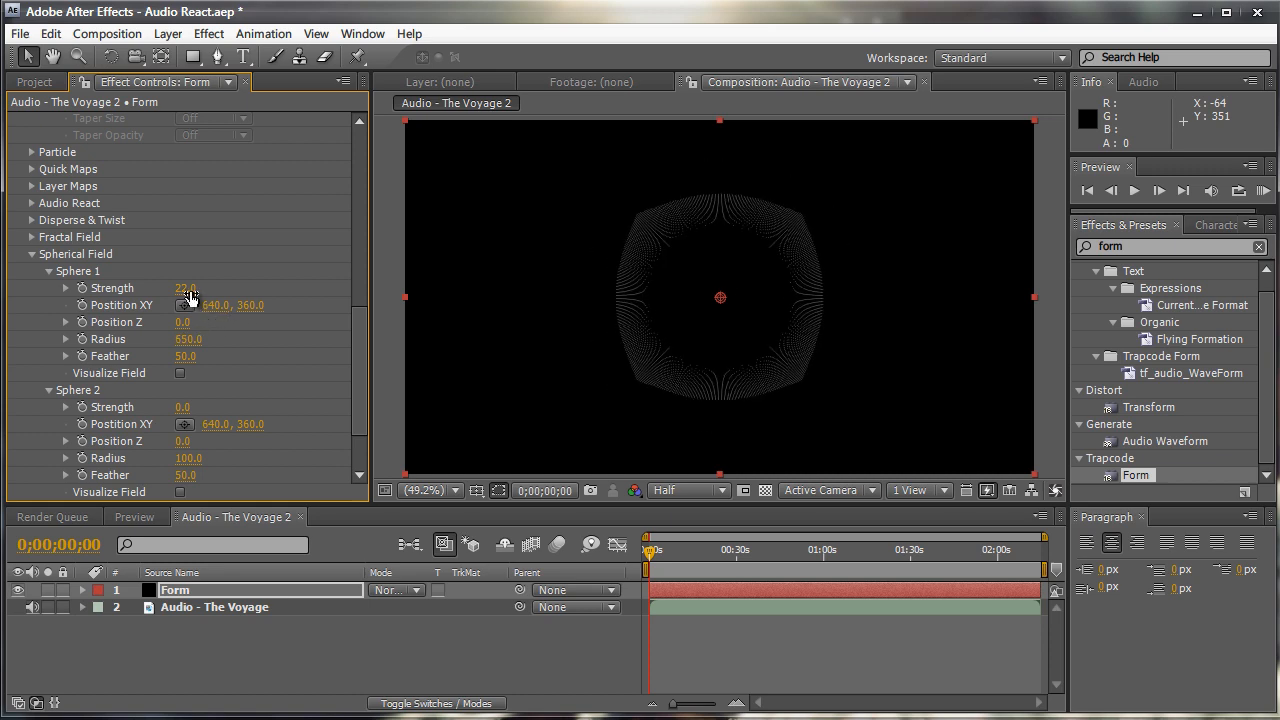
left_click_drag(184, 288, 200, 288)
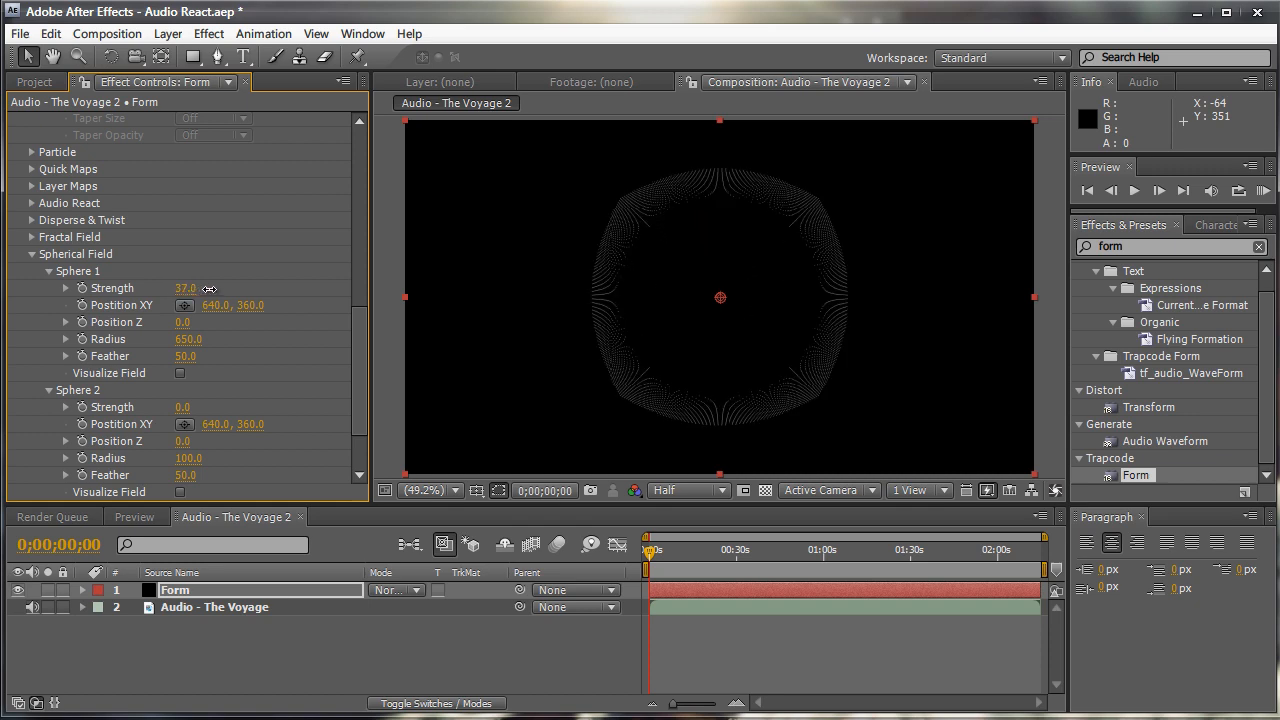
left_click_drag(186, 288, 200, 288)
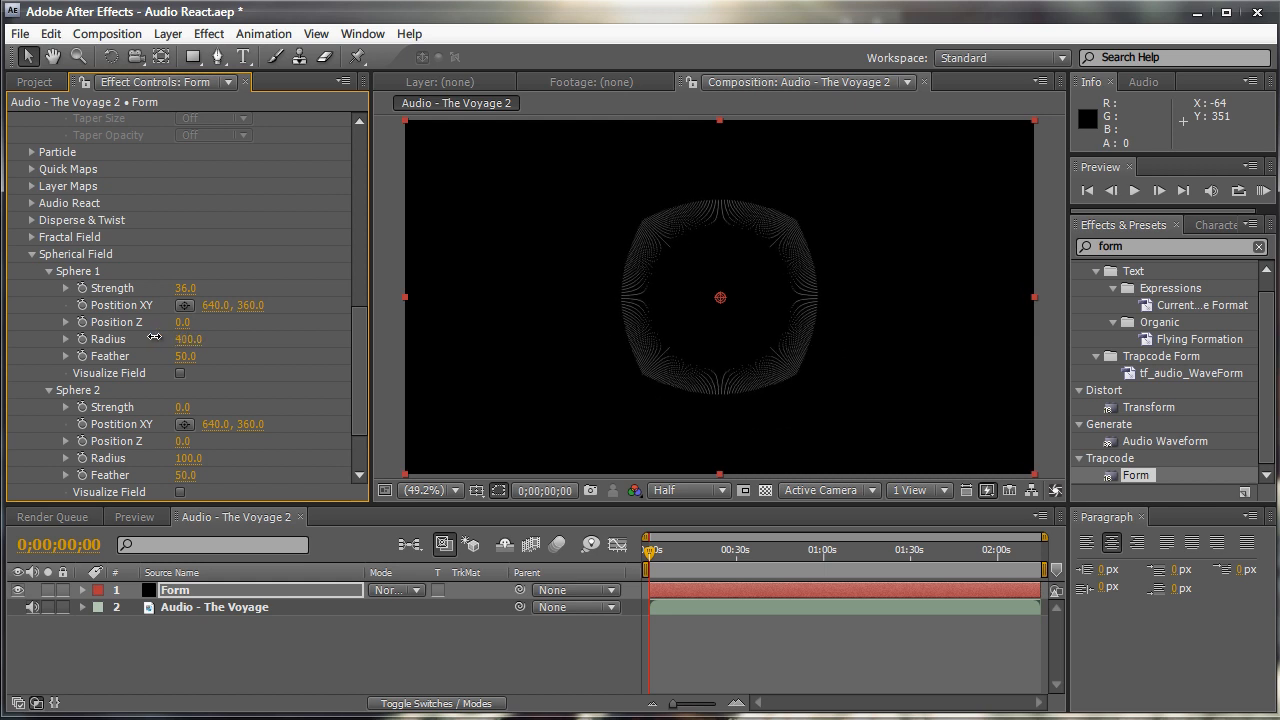
left_click_drag(186, 288, 212, 288)
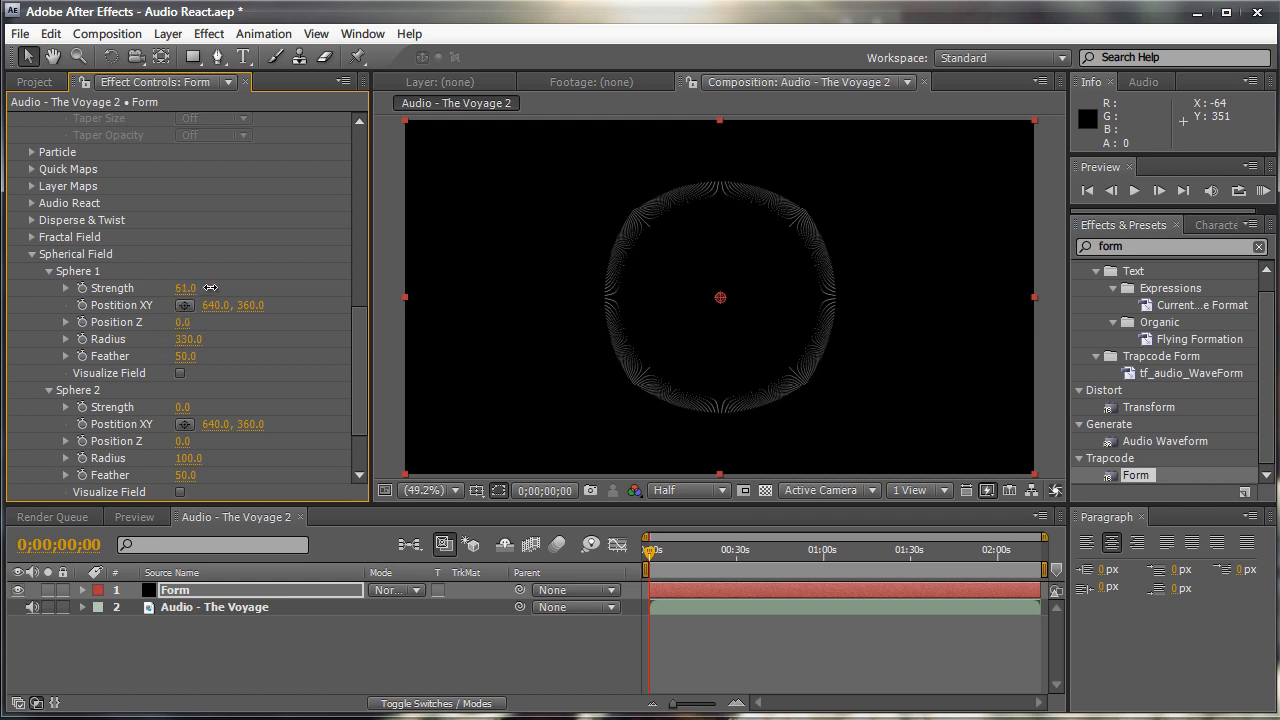
left_click_drag(184, 340, 184, 340)
type("220")
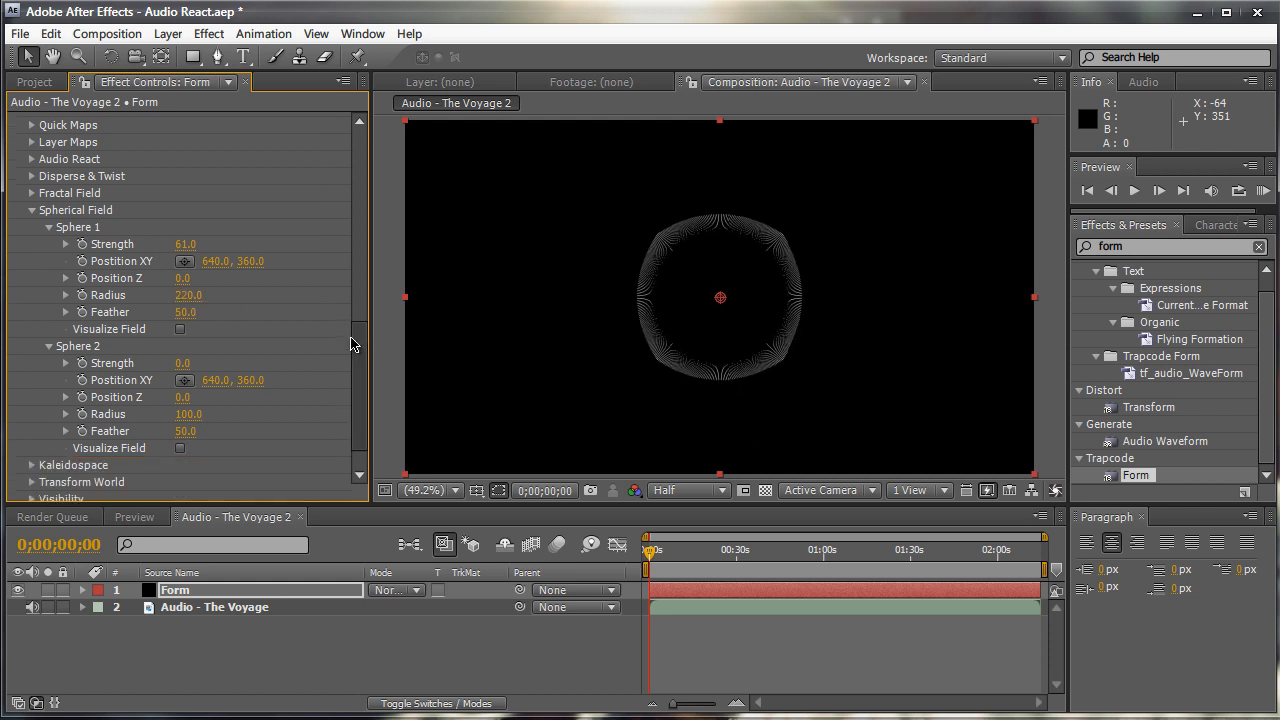
Toggle Visualize Field for Sphere 1 on and off, then move the time indicator to about 0;00;13;13
left_click(180, 328)
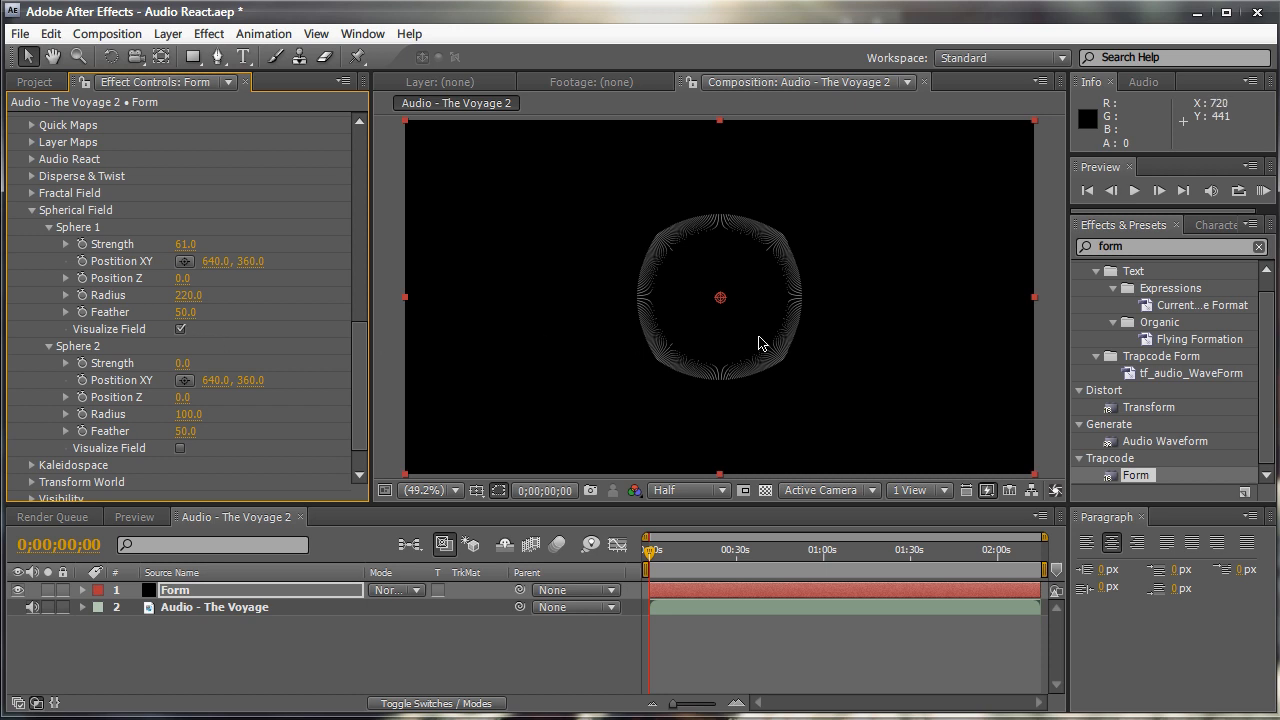
left_click(180, 330)
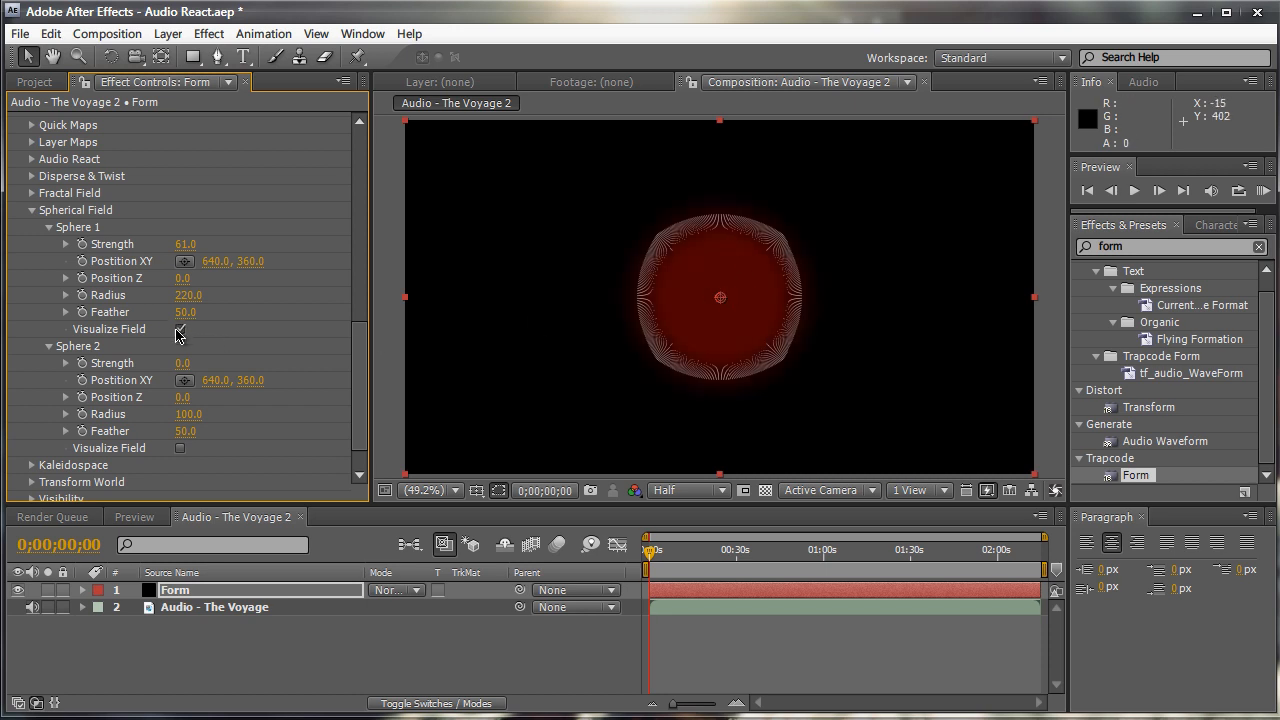
left_click(180, 330)
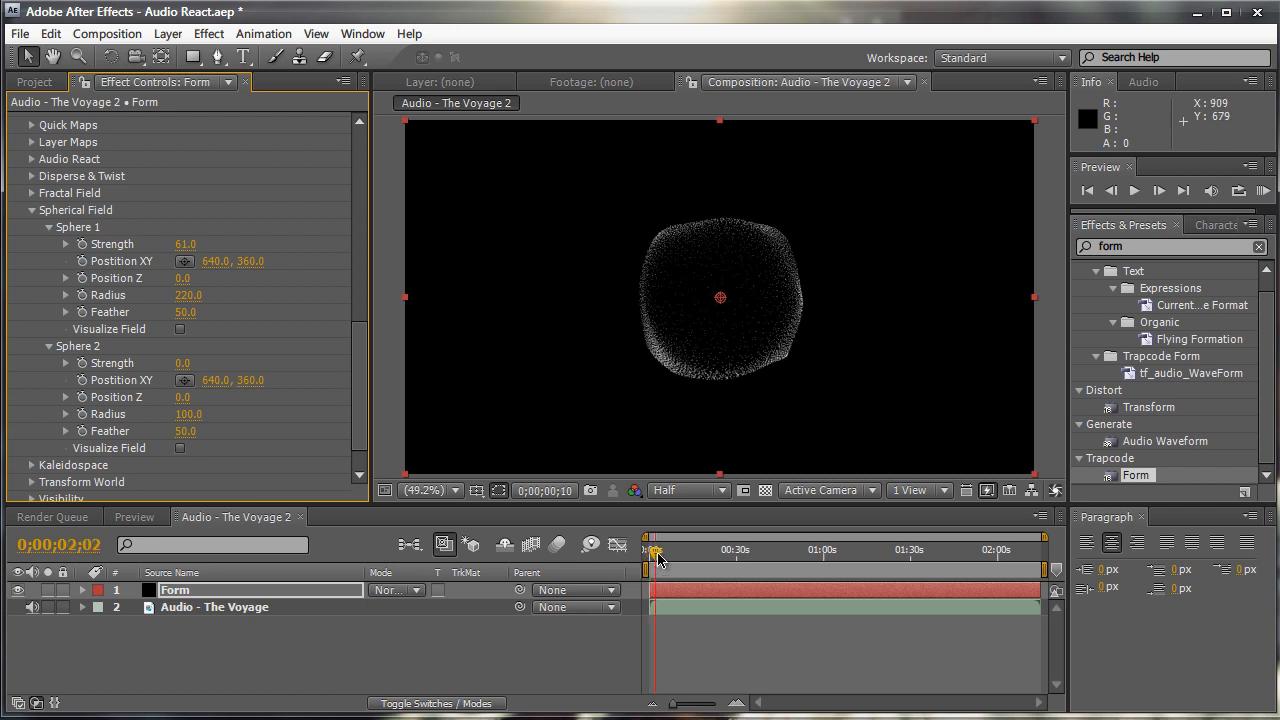
left_click_drag(656, 552, 688, 552)
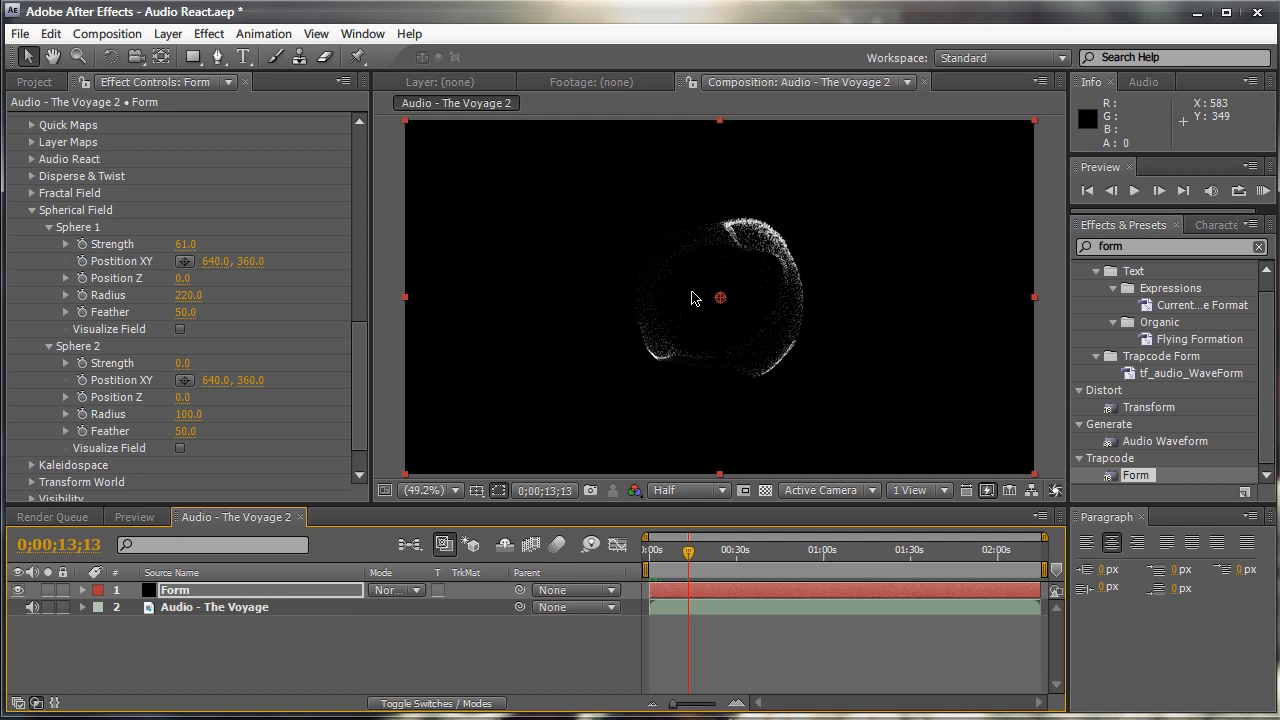
scroll("up", 3)
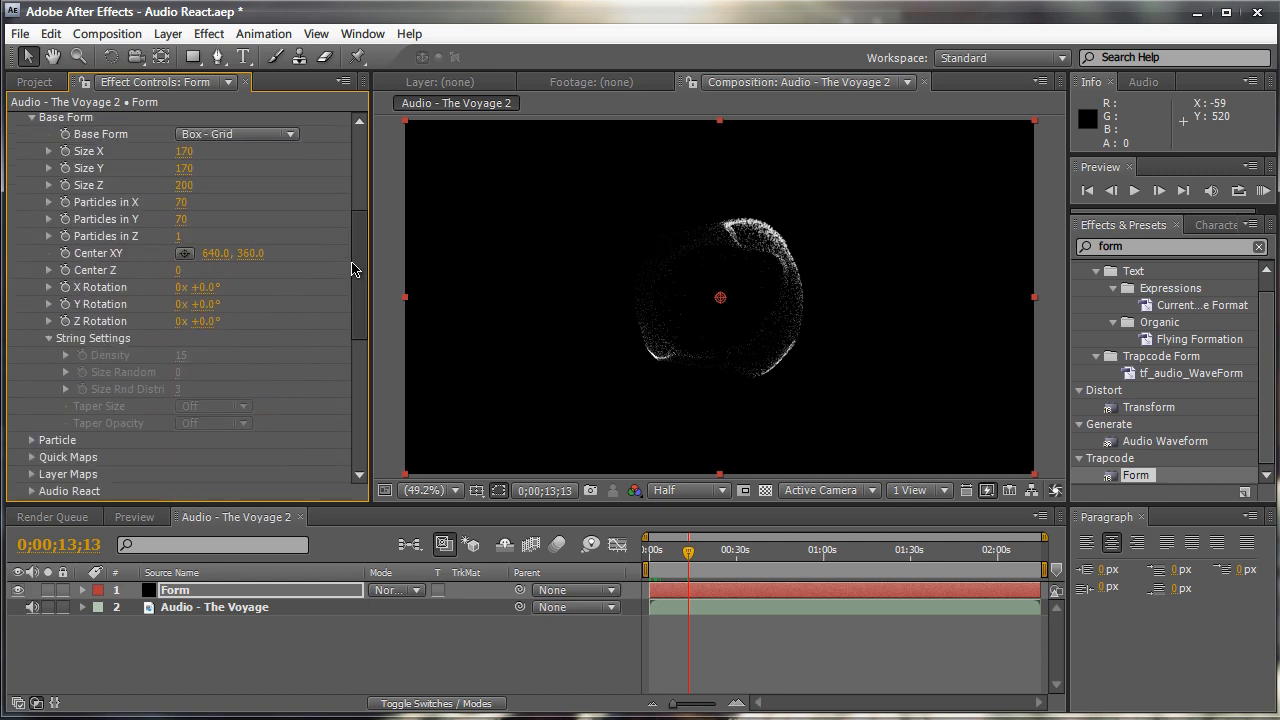
Expand Audio React to show Reactor 1 driven by the Voyage audio layer
scroll("down", 3)
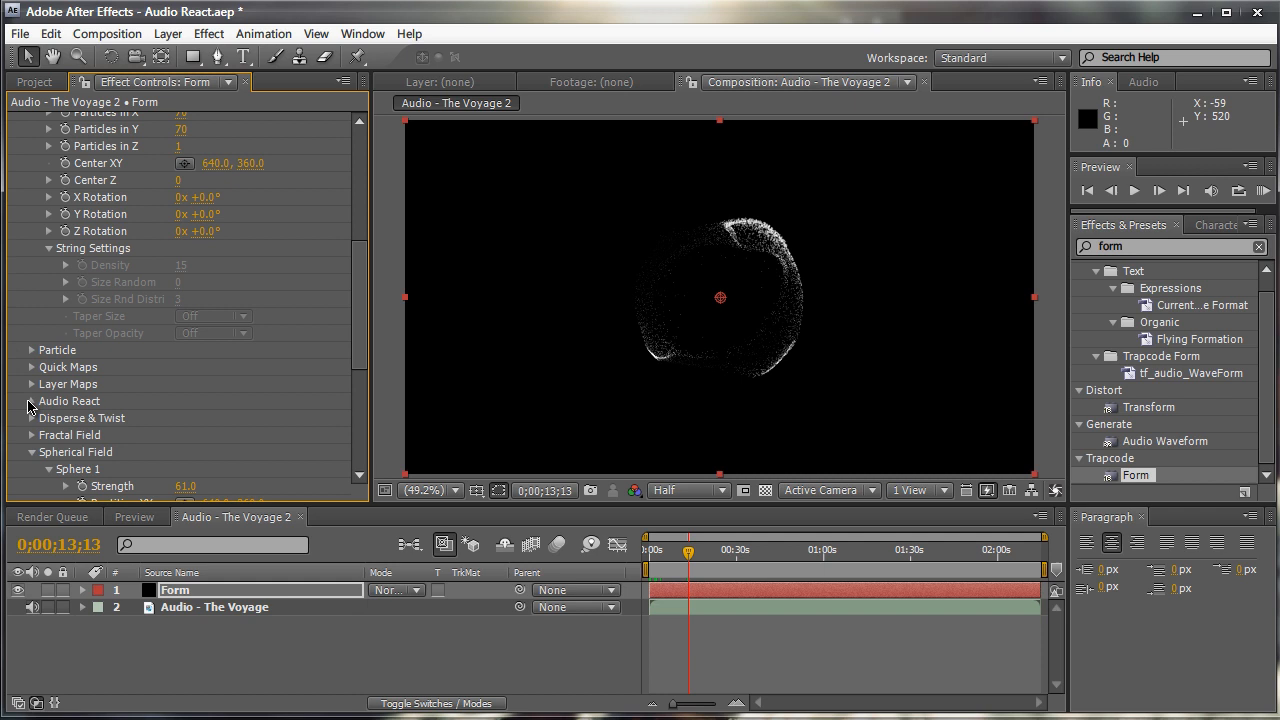
left_click(32, 400)
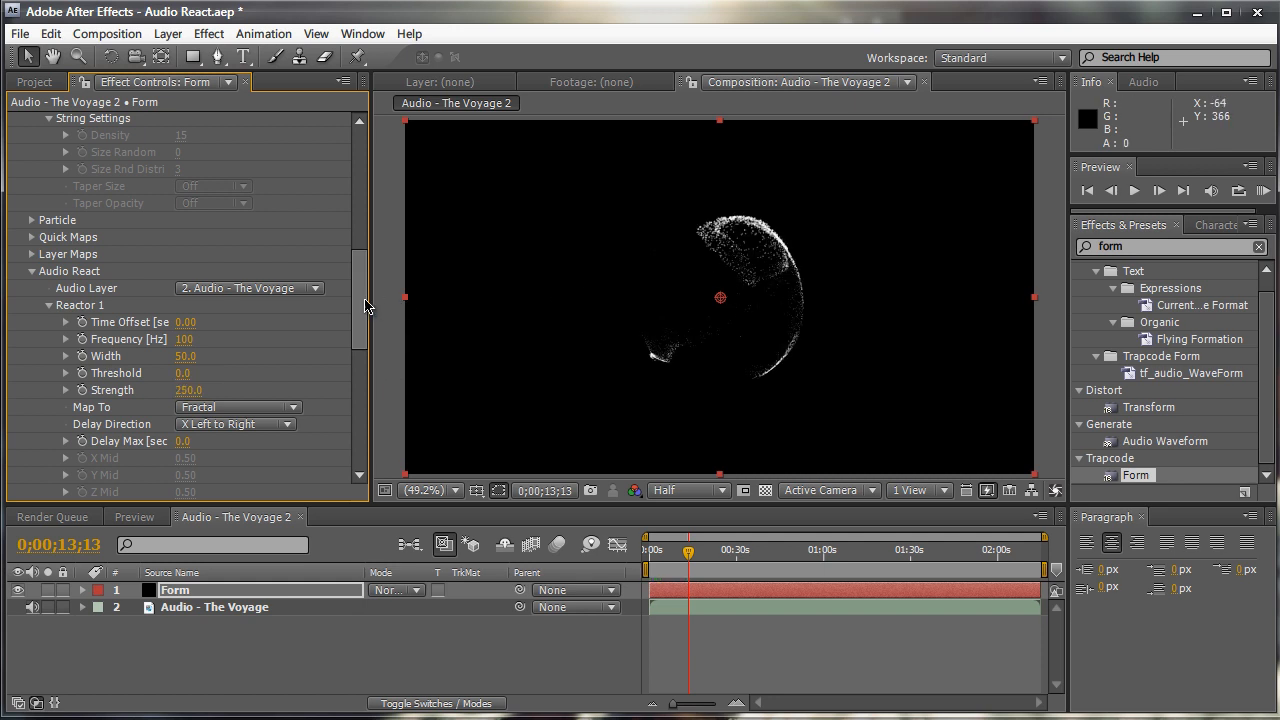
scroll("down", 3)
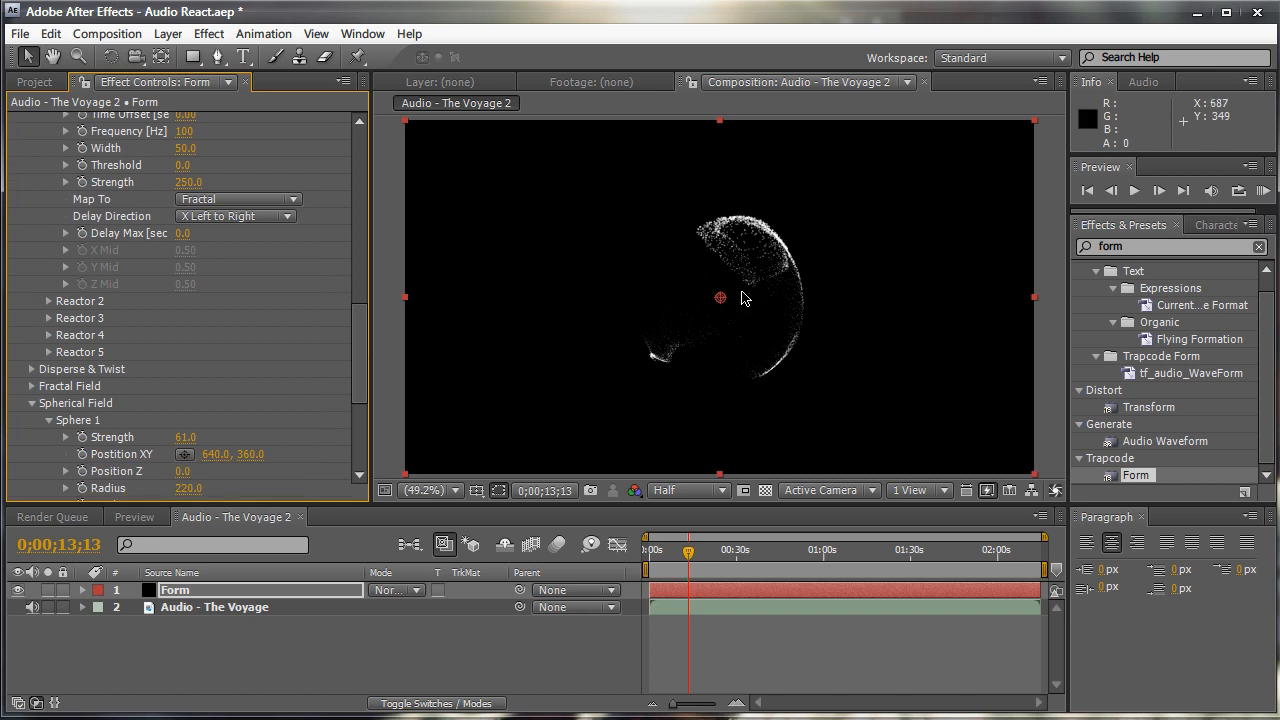
Set Form's Particle colour to a pale cyan-blue via the Color swatch
scroll("up", 3)
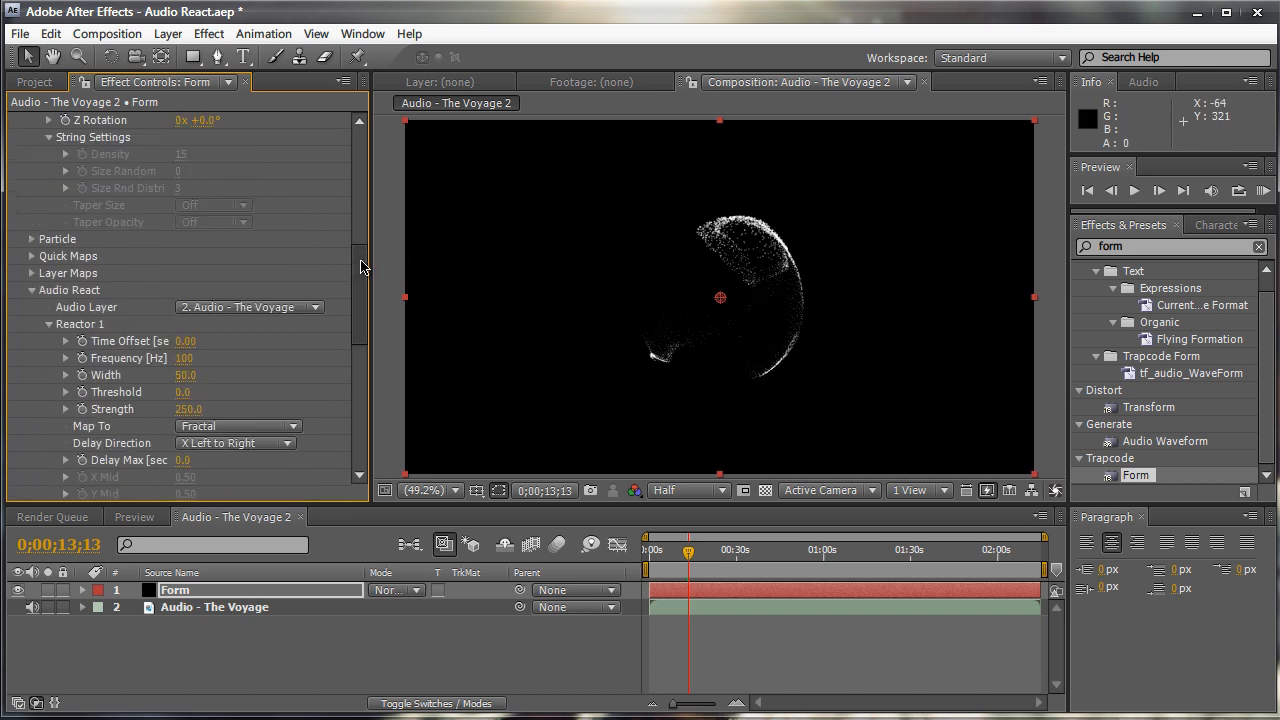
scroll("up", 3)
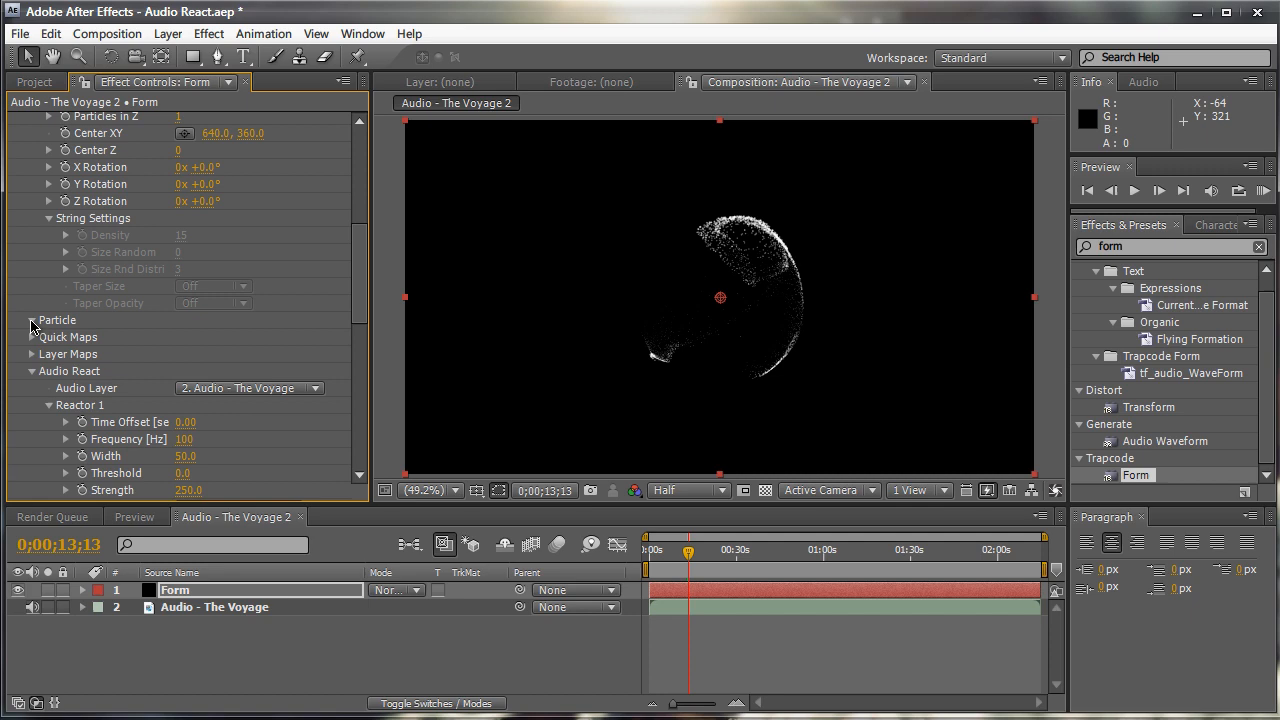
left_click(32, 320)
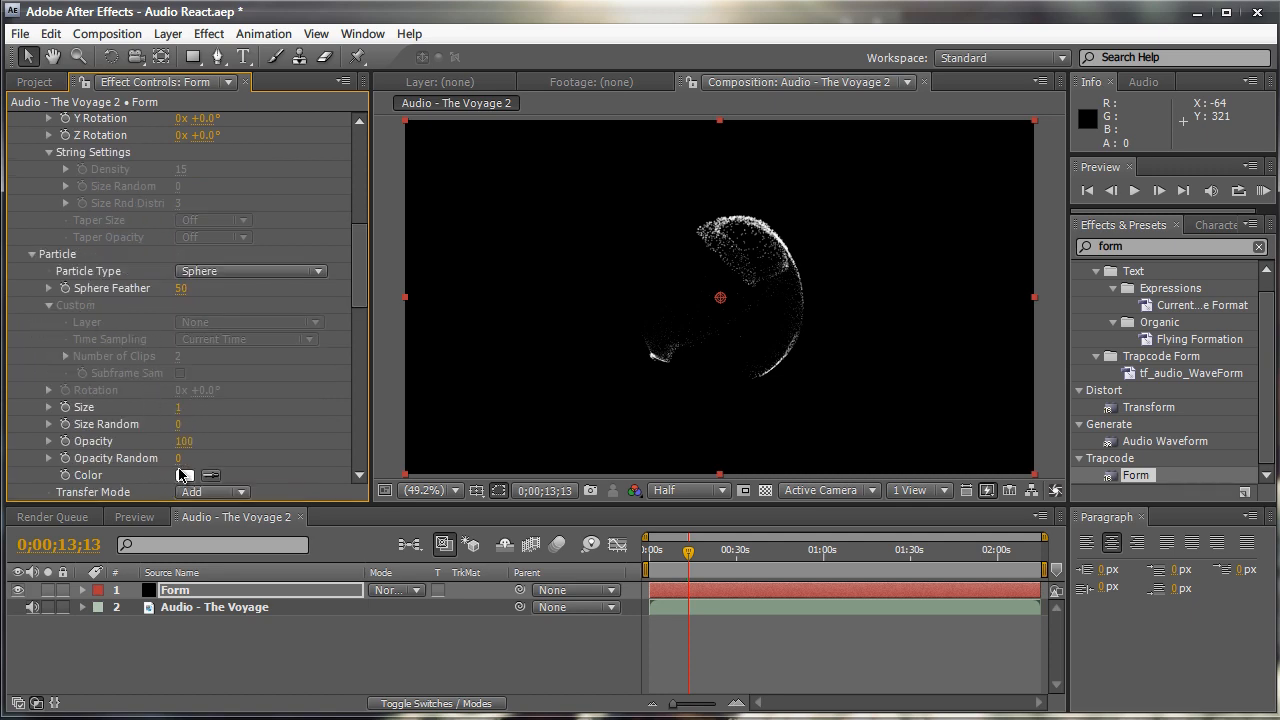
left_click(210, 474)
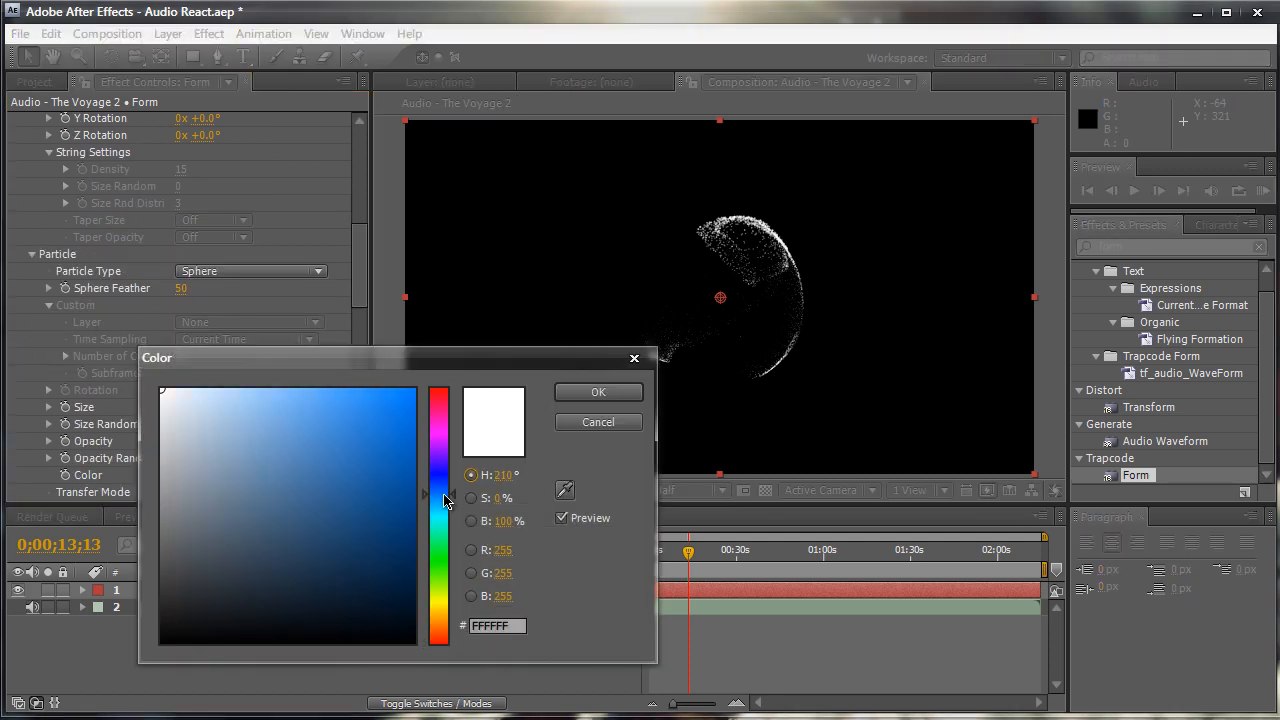
left_click_drag(444, 496, 432, 490)
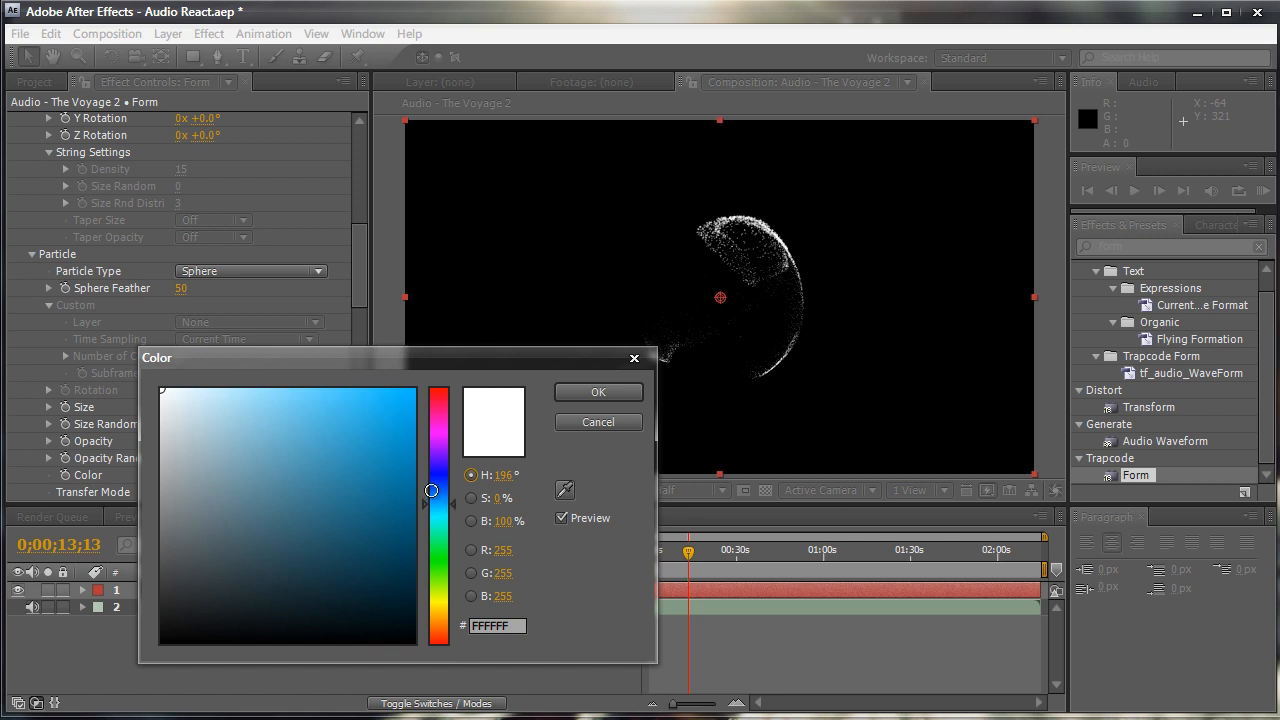
left_click(244, 390)
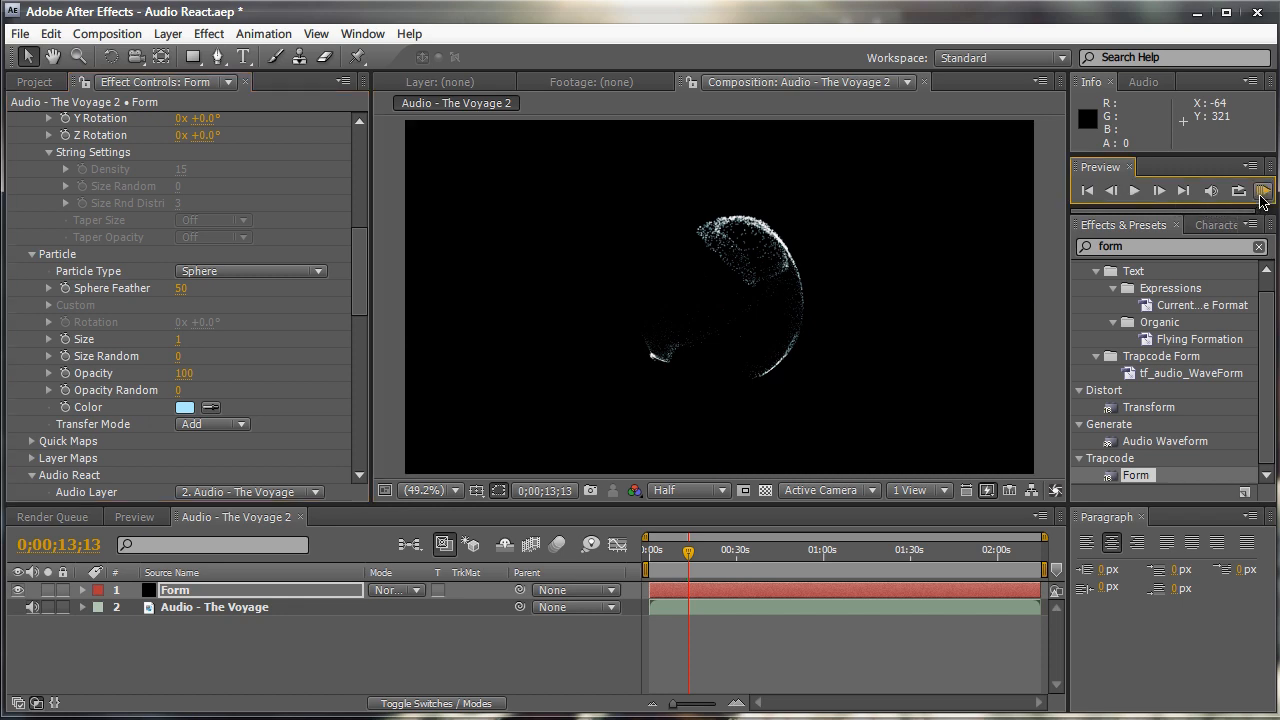
left_click(1262, 190)
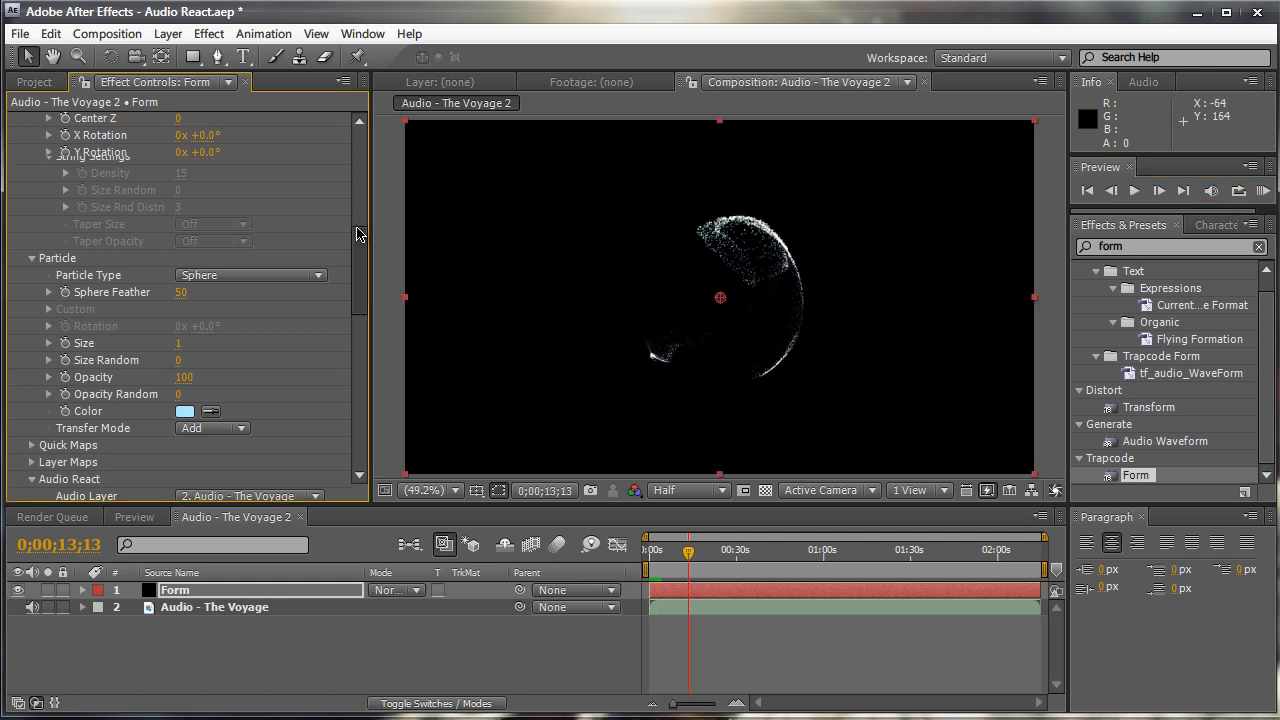
Map Audio React Reactor 3 to Sphere 1 Strength
scroll("down", 3)
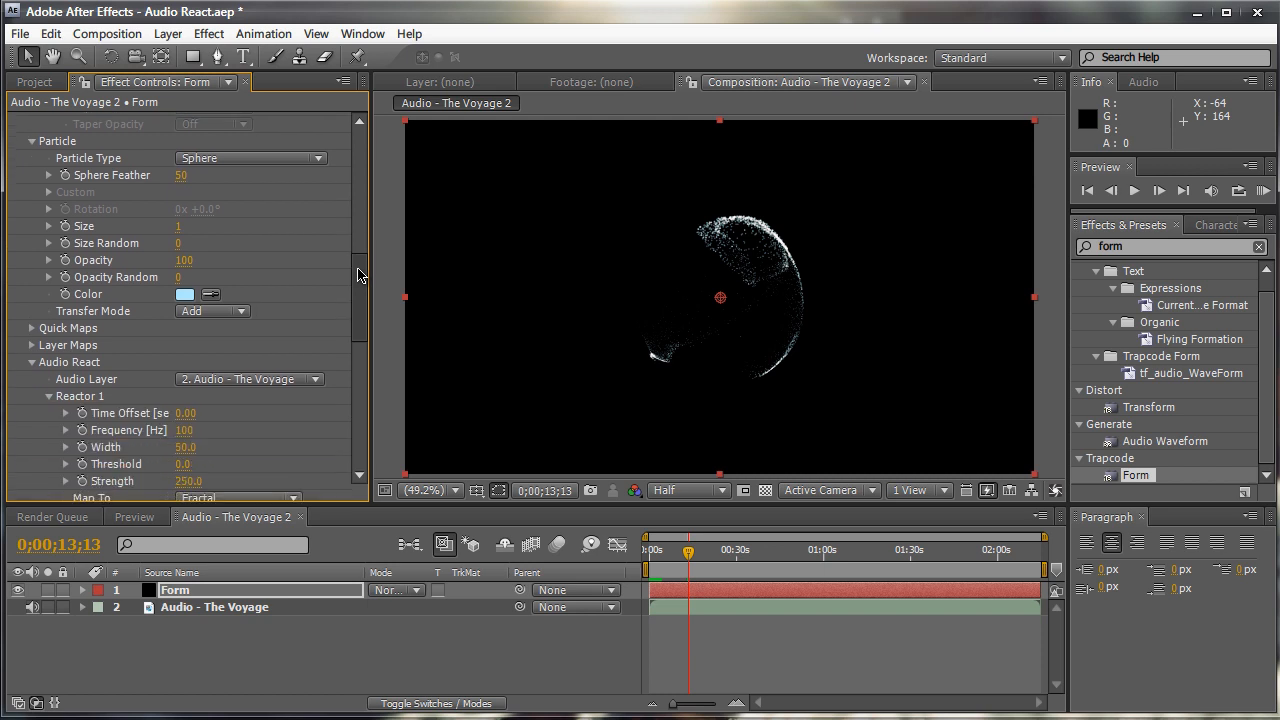
scroll("down", 3)
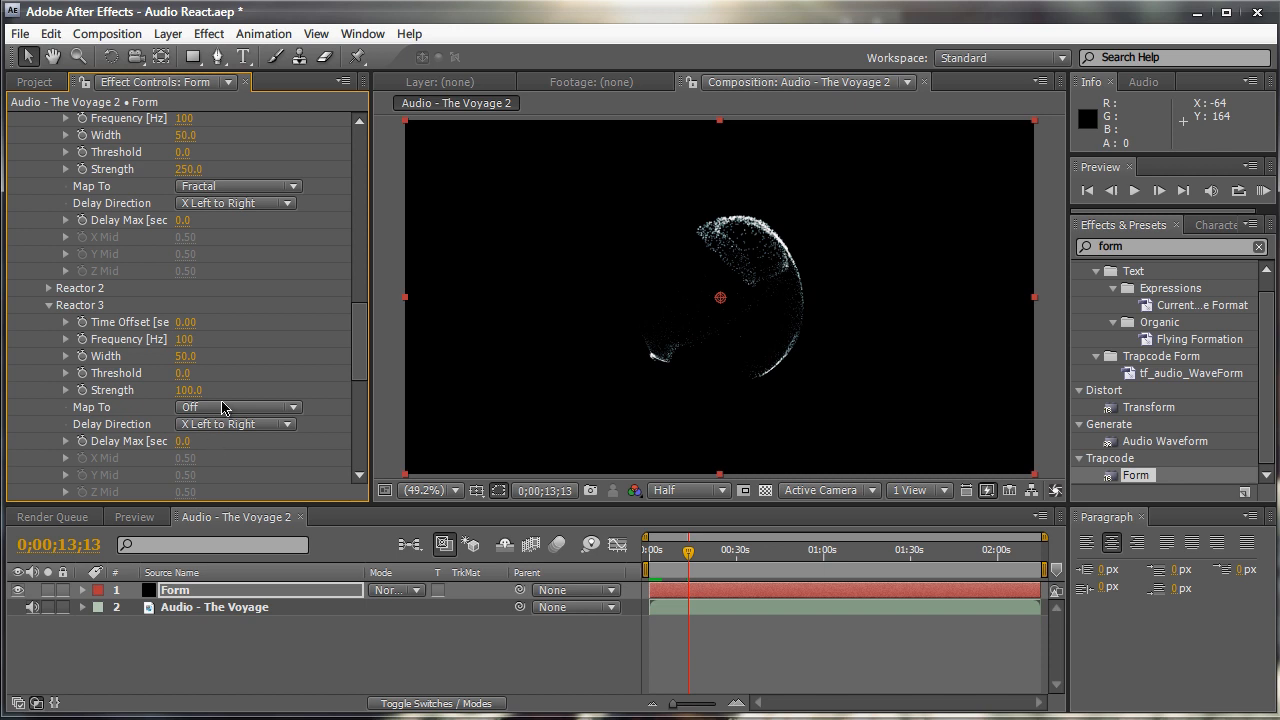
left_click(236, 408)
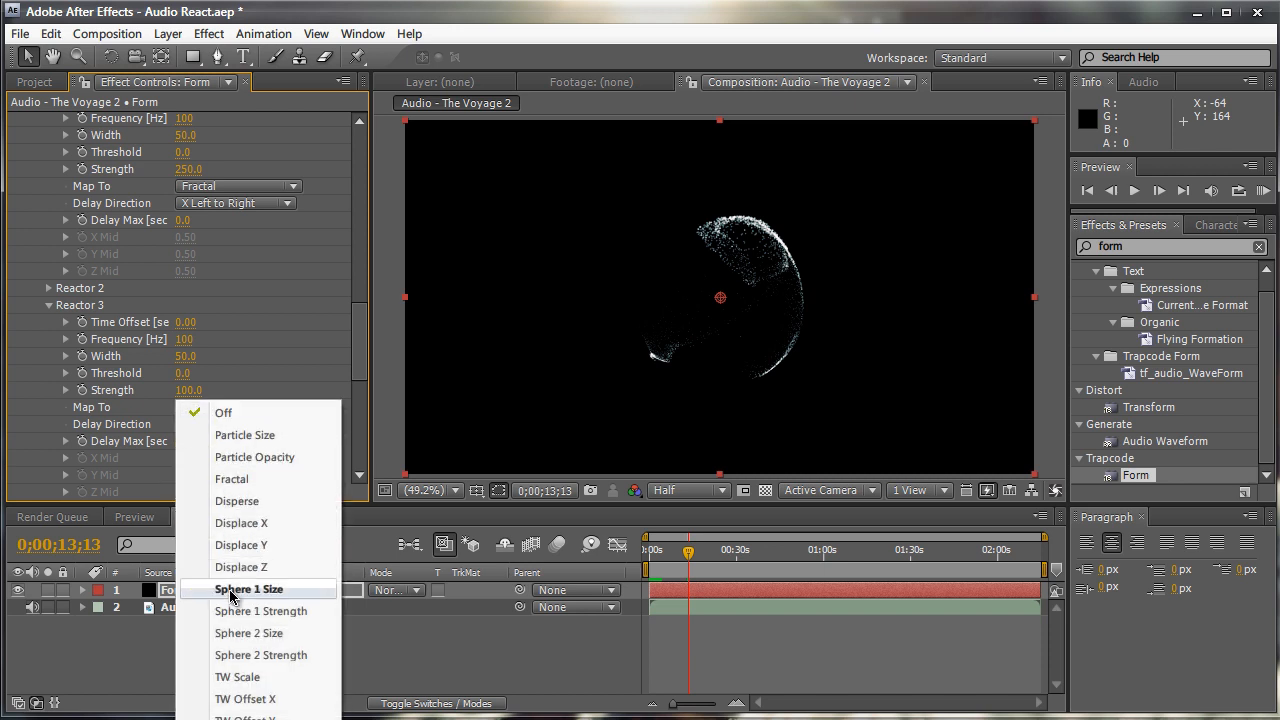
left_click(248, 612)
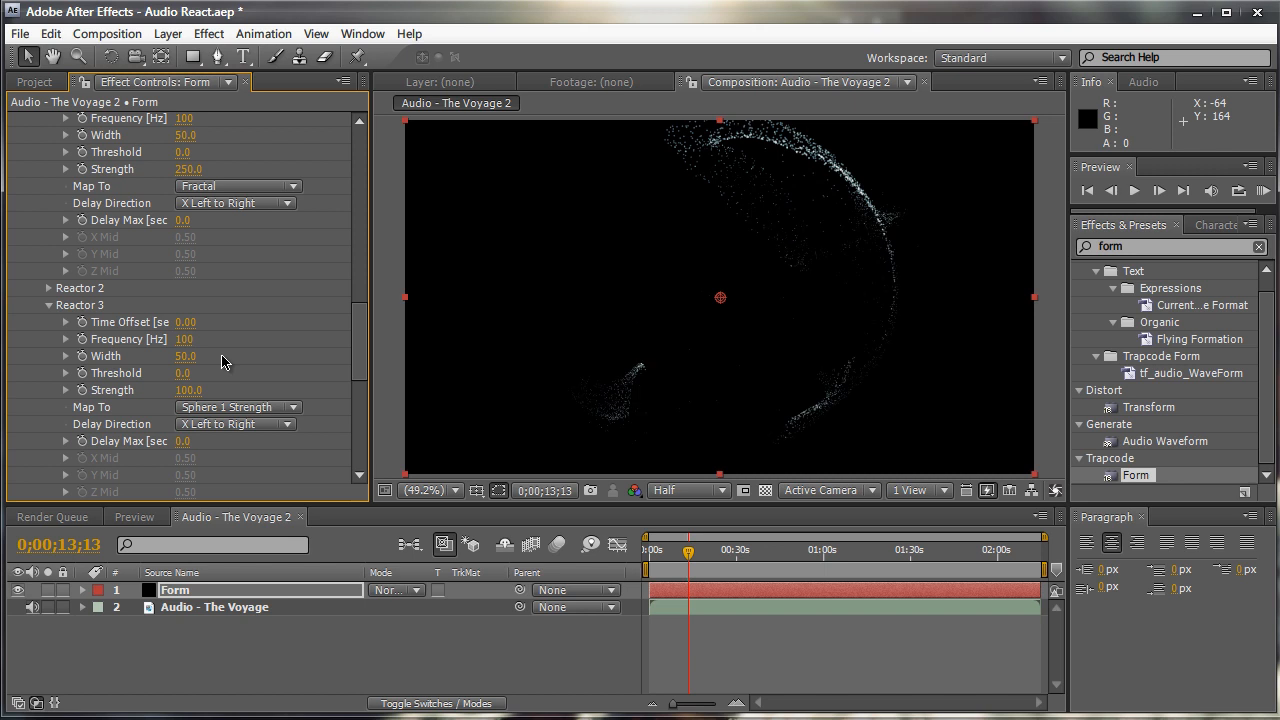
mouse_move(388, 280)
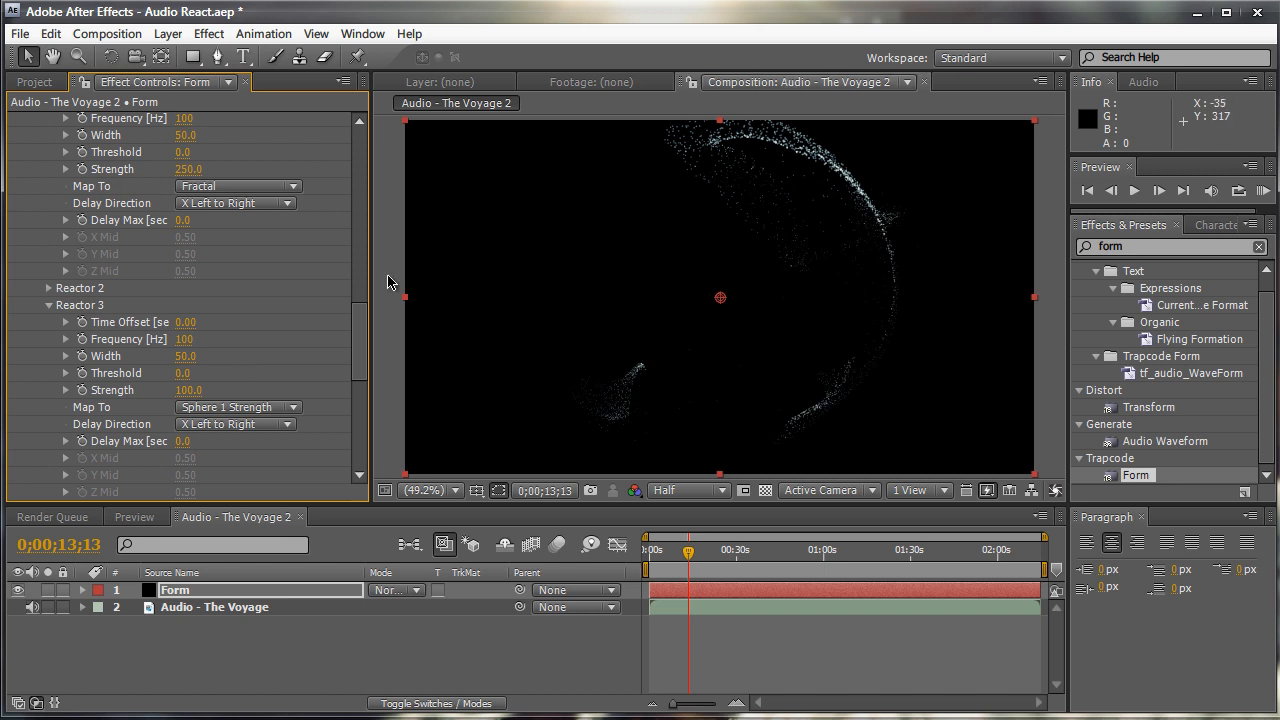
Scrub through the timeline to around 24–28 seconds to check the sphere pulsing
scroll("down", 3)
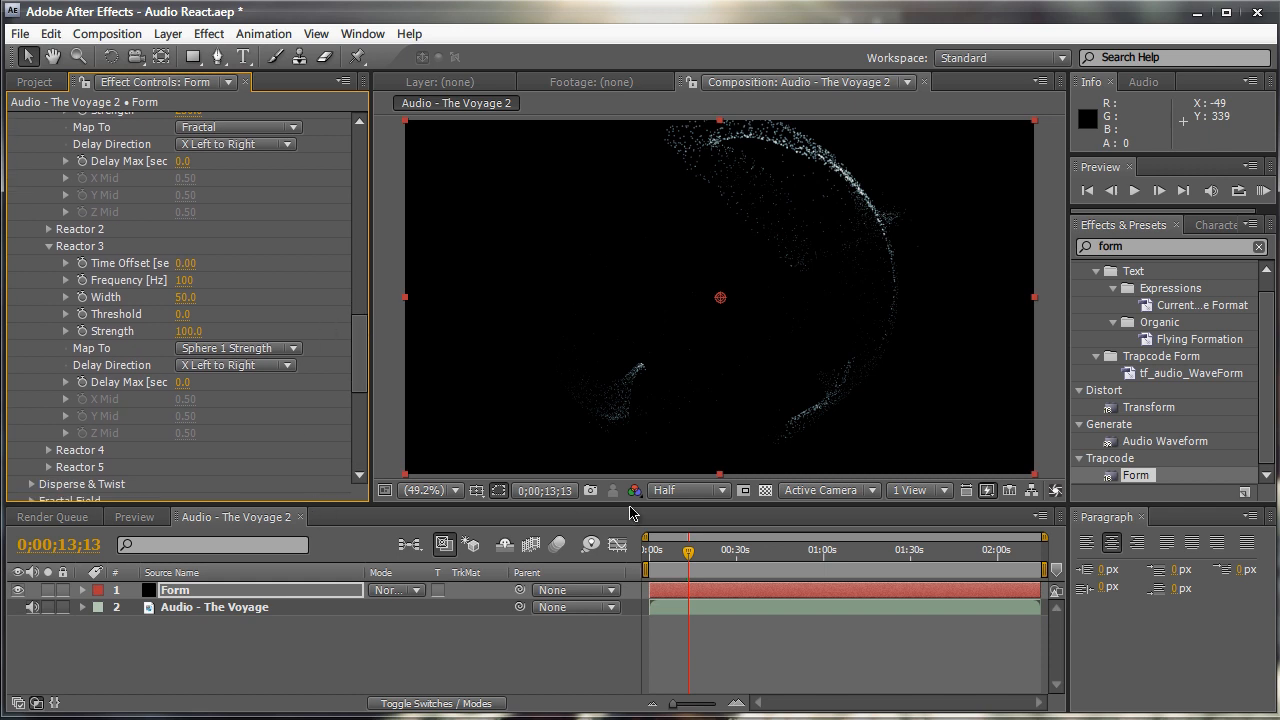
left_click_drag(690, 552, 704, 552)
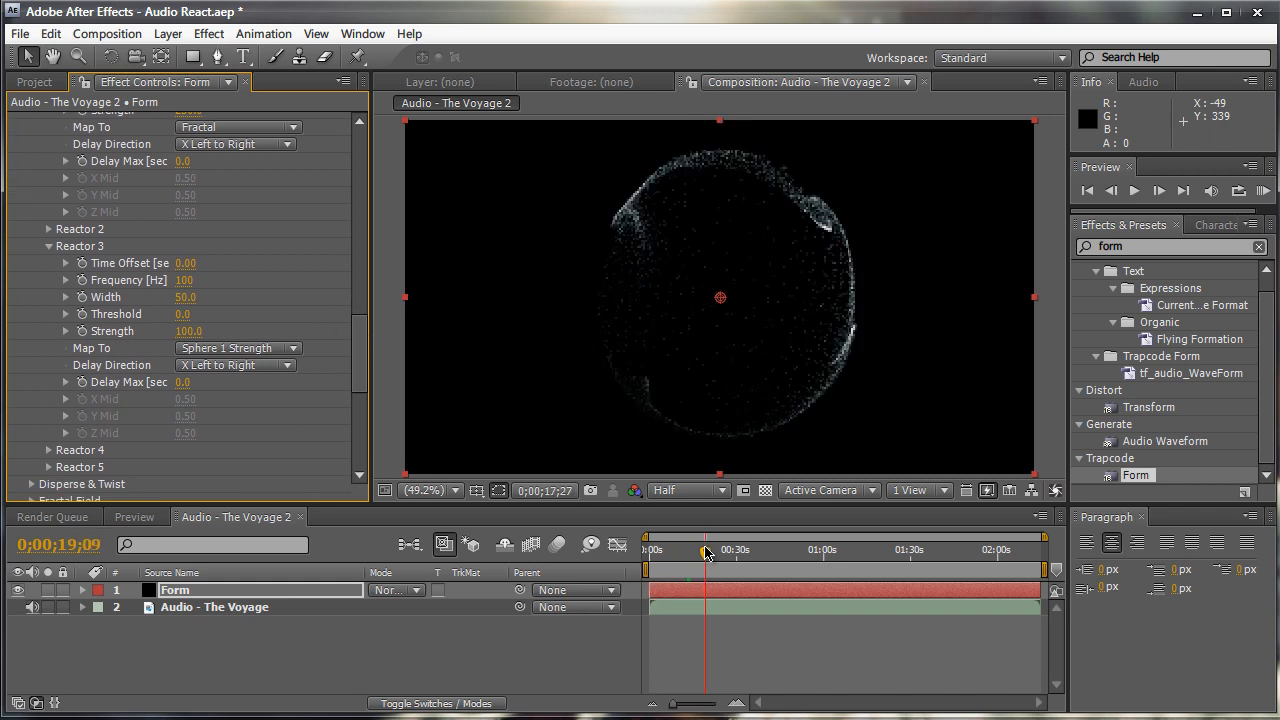
left_click_drag(704, 552, 720, 552)
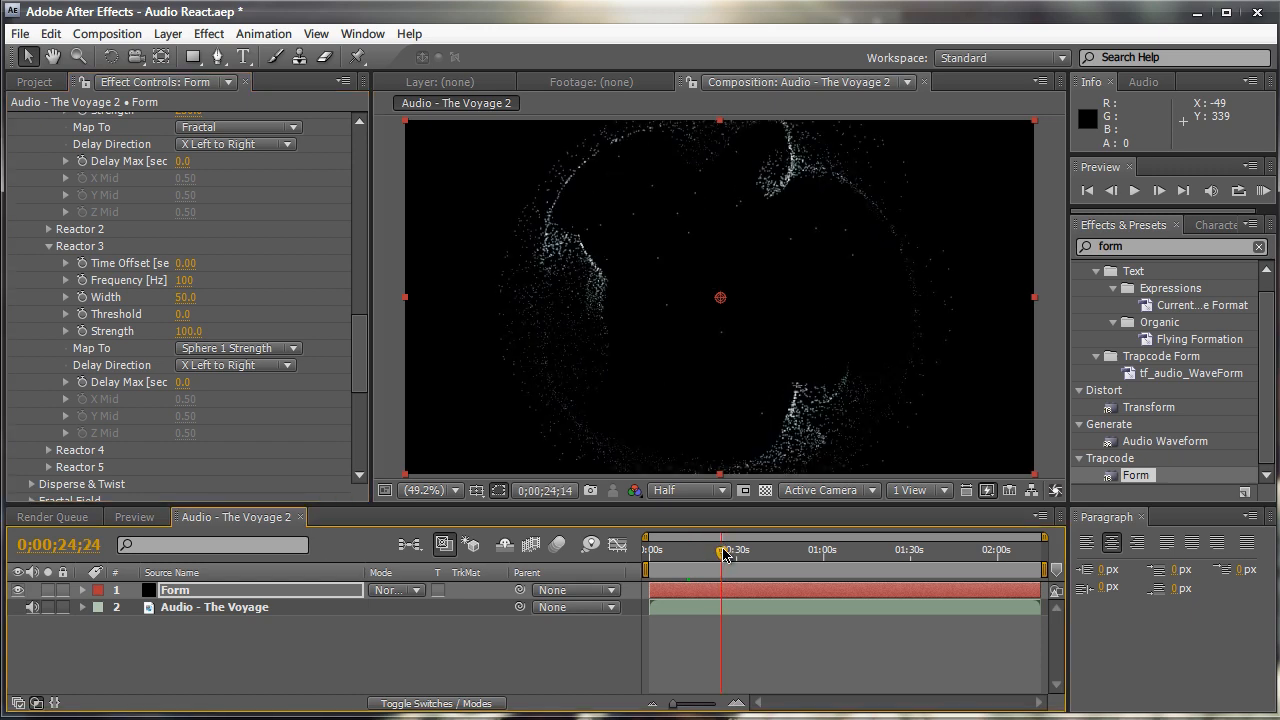
left_click_drag(720, 556, 732, 556)
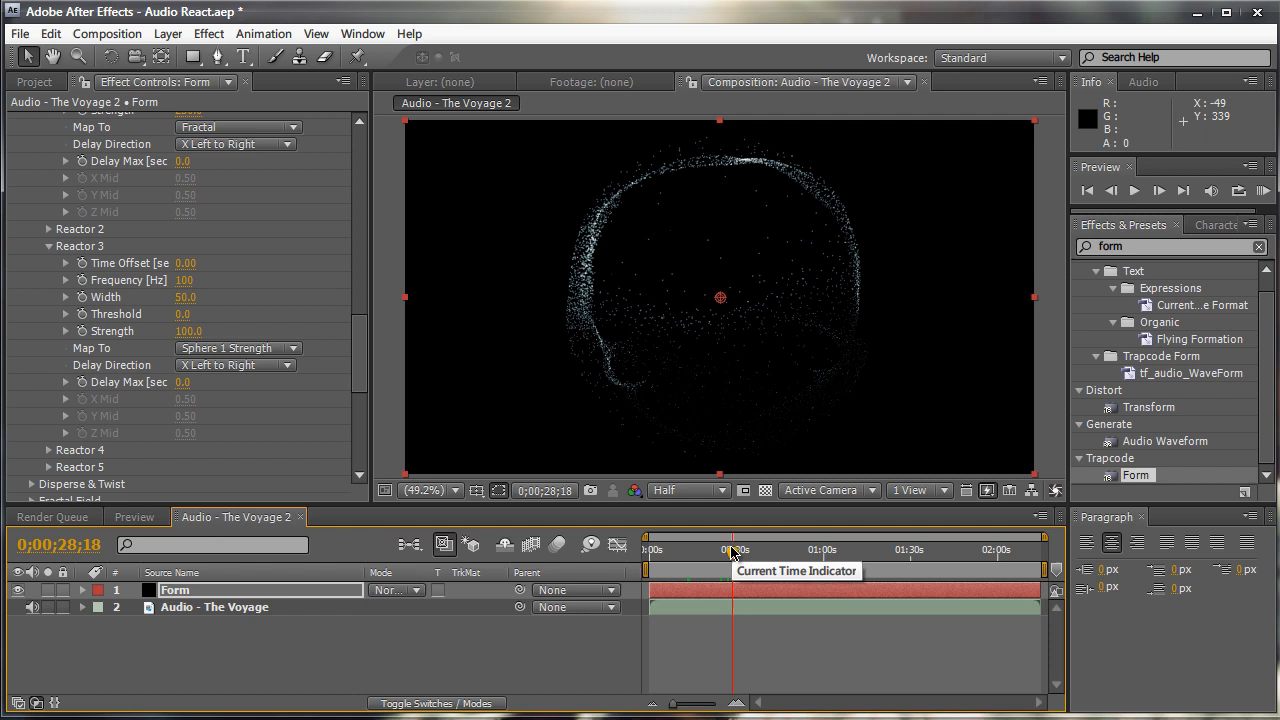
left_click_drag(732, 550, 678, 550)
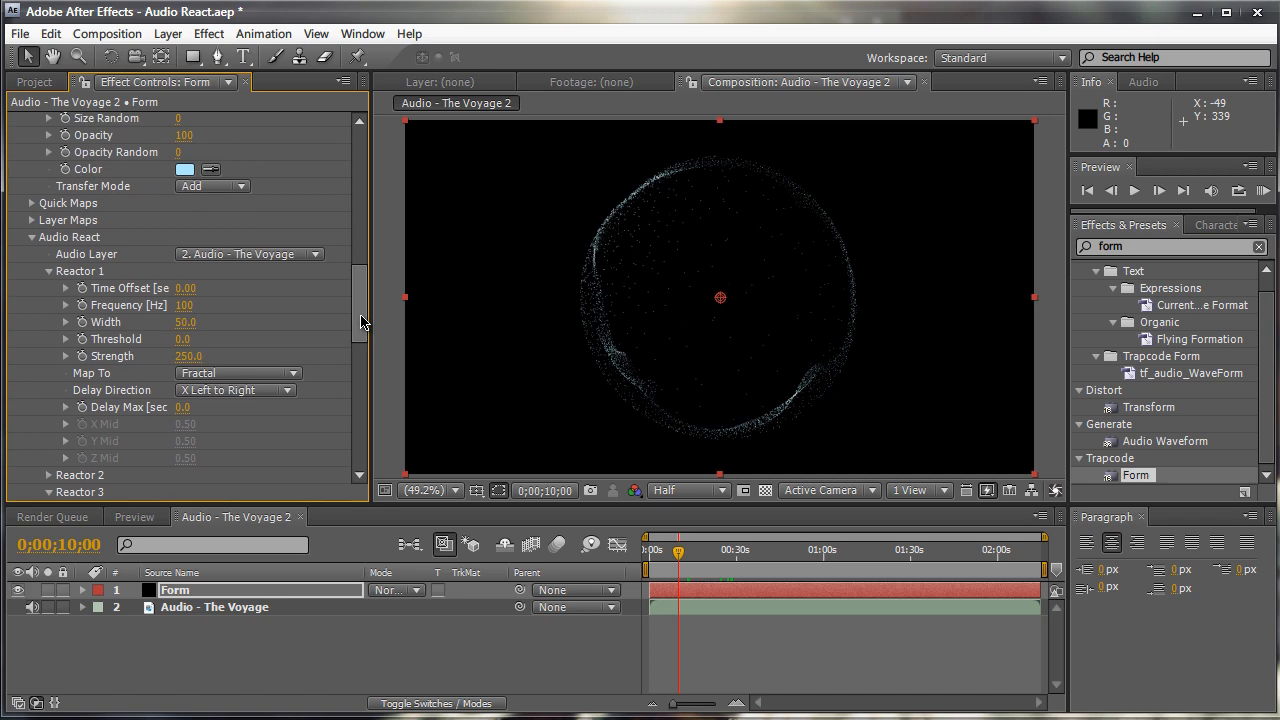
Scroll the Form controls to Reactor 3 and raise its Strength to about 120
scroll("down", 3)
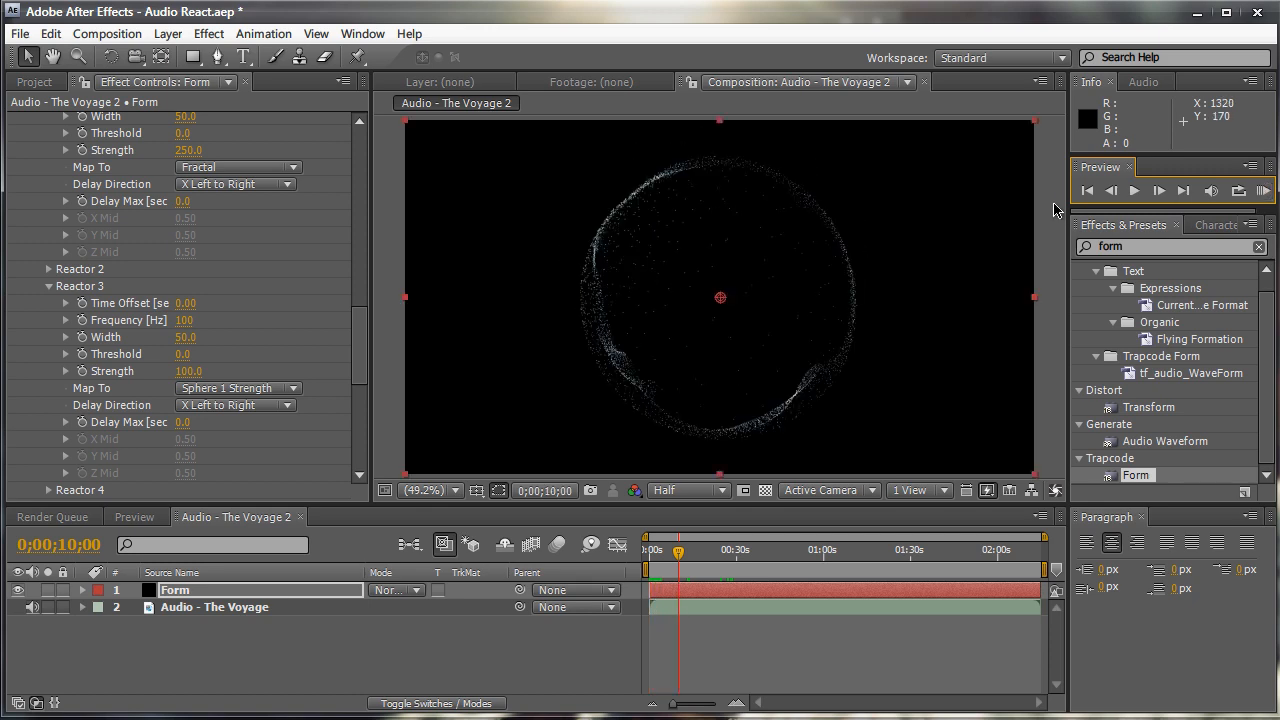
mouse_move(378, 276)
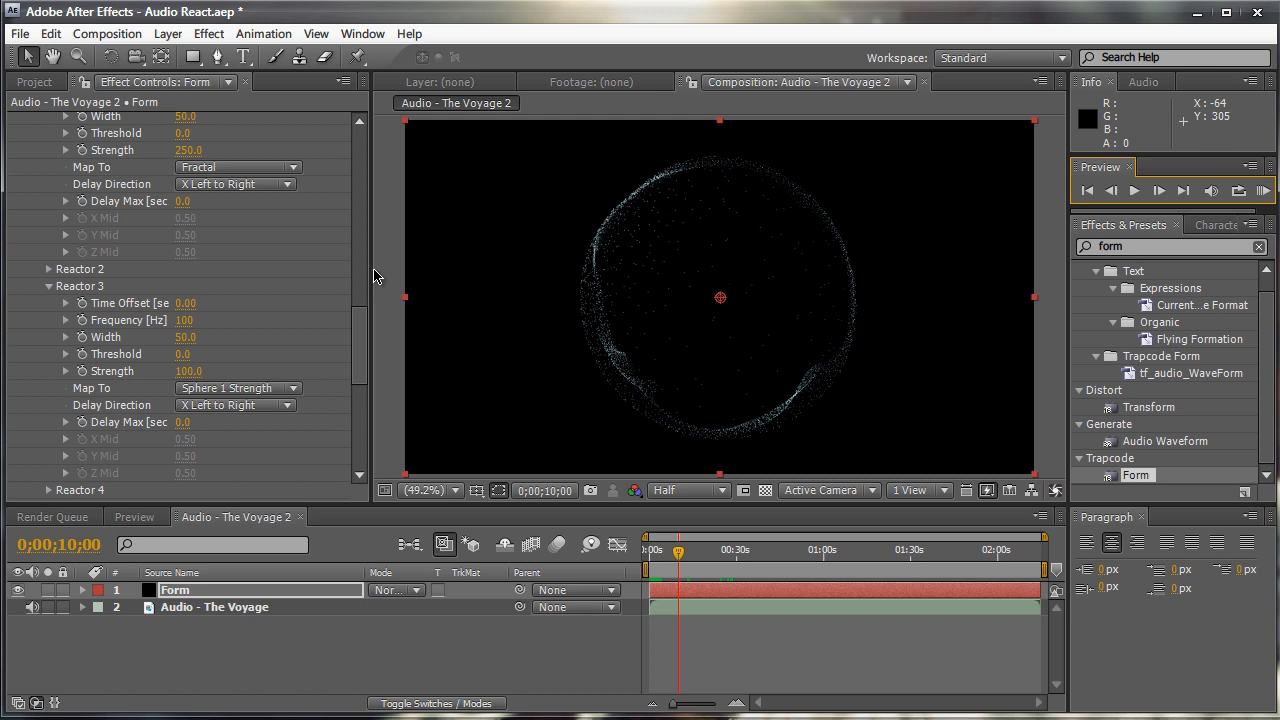
scroll("down", 3)
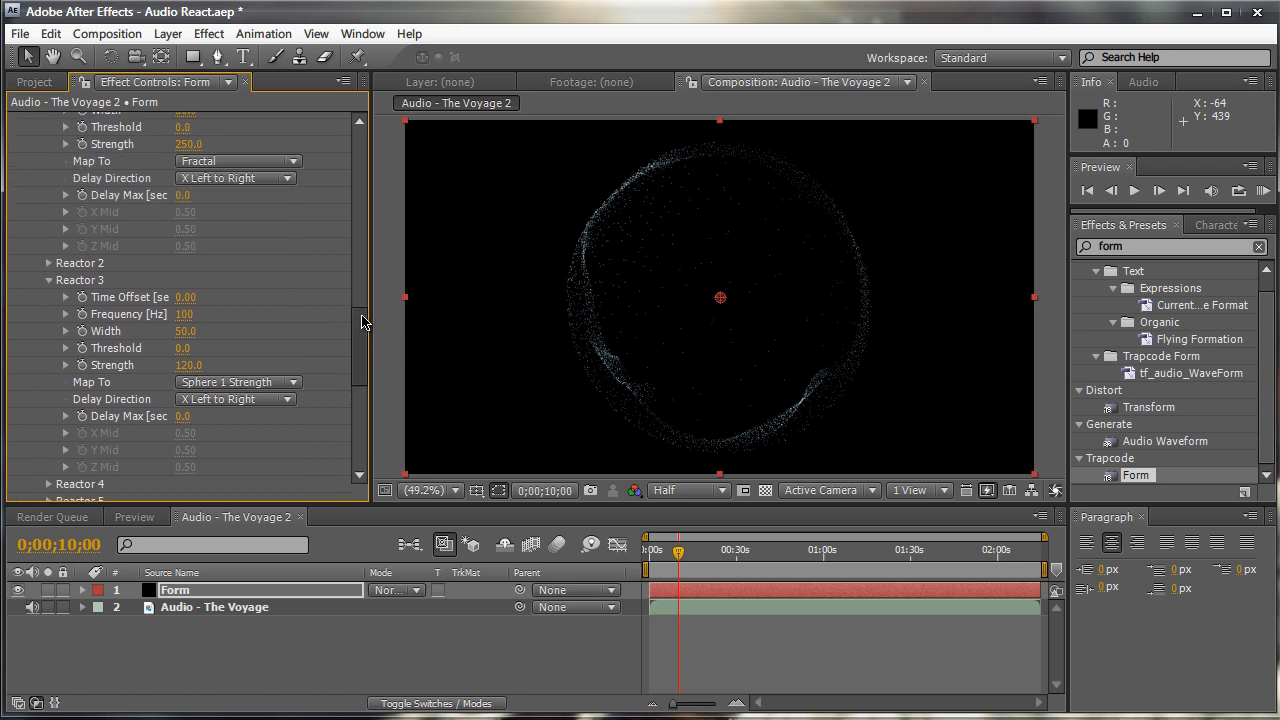
scroll("up", 3)
type("shine")
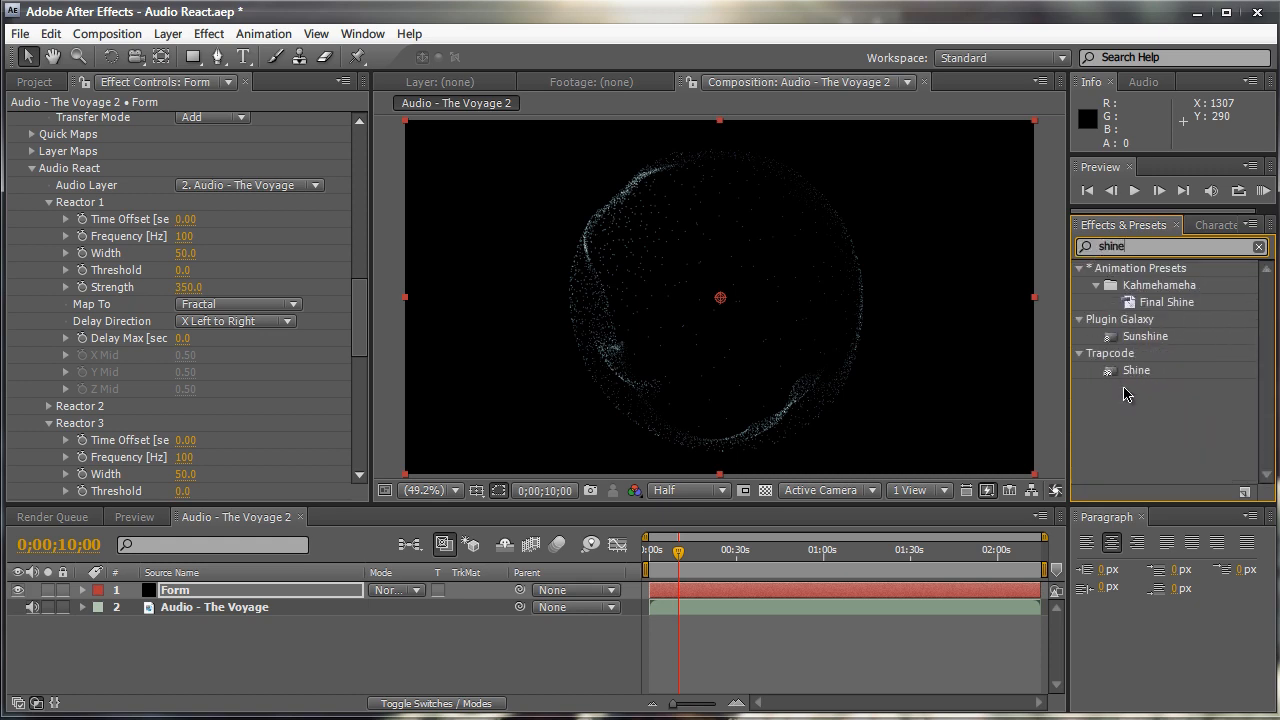
Apply Trapcode Shine with Transfer Mode Add, Boost Light about 7.6 and very short rays
double_click(1136, 370)
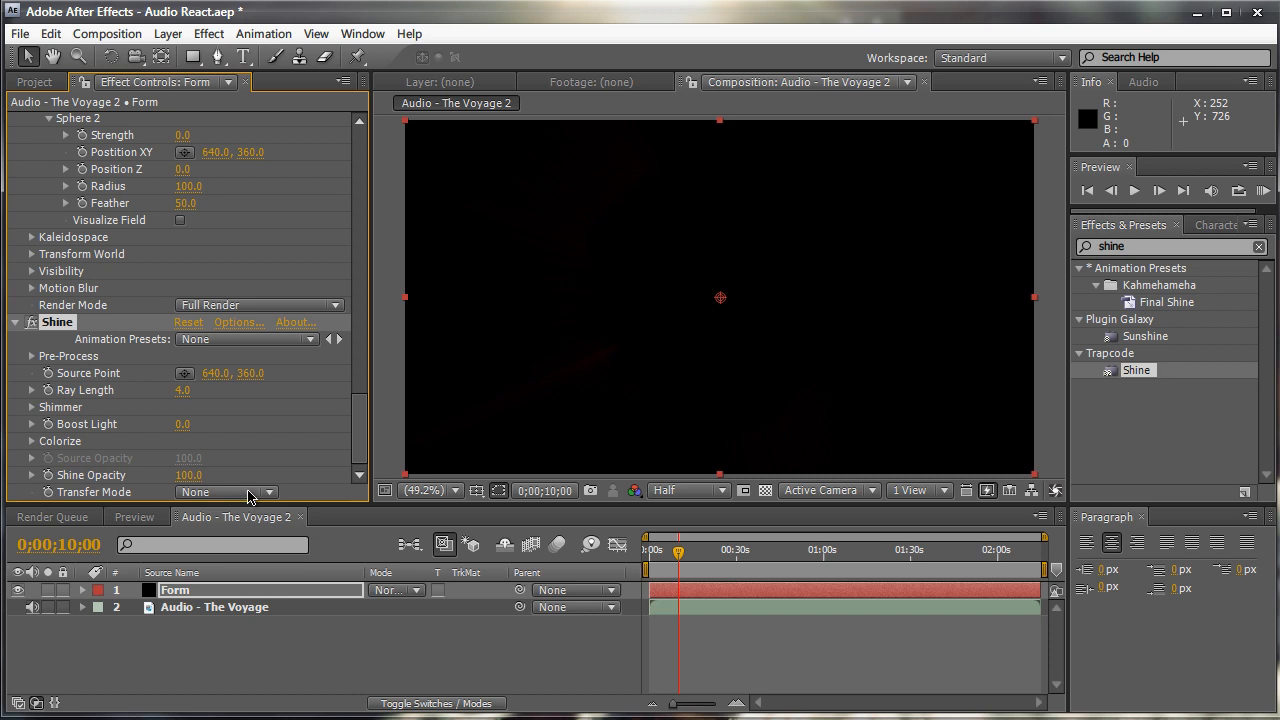
left_click(224, 492)
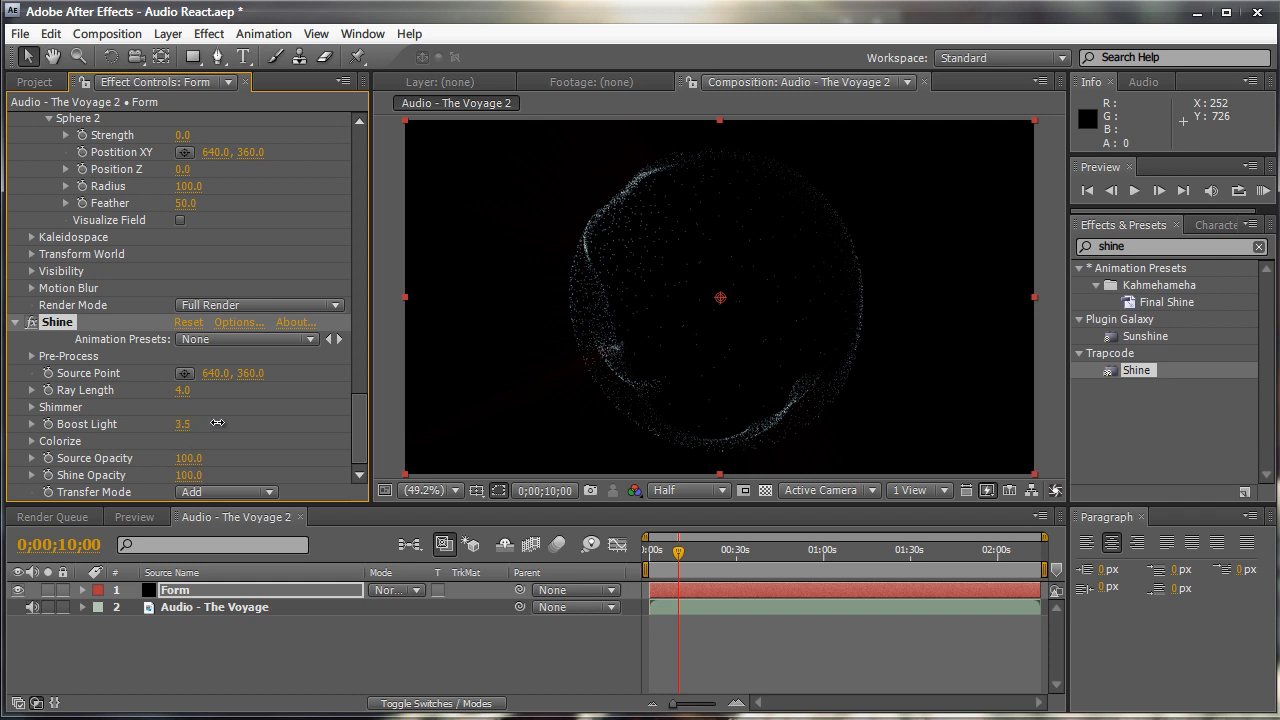
left_click_drag(184, 424, 248, 412)
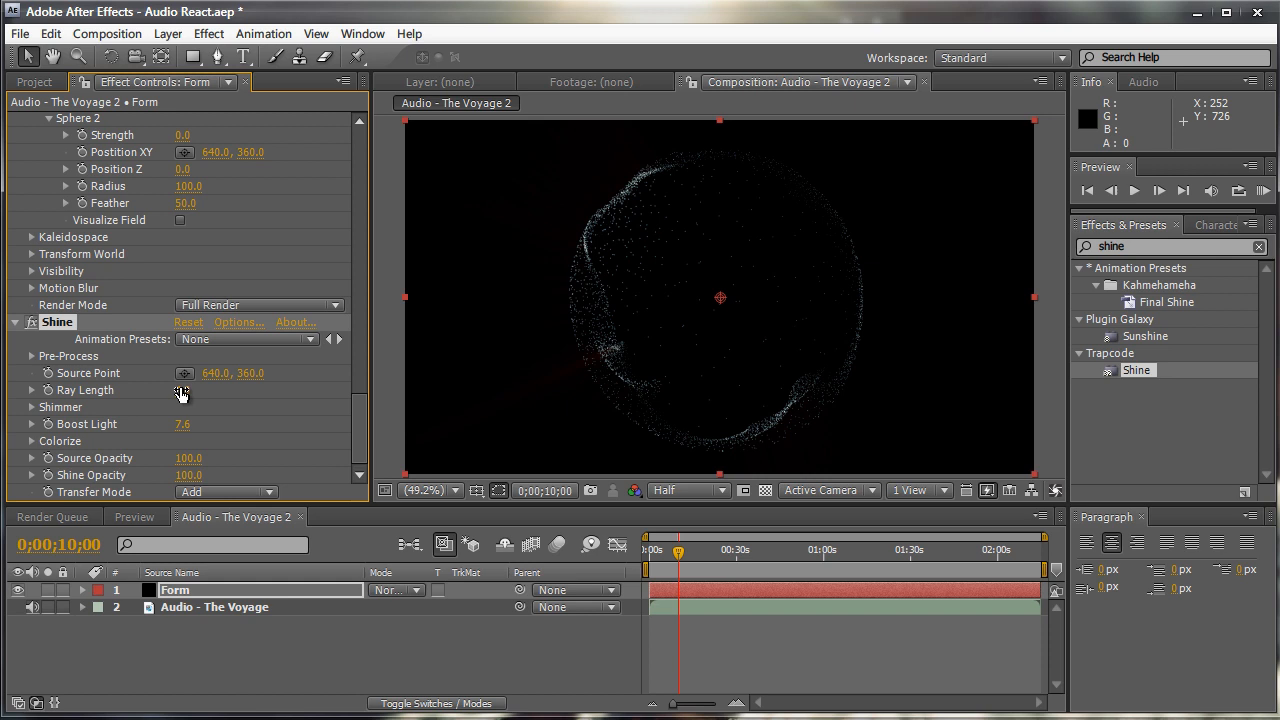
left_click_drag(186, 390, 140, 390)
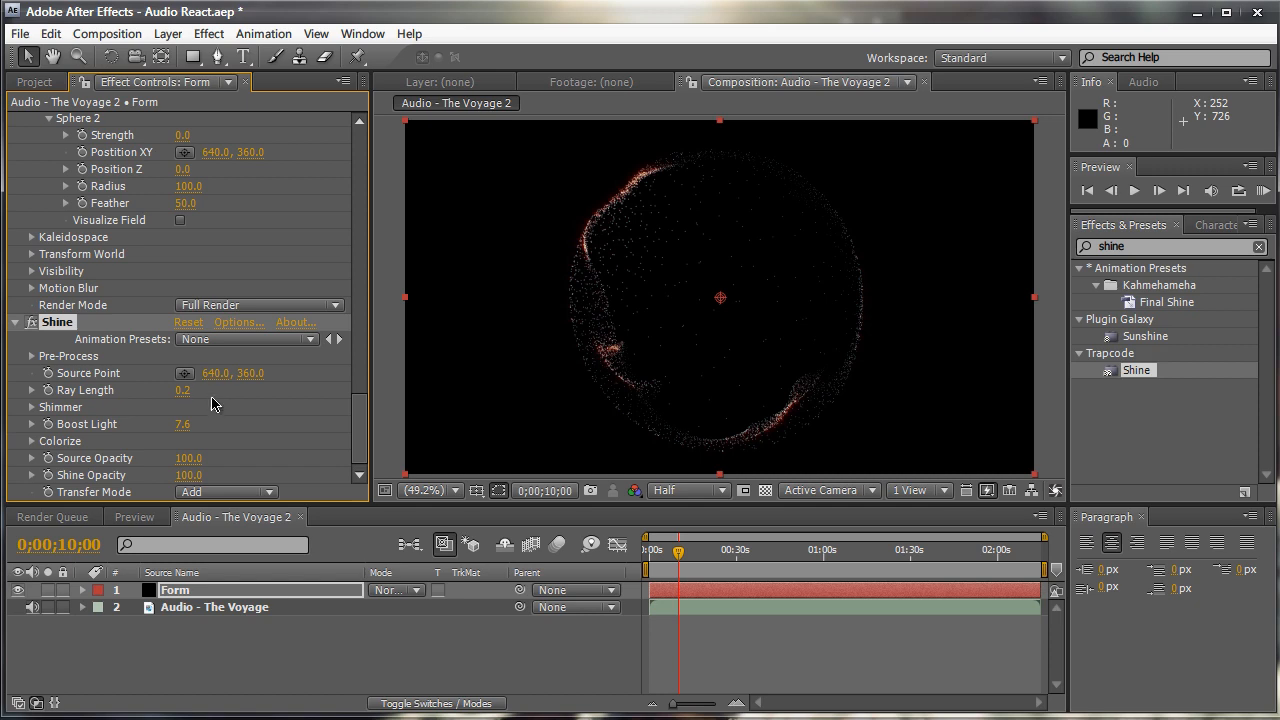
mouse_move(50, 448)
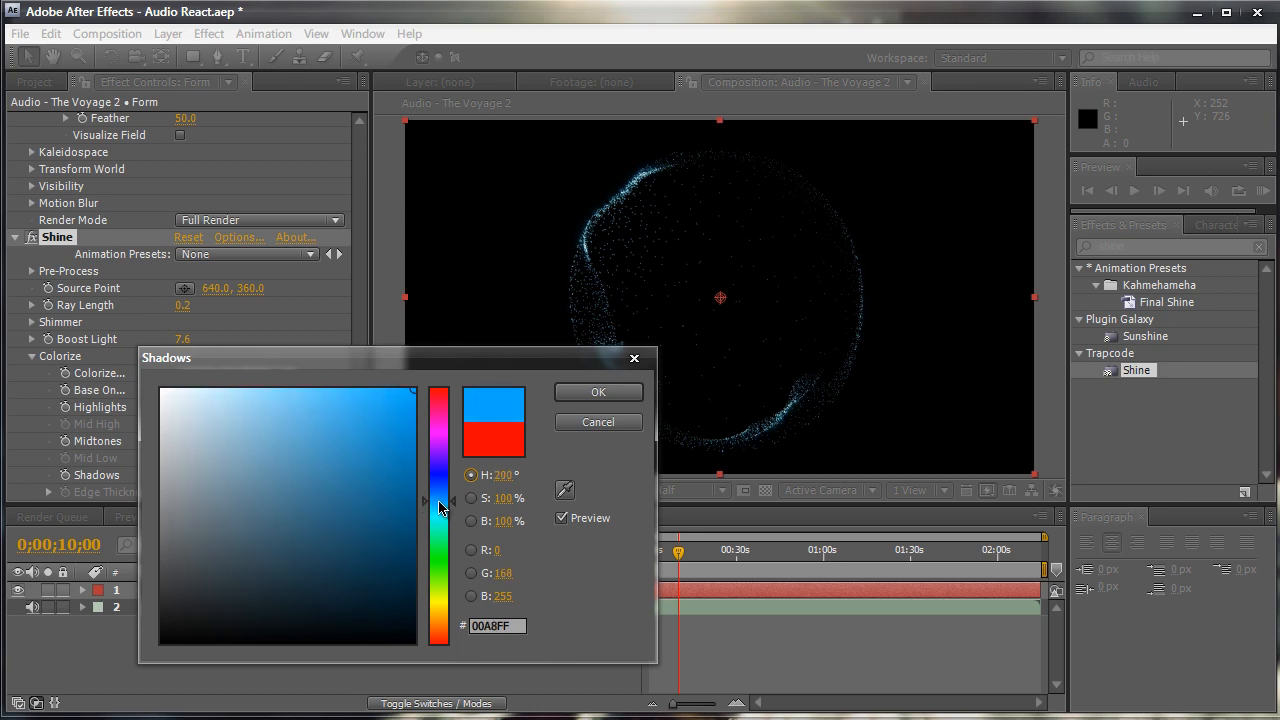
Set Shine's Colorize shadows to blue and midtones to a pale cyan
left_click(598, 390)
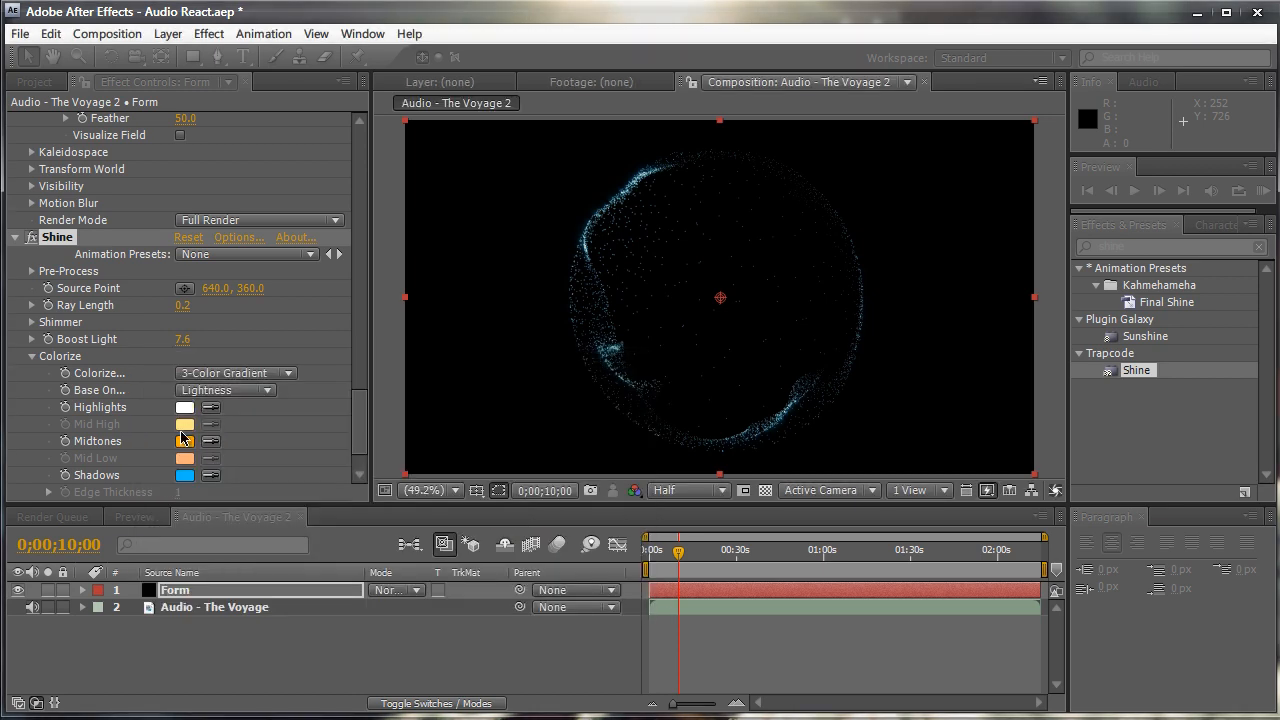
left_click(184, 442)
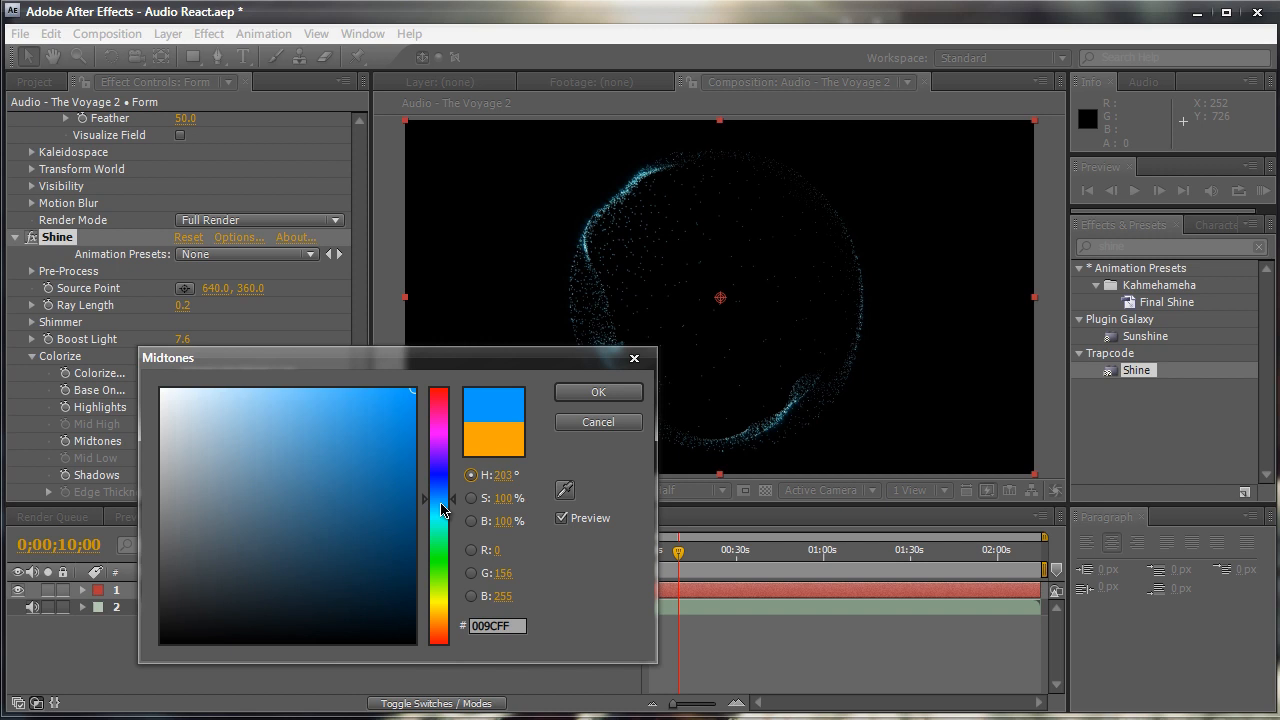
left_click_drag(444, 498, 444, 516)
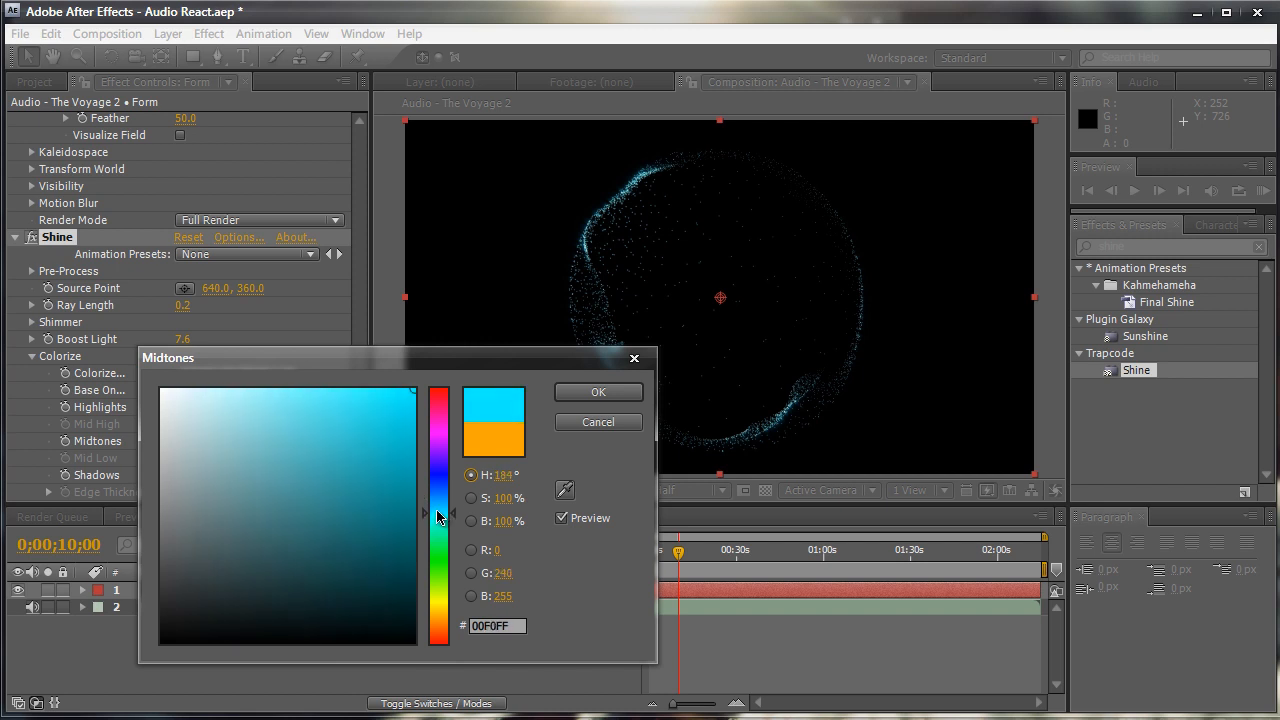
left_click(318, 388)
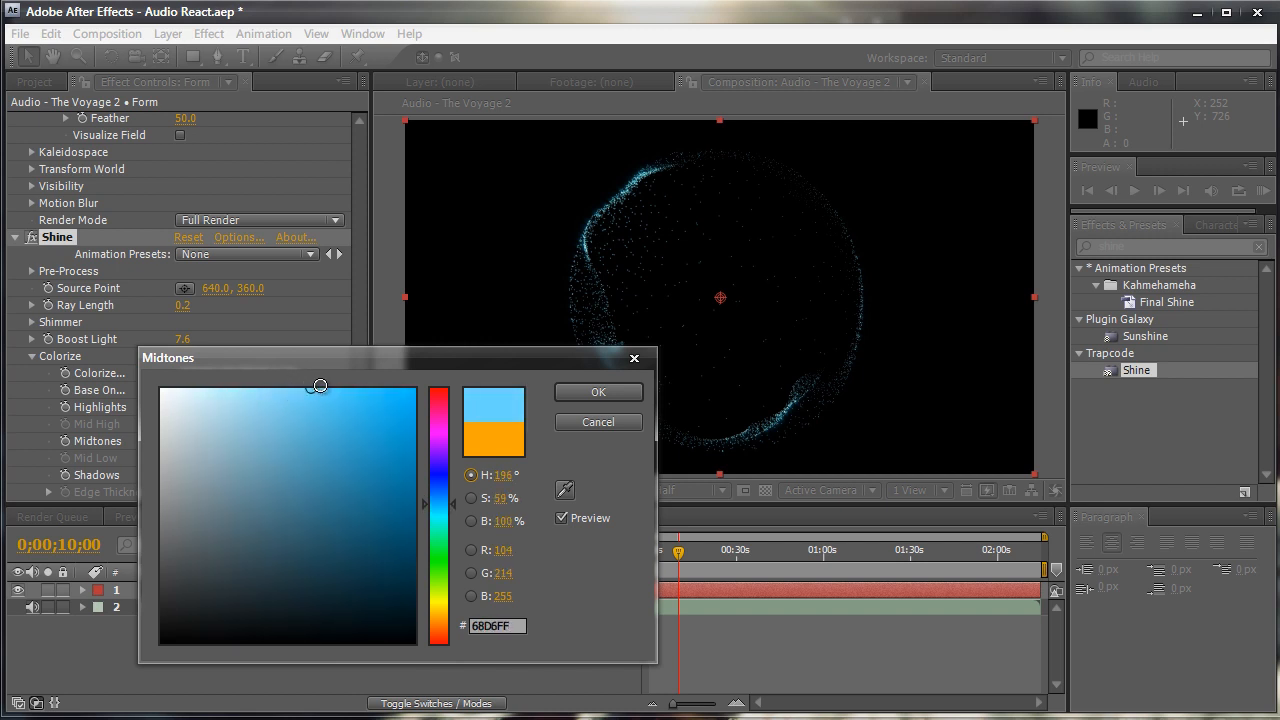
left_click(596, 390)
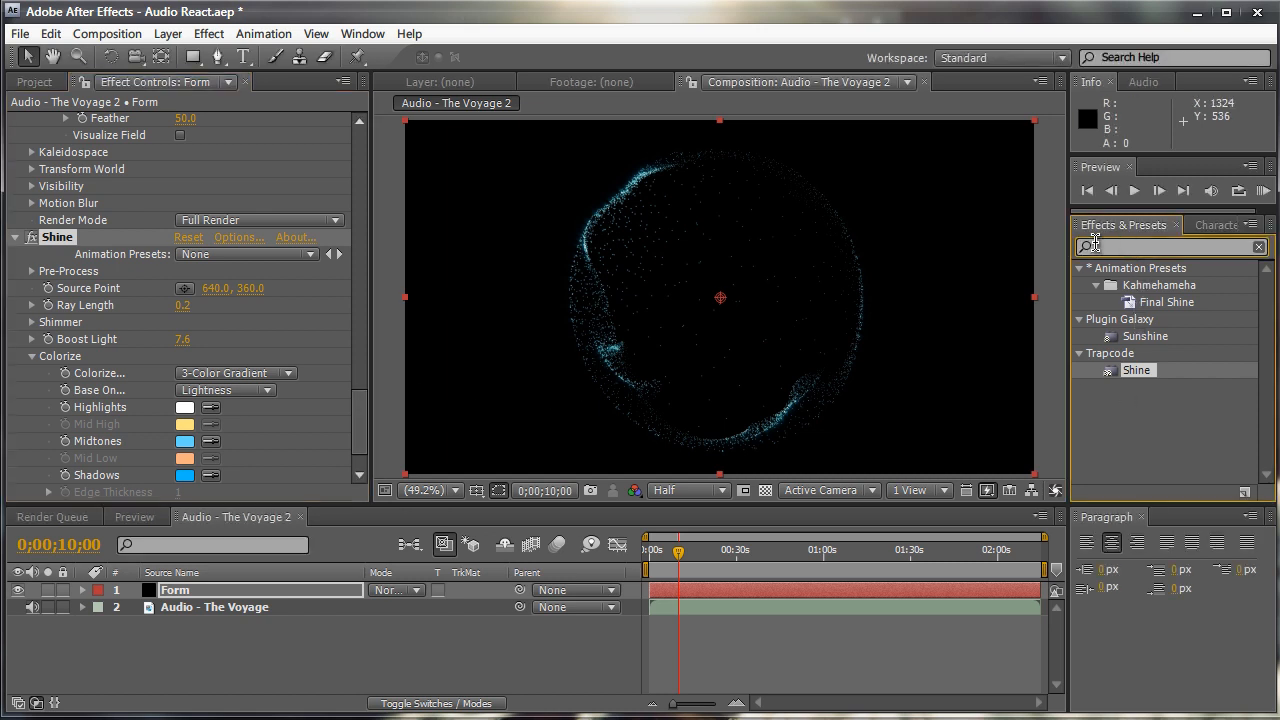
Apply Stylize > Glow and lower Glow Threshold to about 60%
type("glow")
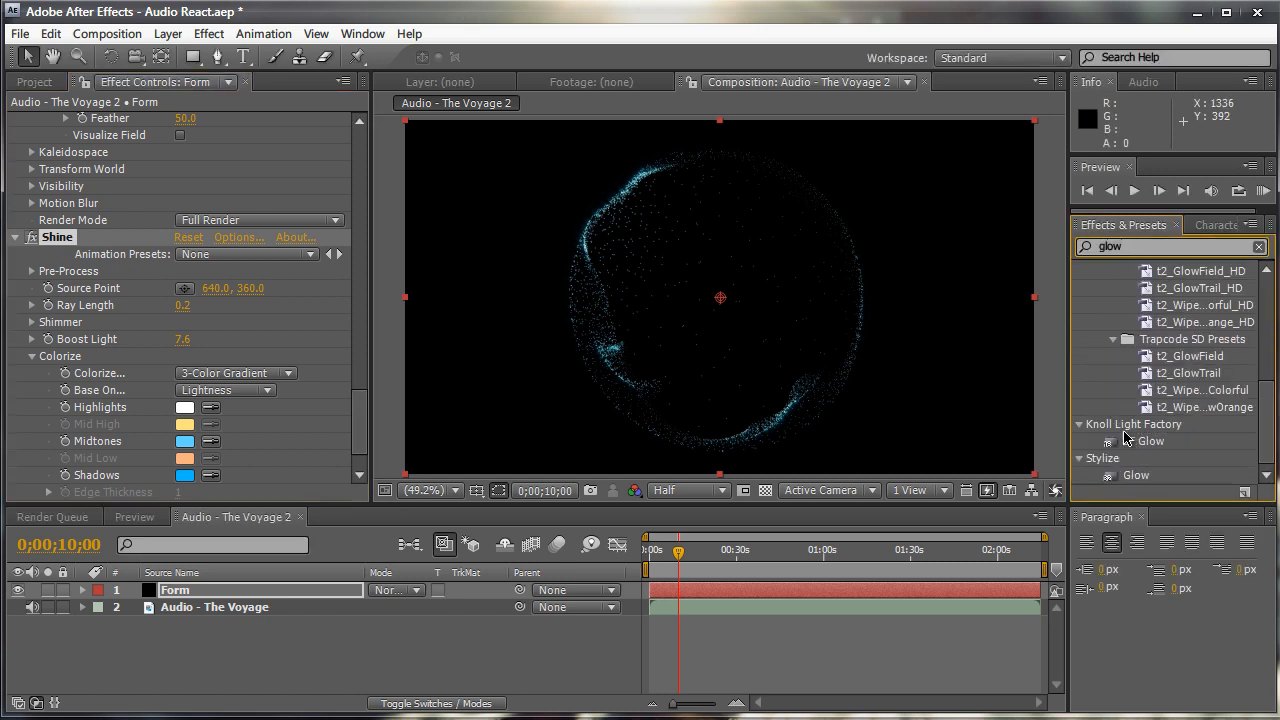
double_click(1136, 476)
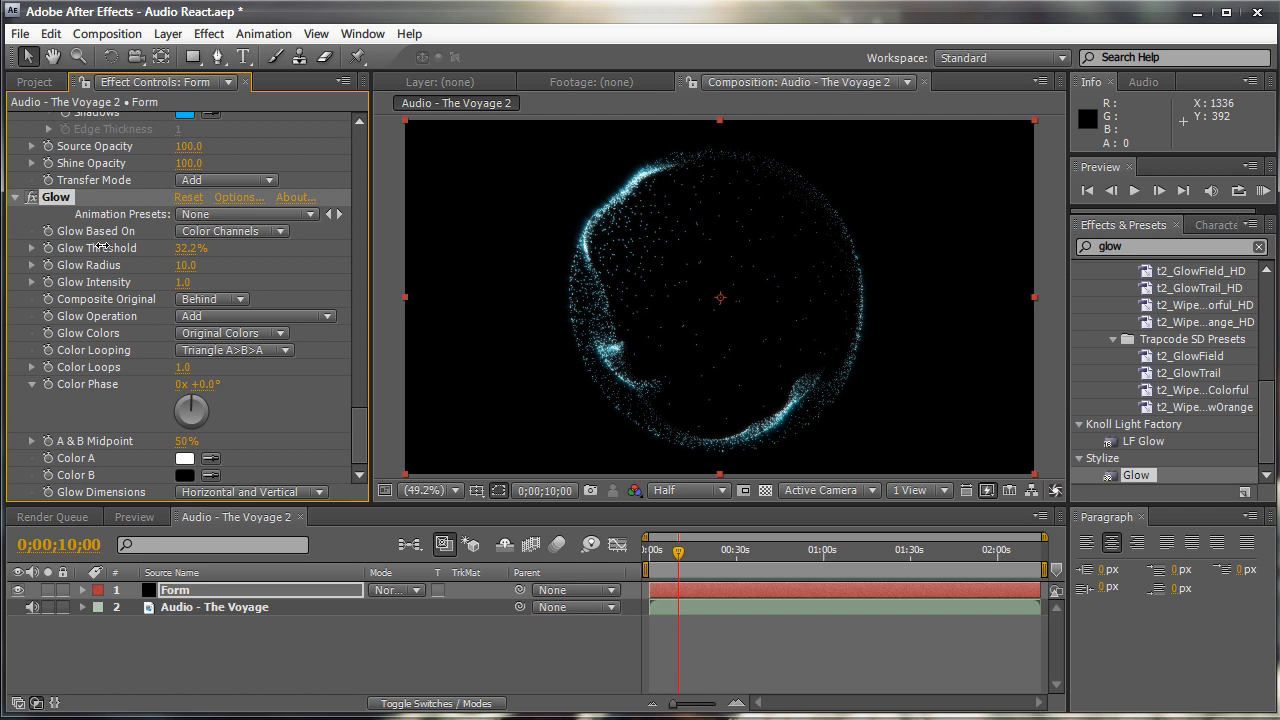
left_click_drag(190, 248, 250, 248)
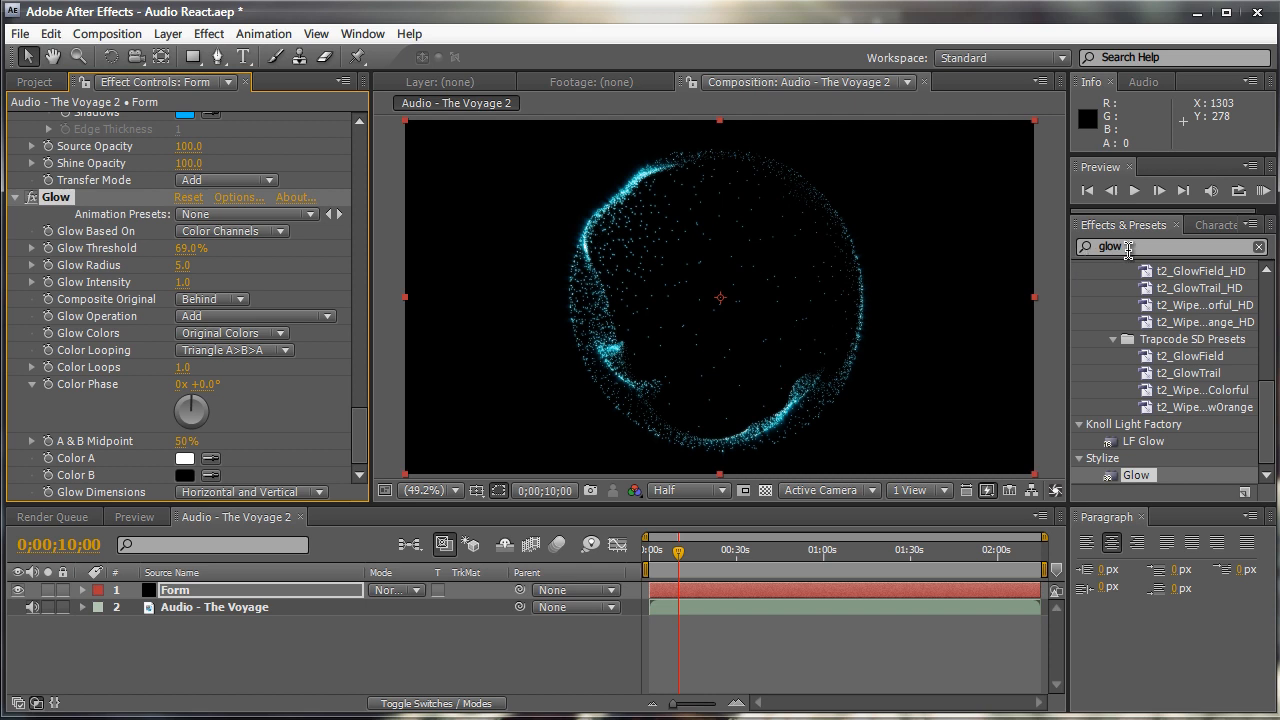
mouse_move(988, 260)
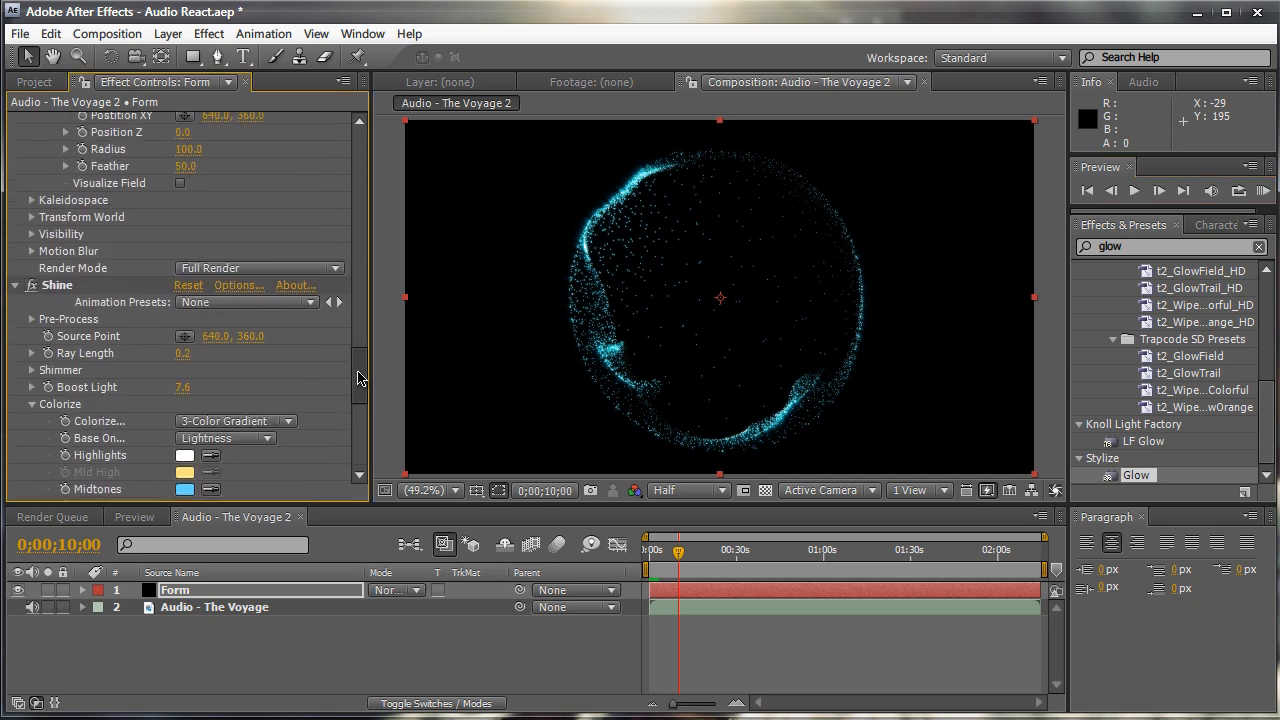
scroll("down", 3)
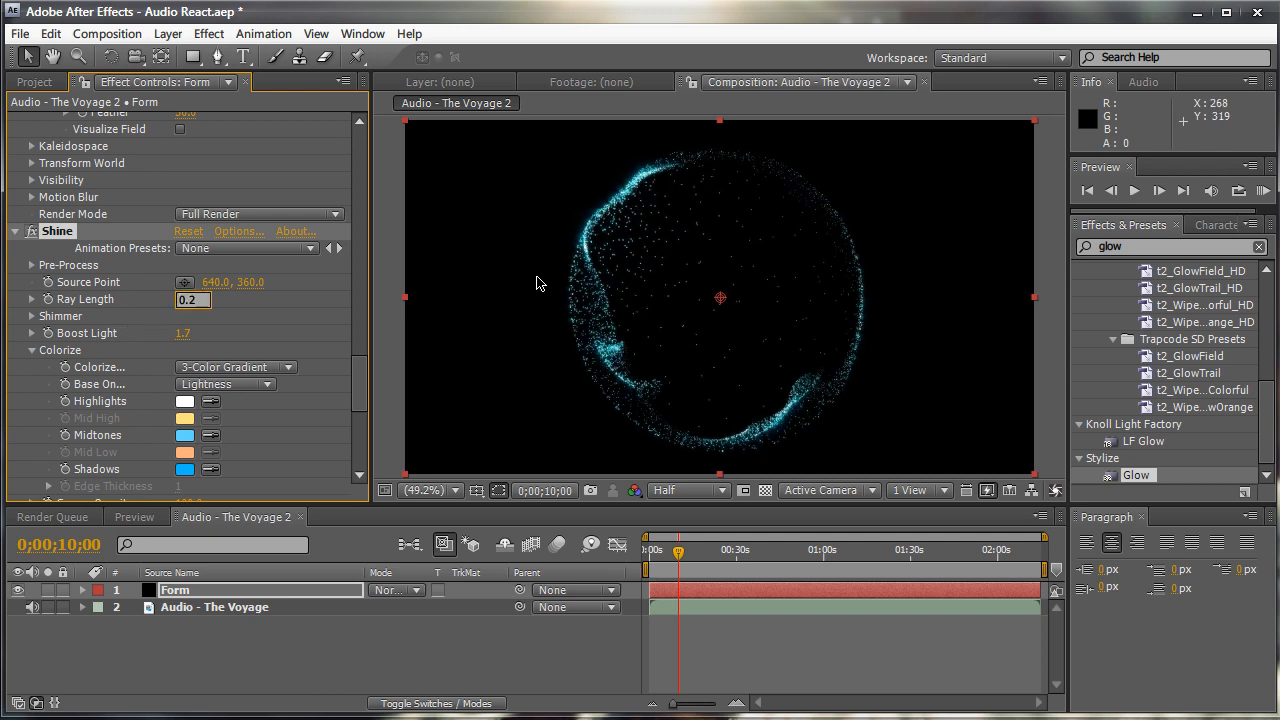
left_click_drag(192, 300, 184, 300)
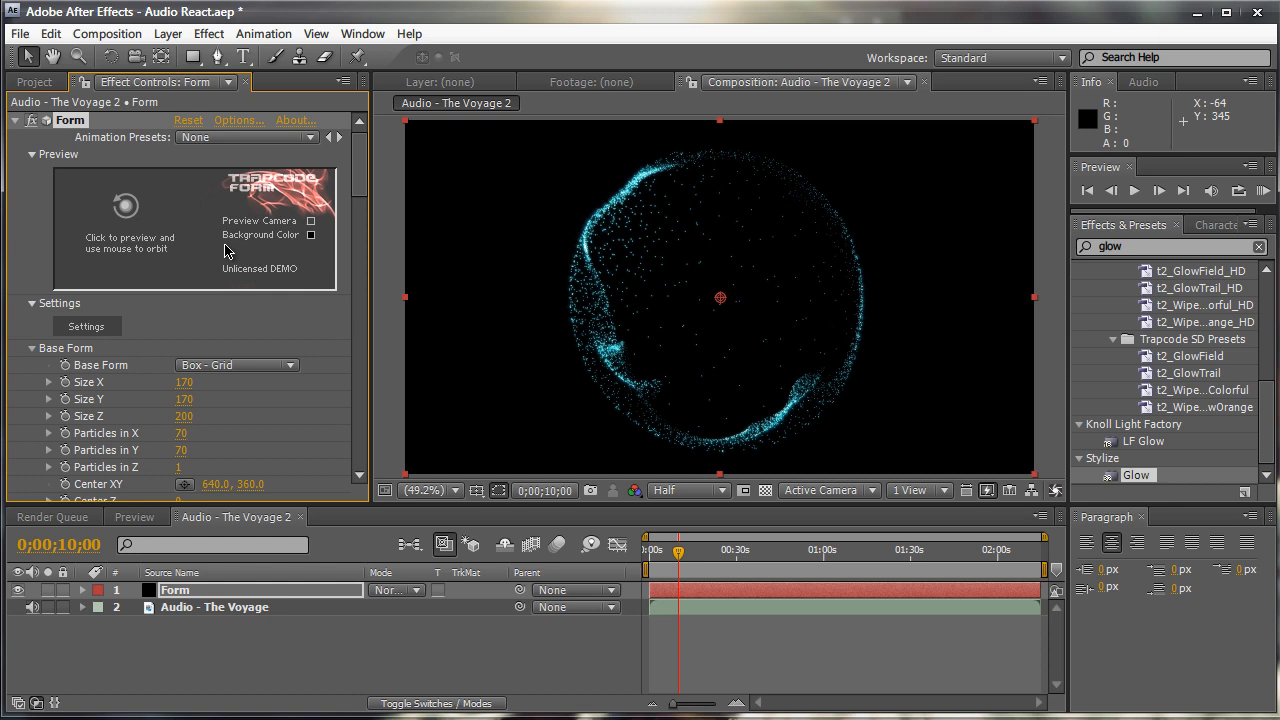
Open Form's Animation Presets list showing the tf_audio presets
left_click(240, 136)
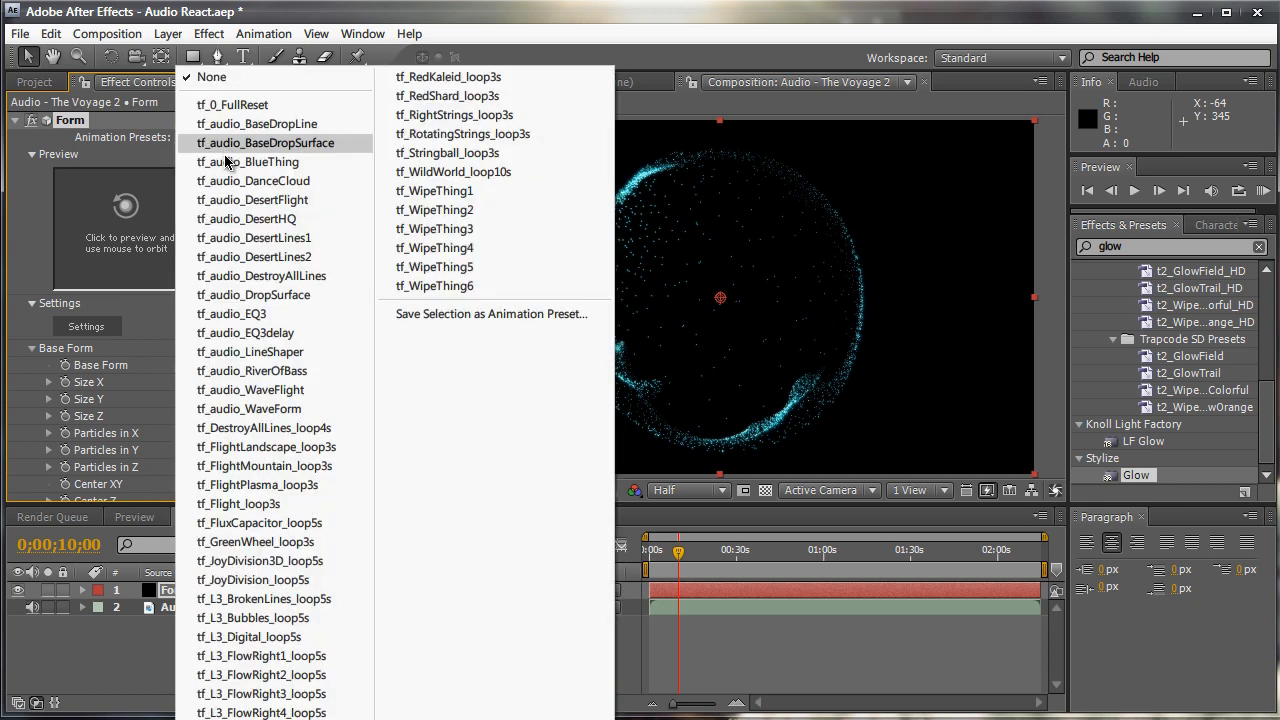
mouse_move(248, 160)
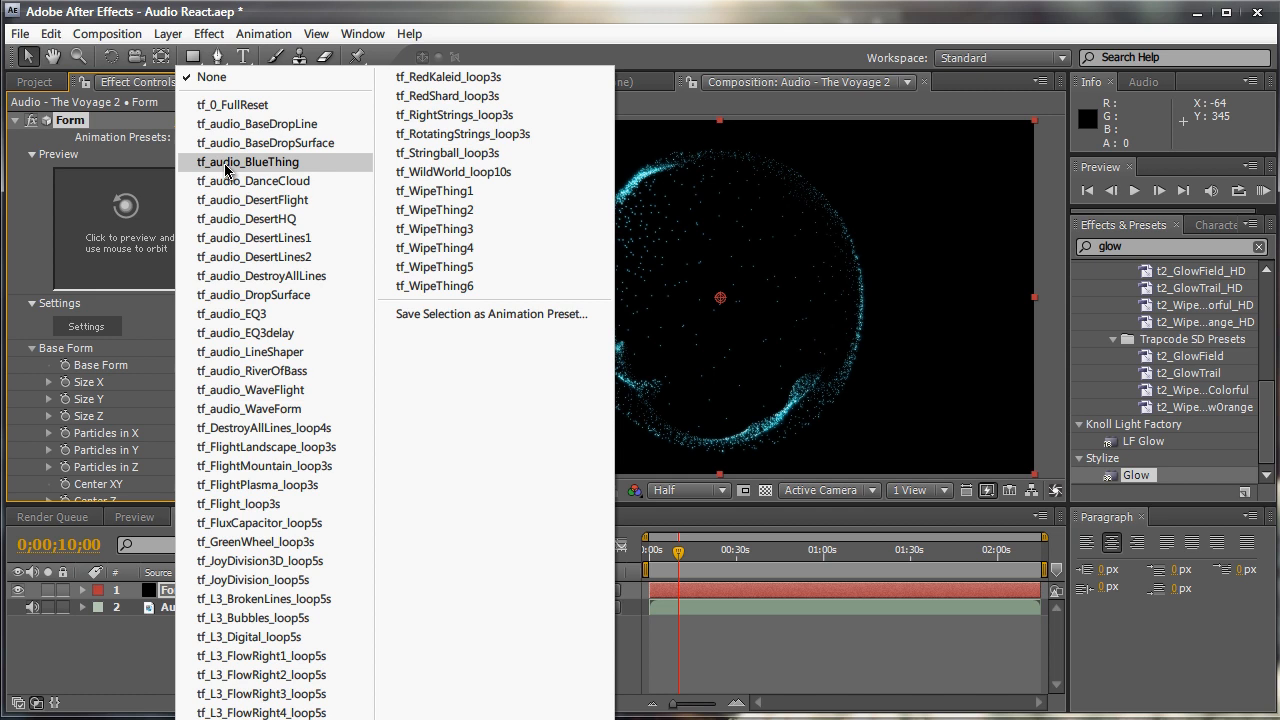
mouse_move(230, 312)
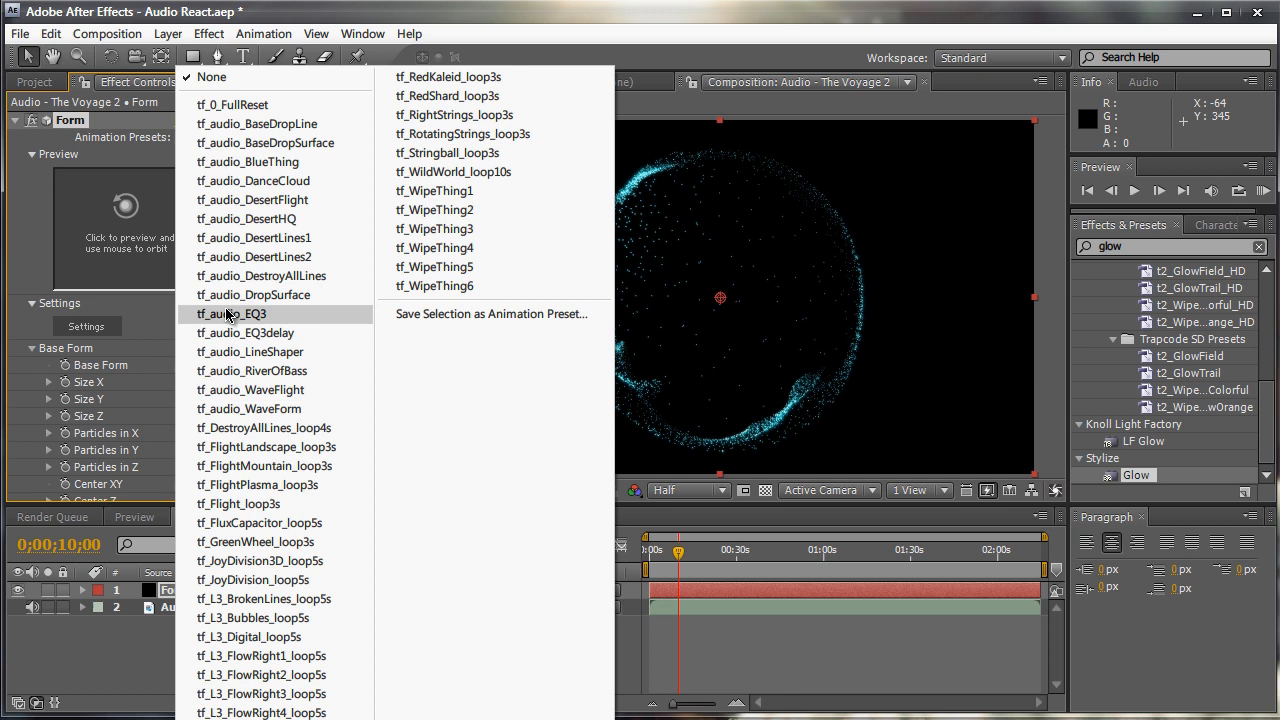
mouse_move(248, 162)
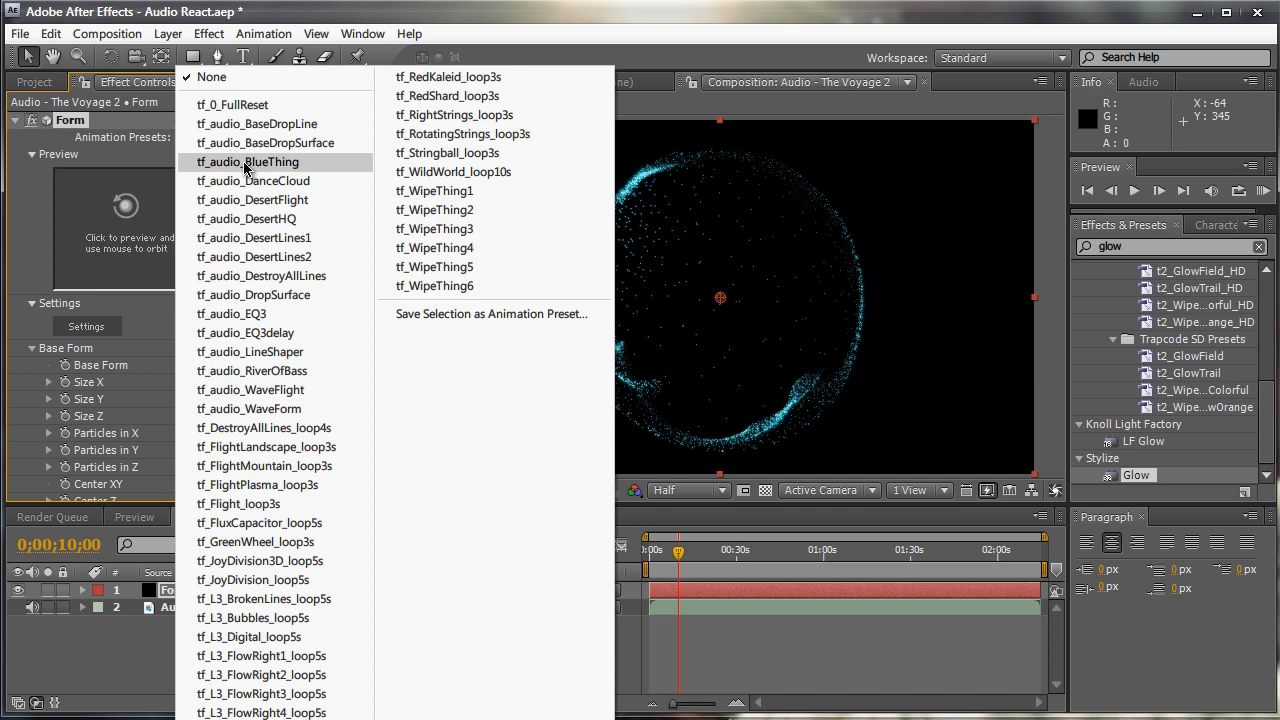
mouse_move(328, 168)
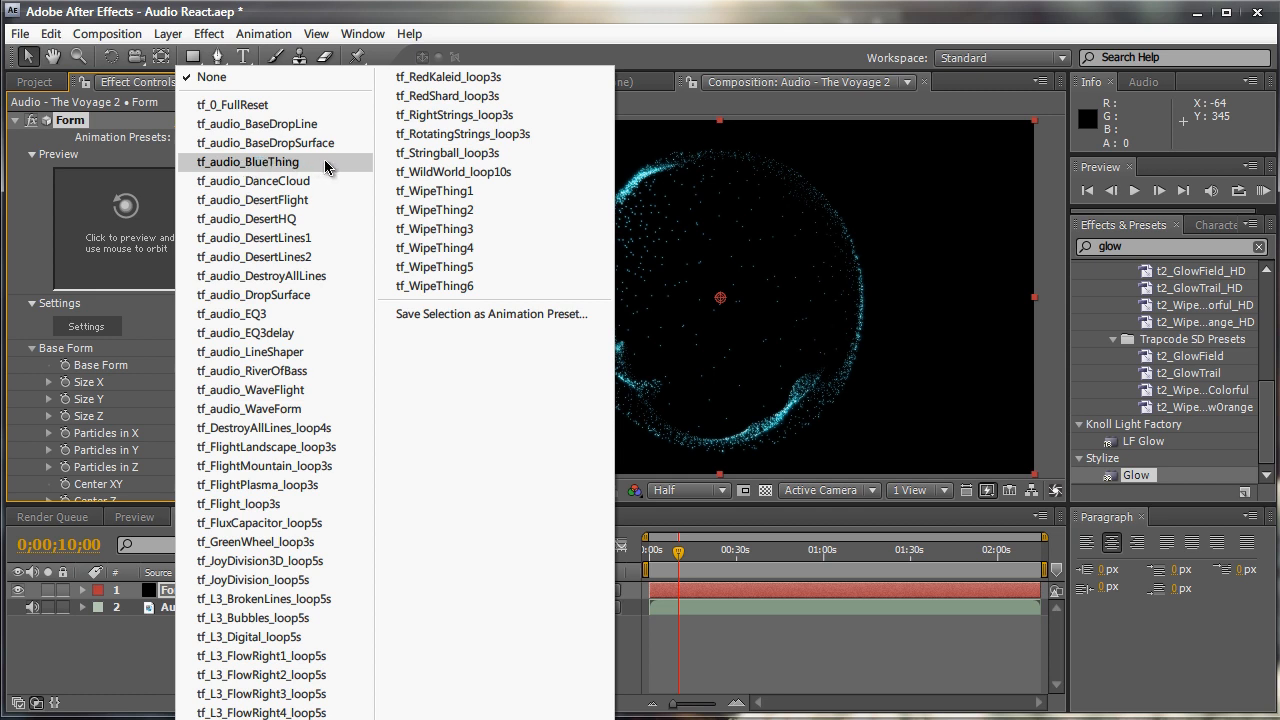